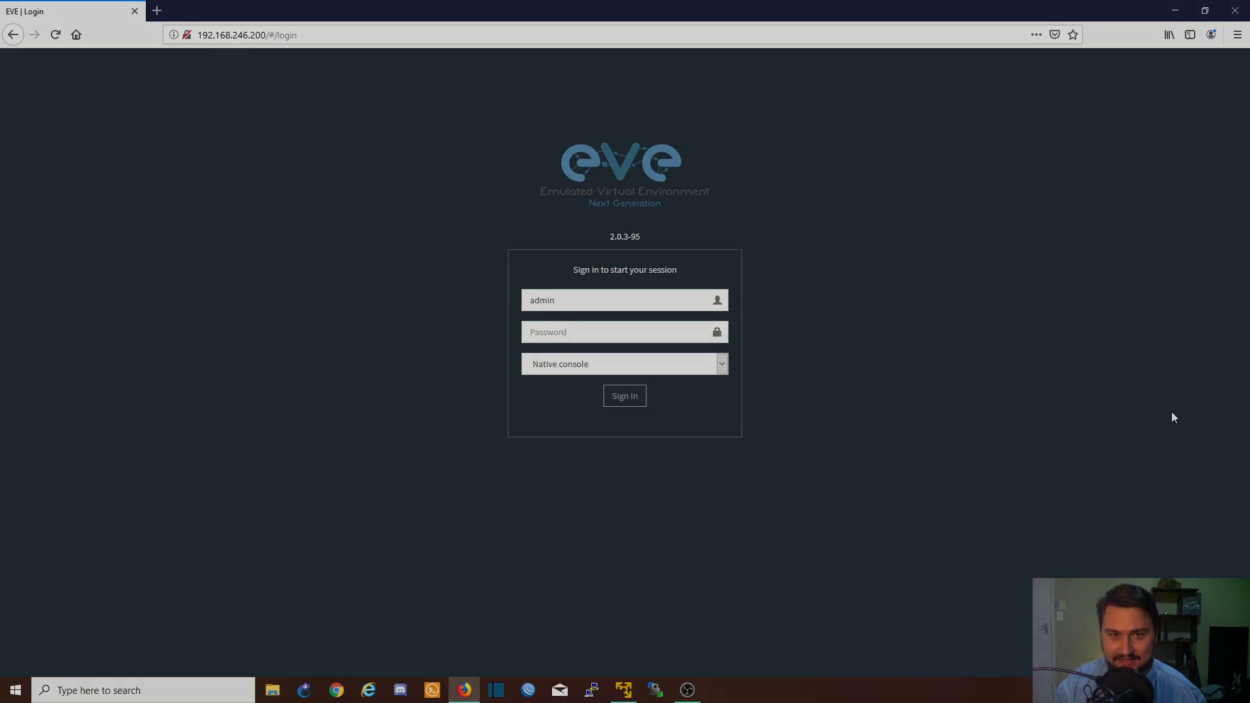
# Sign in to the EVE-NG web interface as admin with the password
pyautogui.write('•')
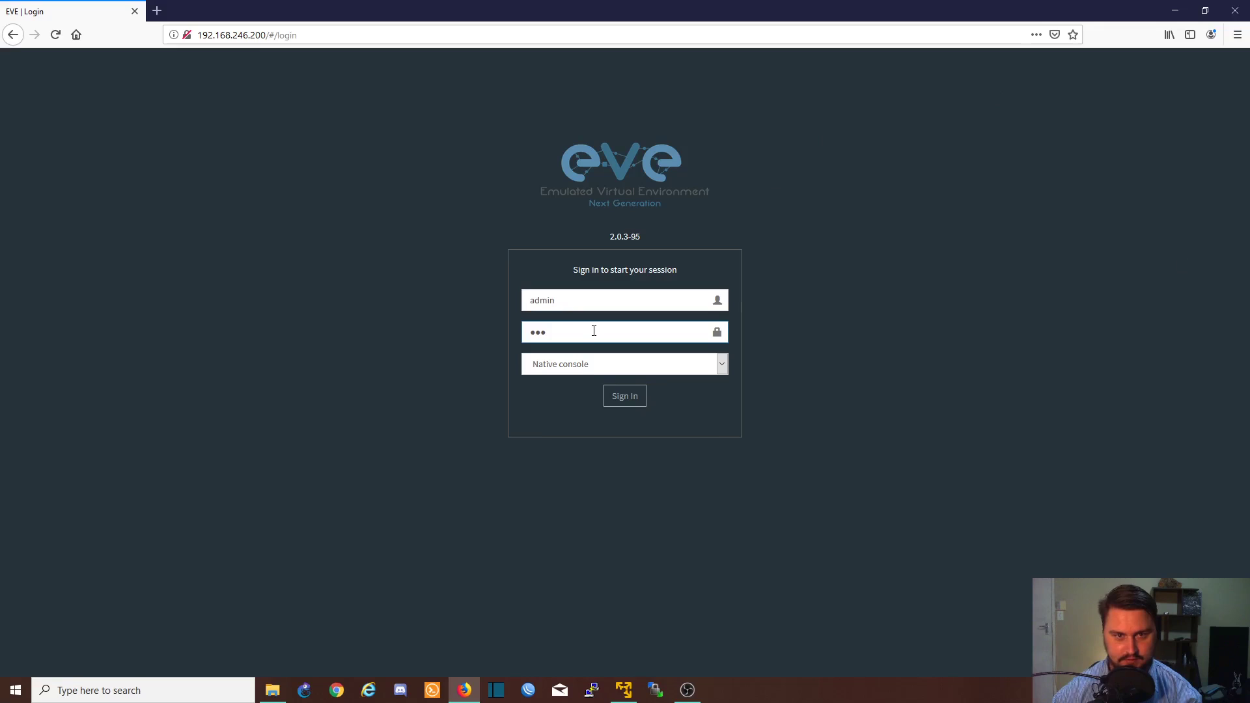
pyautogui.click(625, 396)
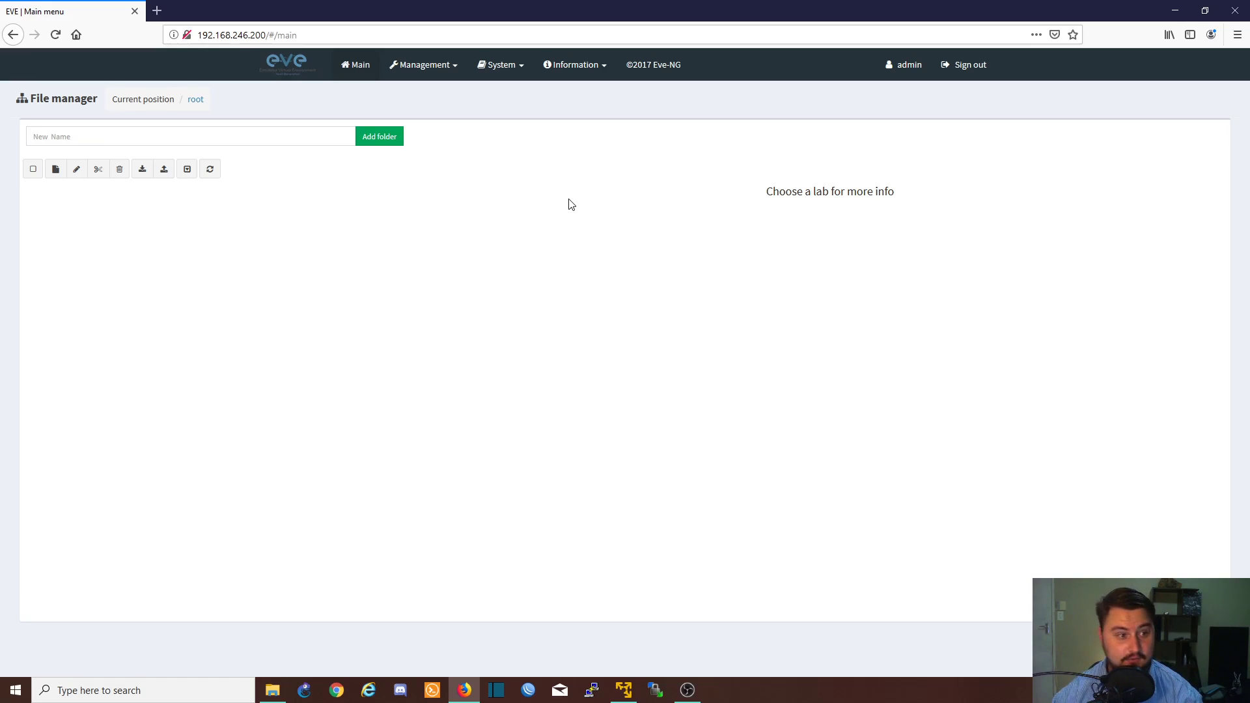
pyautogui.moveTo(54, 168)
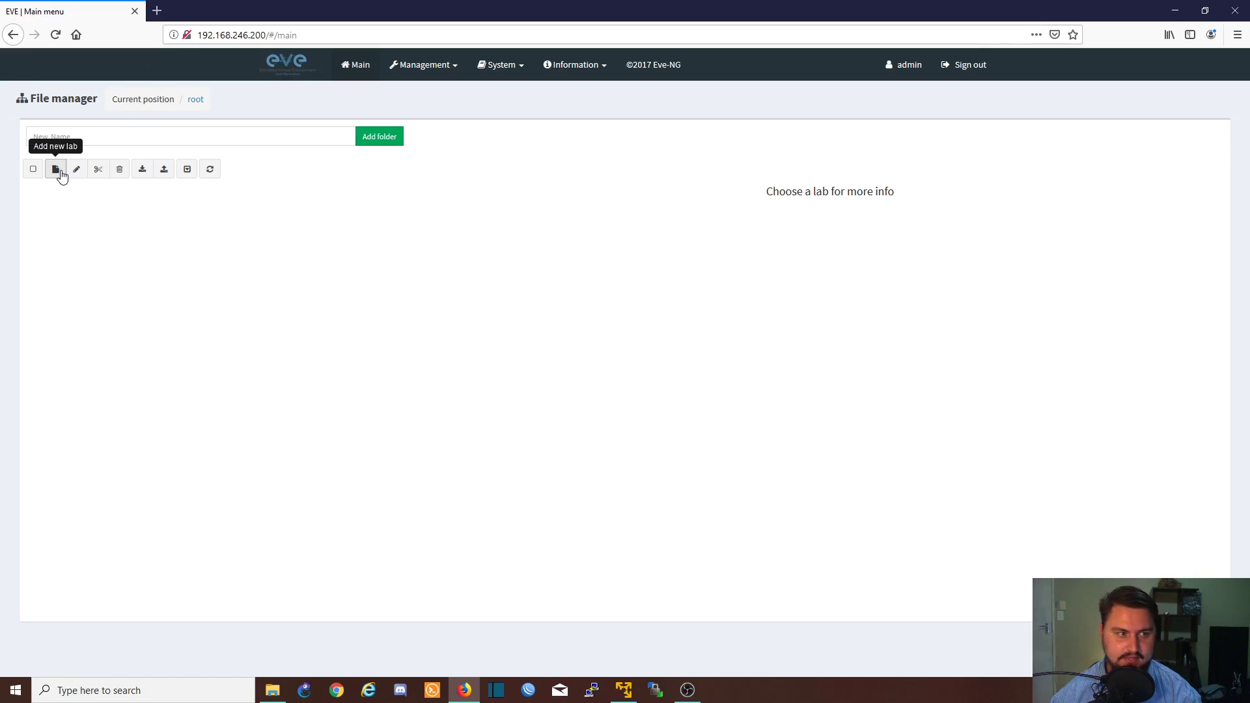
# Fill the new lab form with name 'New Lab 2' and description 'Adding nodes'
pyautogui.click(55, 169)
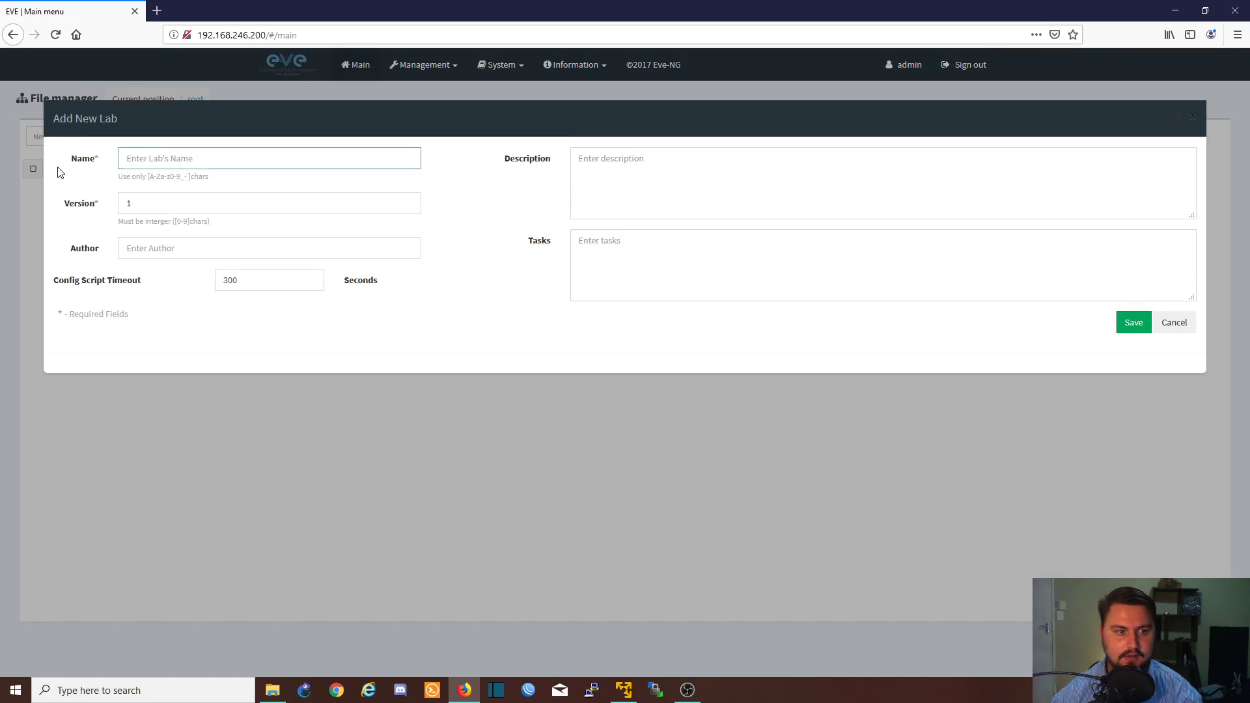
pyautogui.click(268, 158)
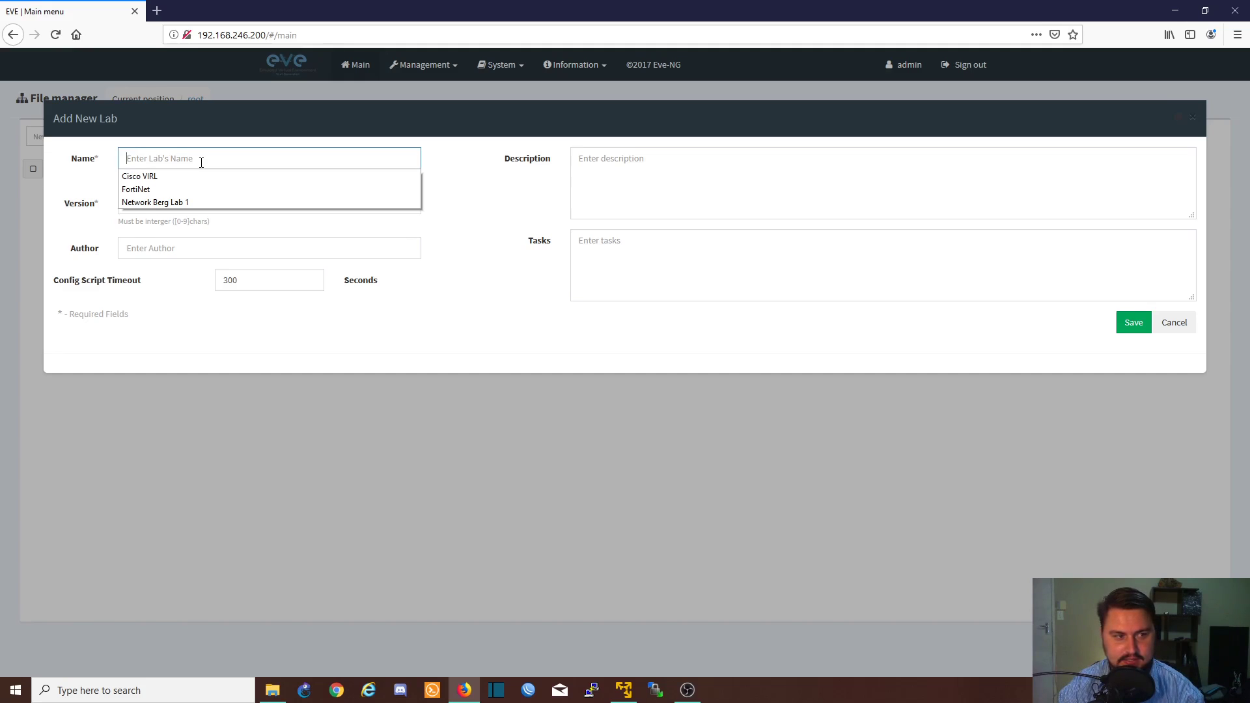
pyautogui.write('New Lab 2')
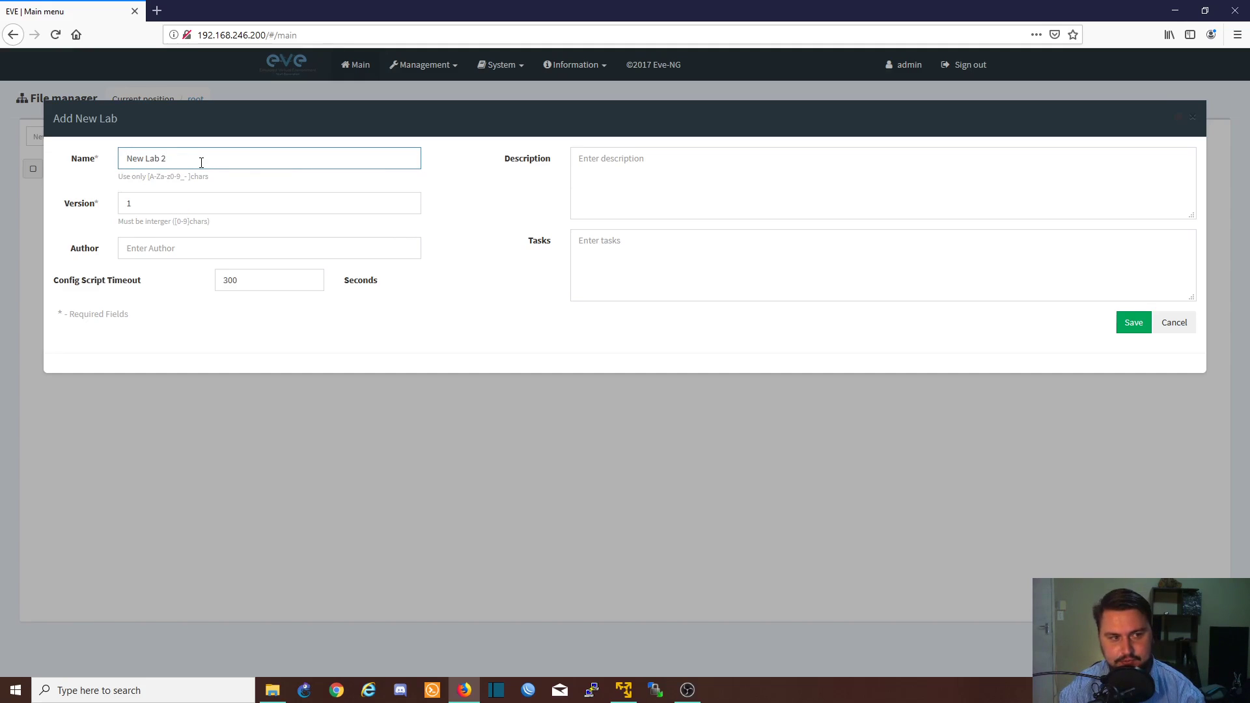
pyautogui.click(269, 202)
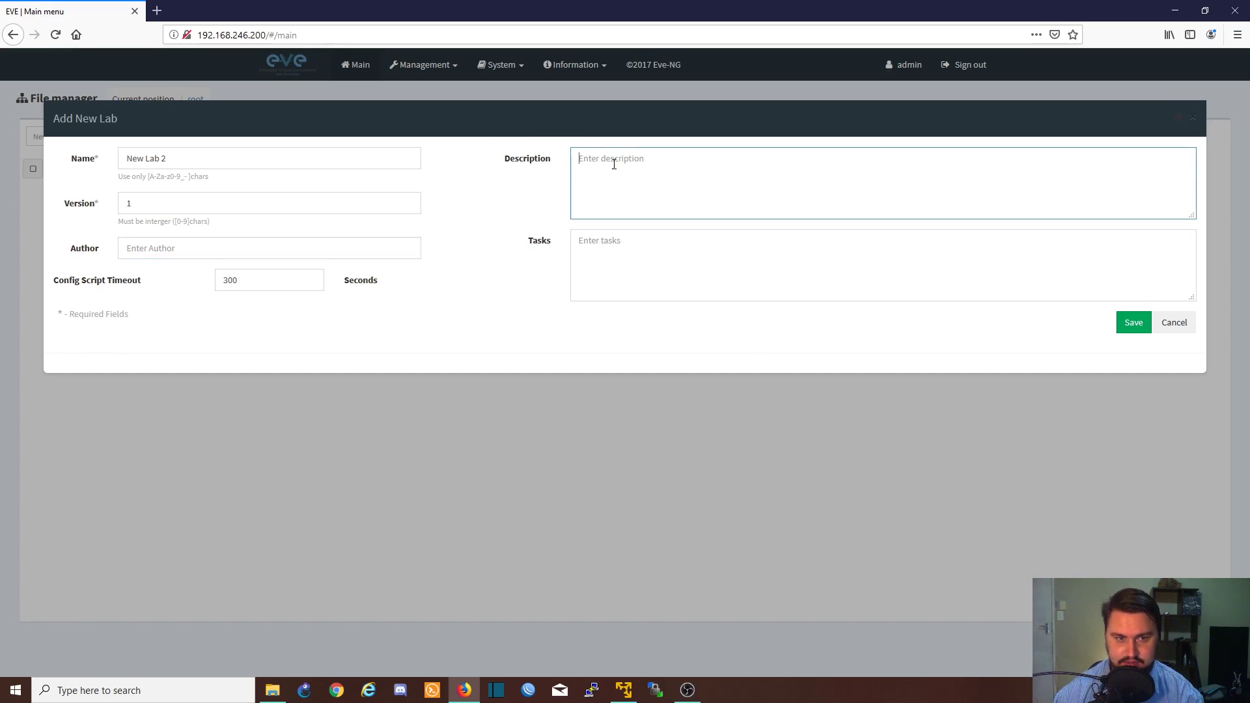
pyautogui.write('Adding nodes')
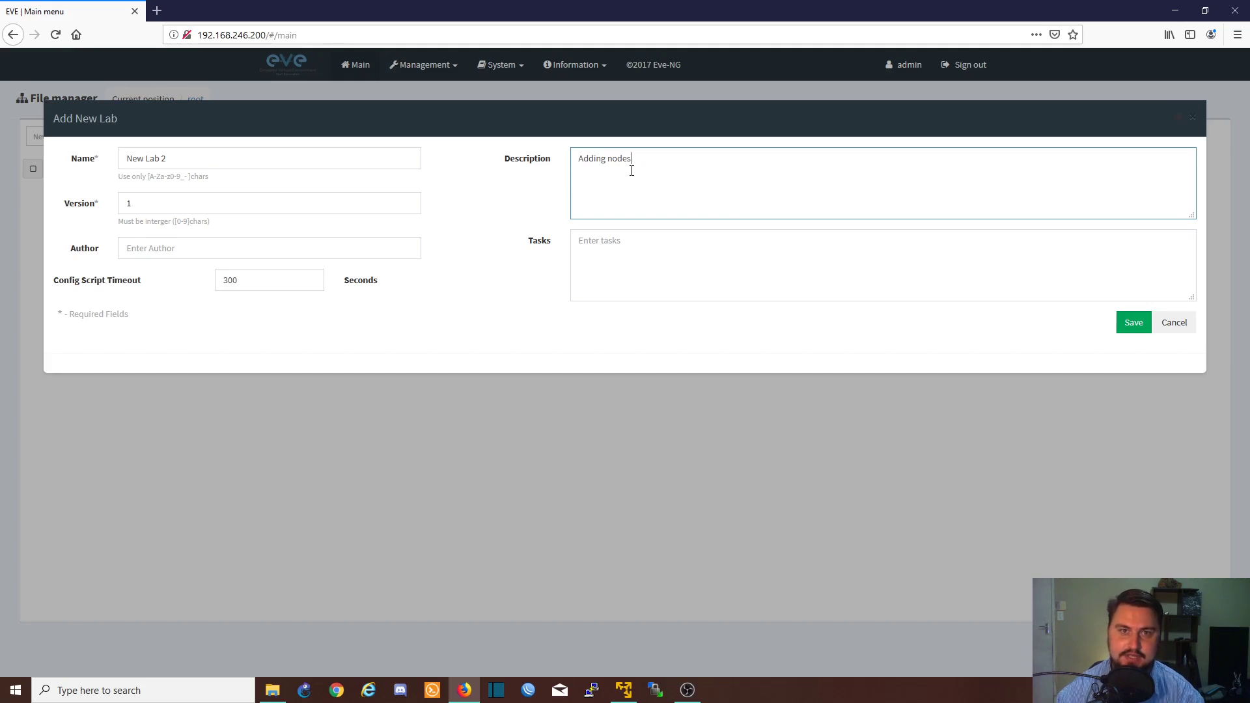
pyautogui.moveTo(588, 147)
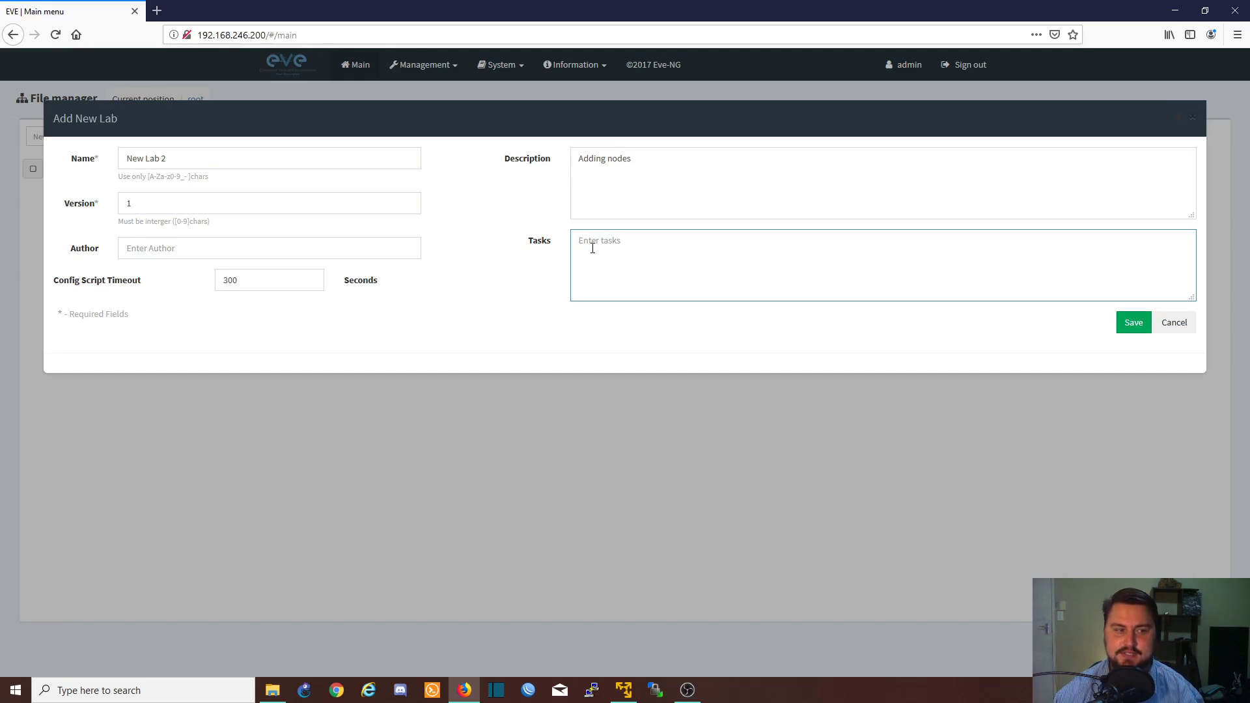
pyautogui.moveTo(422, 215)
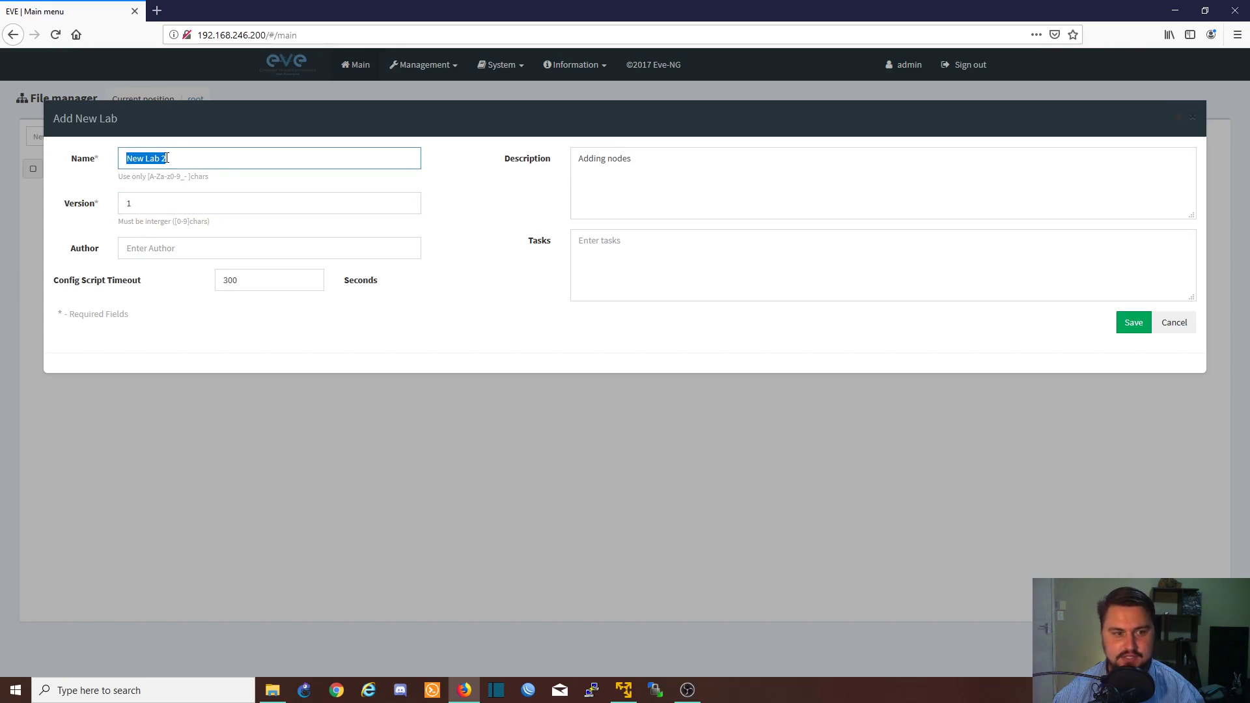
# Save New Lab 2, open its empty topology and bring up the add-object menu
pyautogui.click(1133, 323)
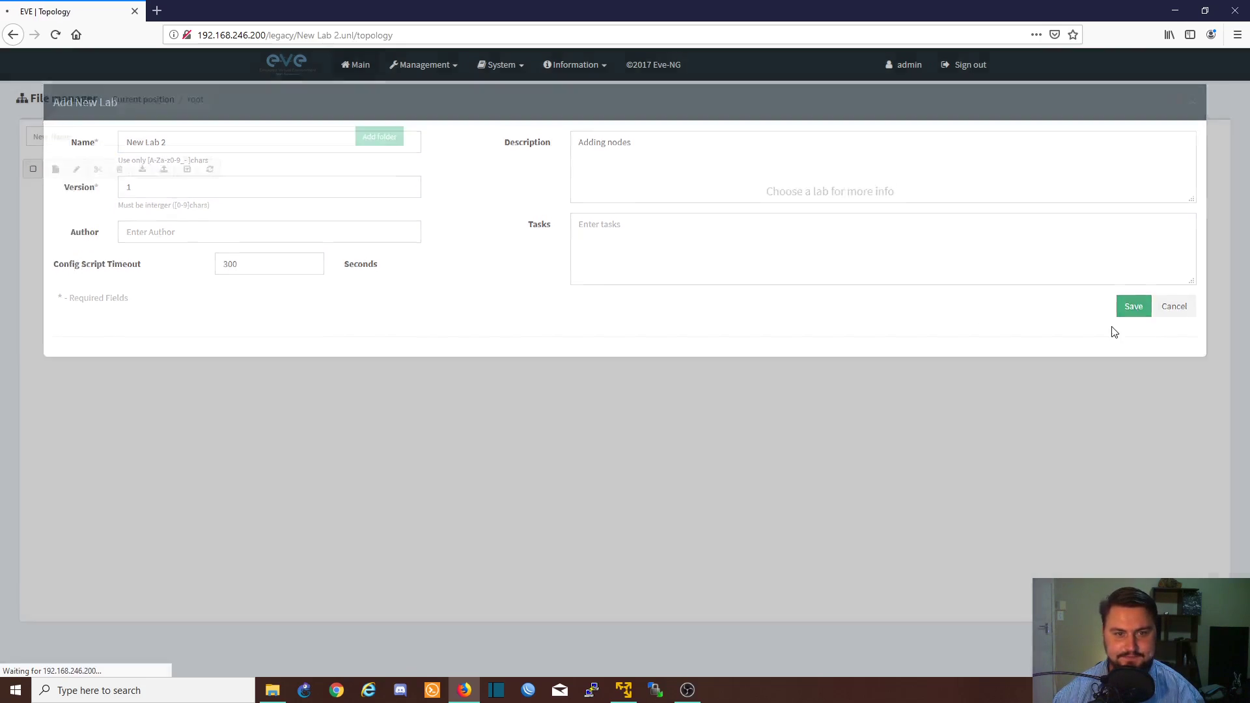
pyautogui.click(1133, 307)
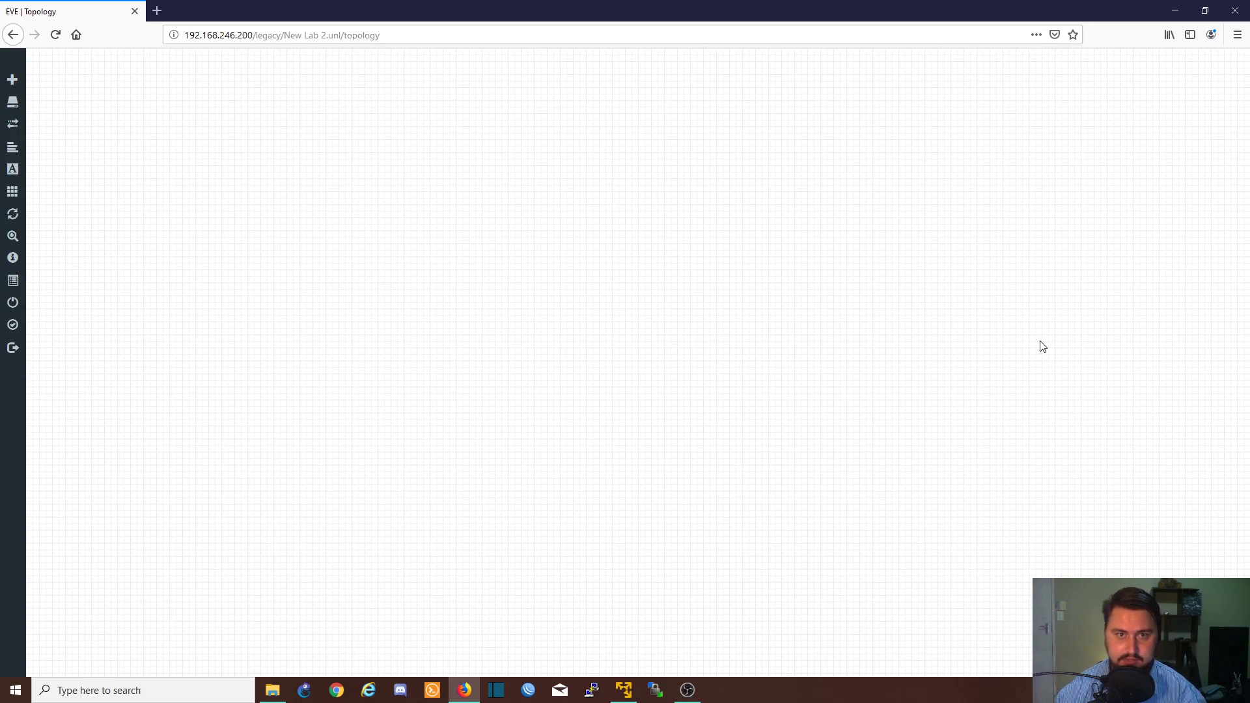
pyautogui.moveTo(94, 117)
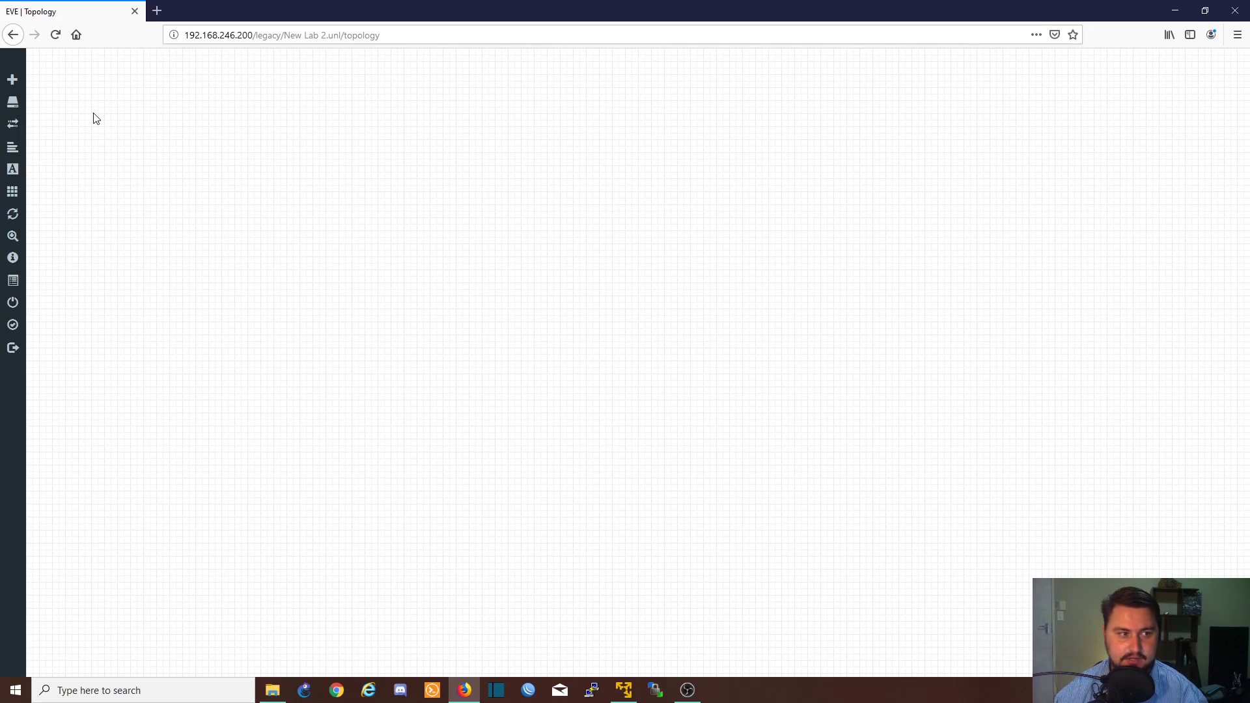
pyautogui.click(12, 78)
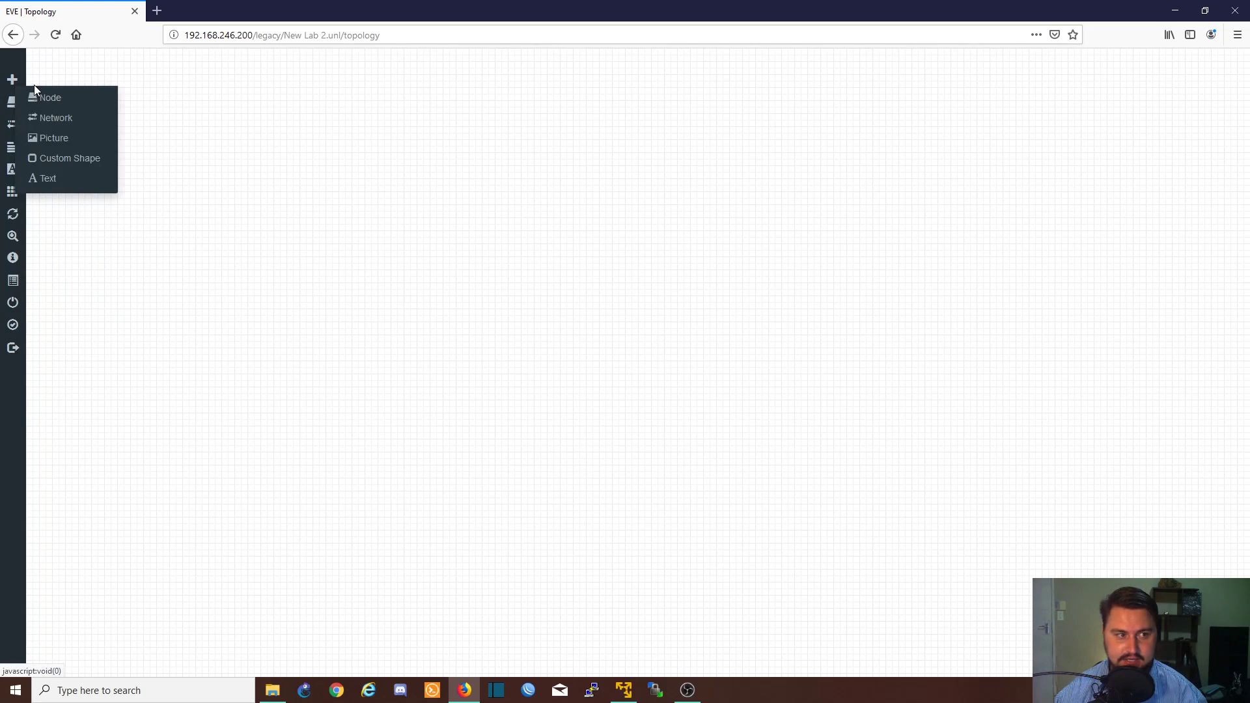
pyautogui.moveTo(68, 102)
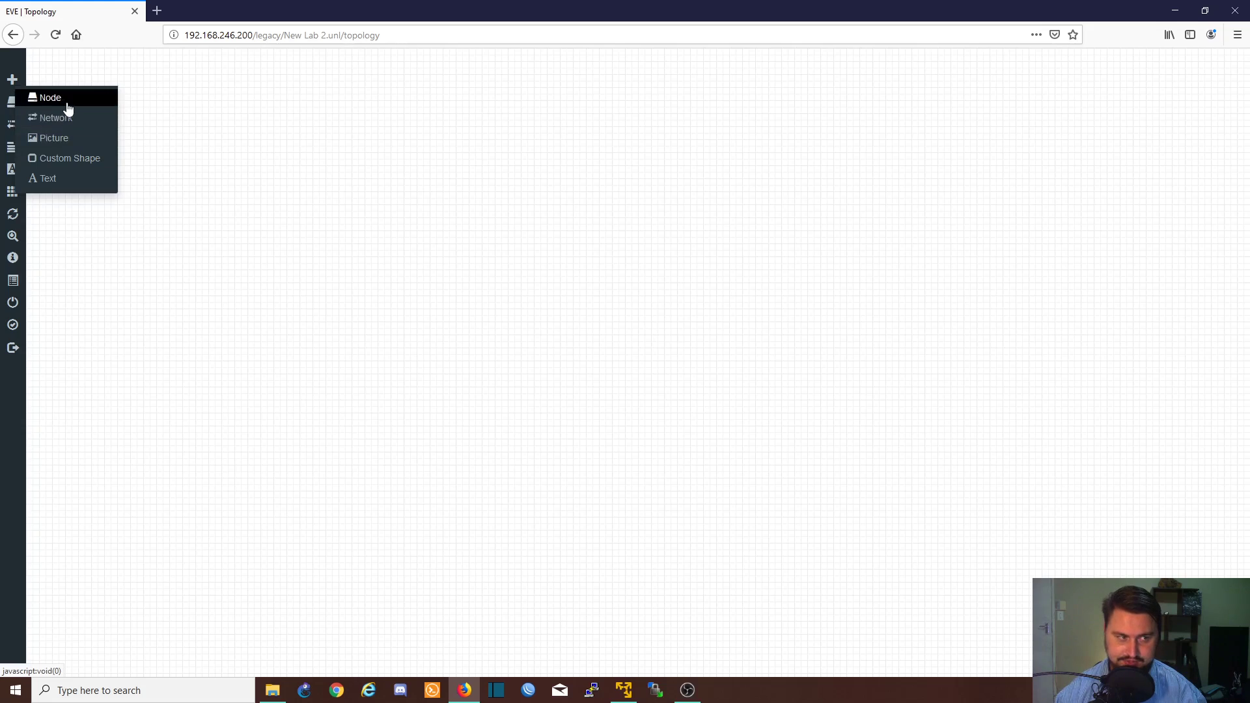
pyautogui.moveTo(52, 138)
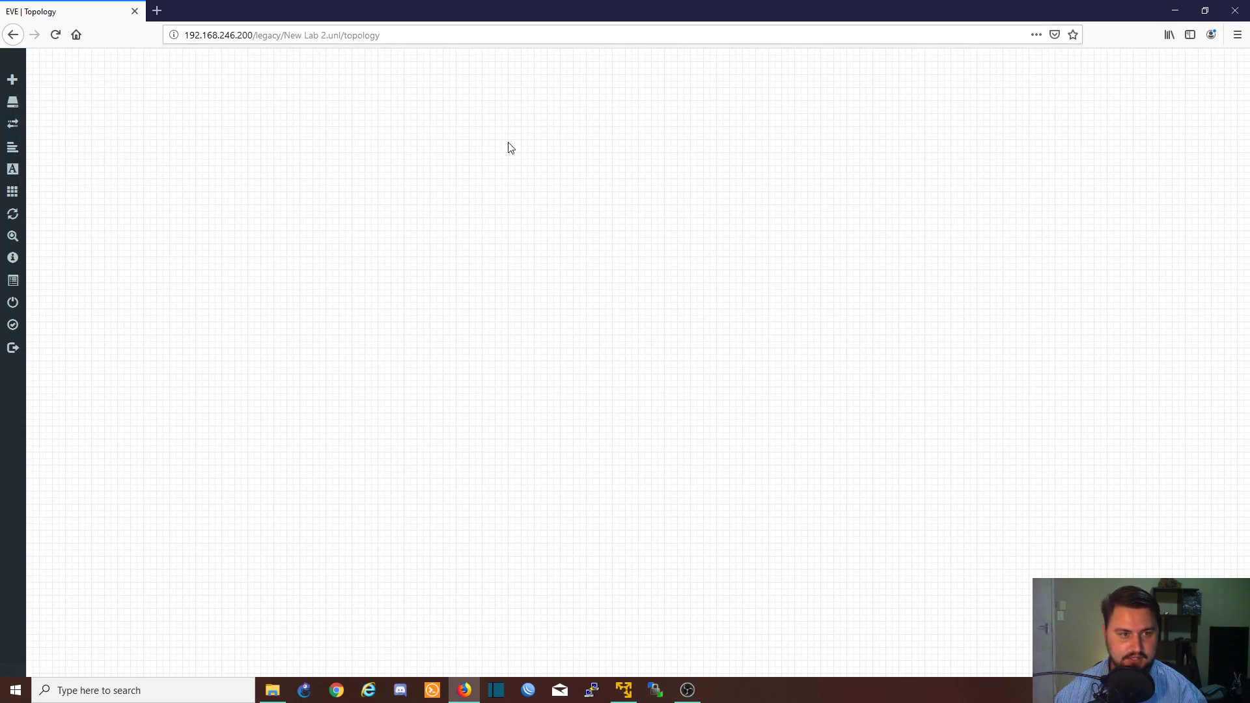
pyautogui.moveTo(521, 96)
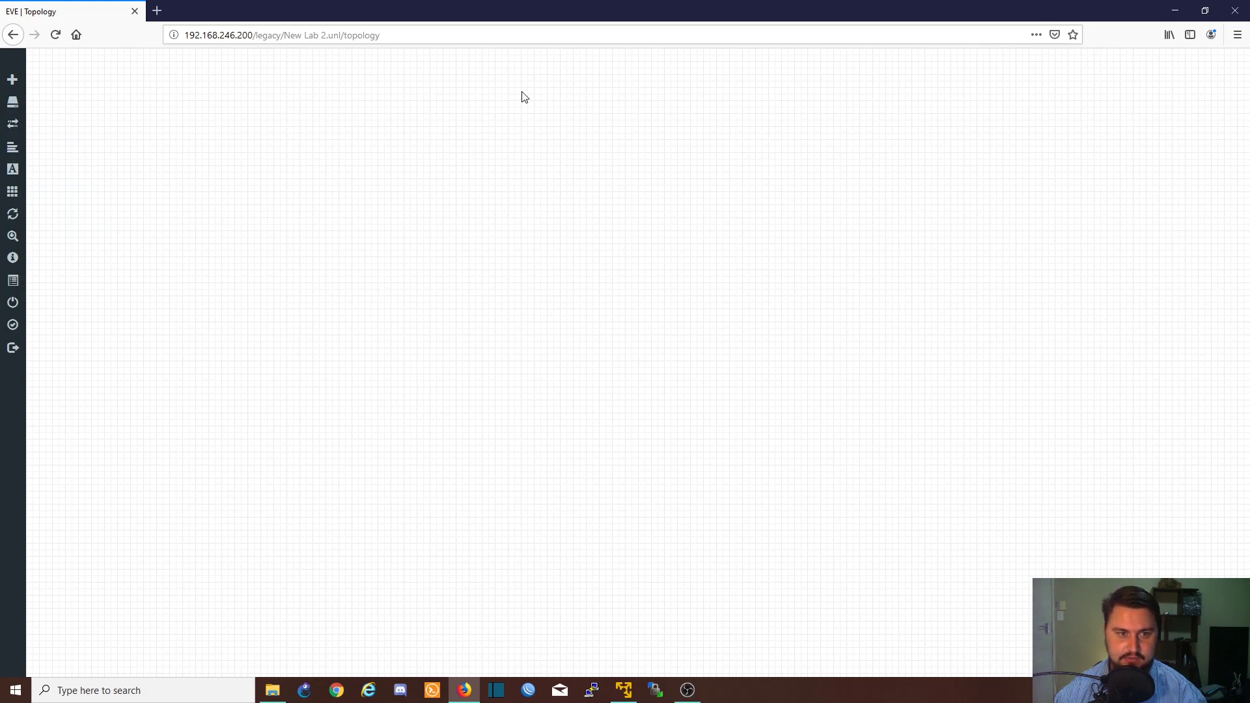
pyautogui.rightClick(524, 97)
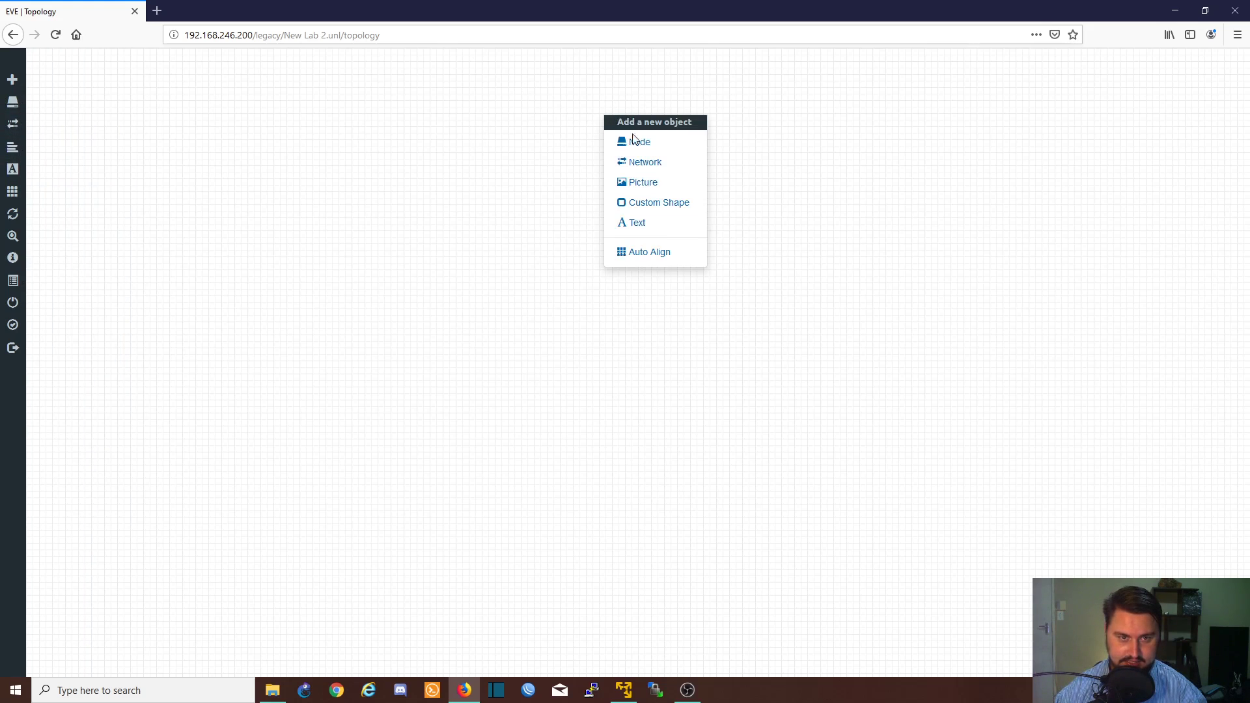
# Add two Fortinet FortiGate firewall nodes and space them level on the canvas
pyautogui.click(641, 141)
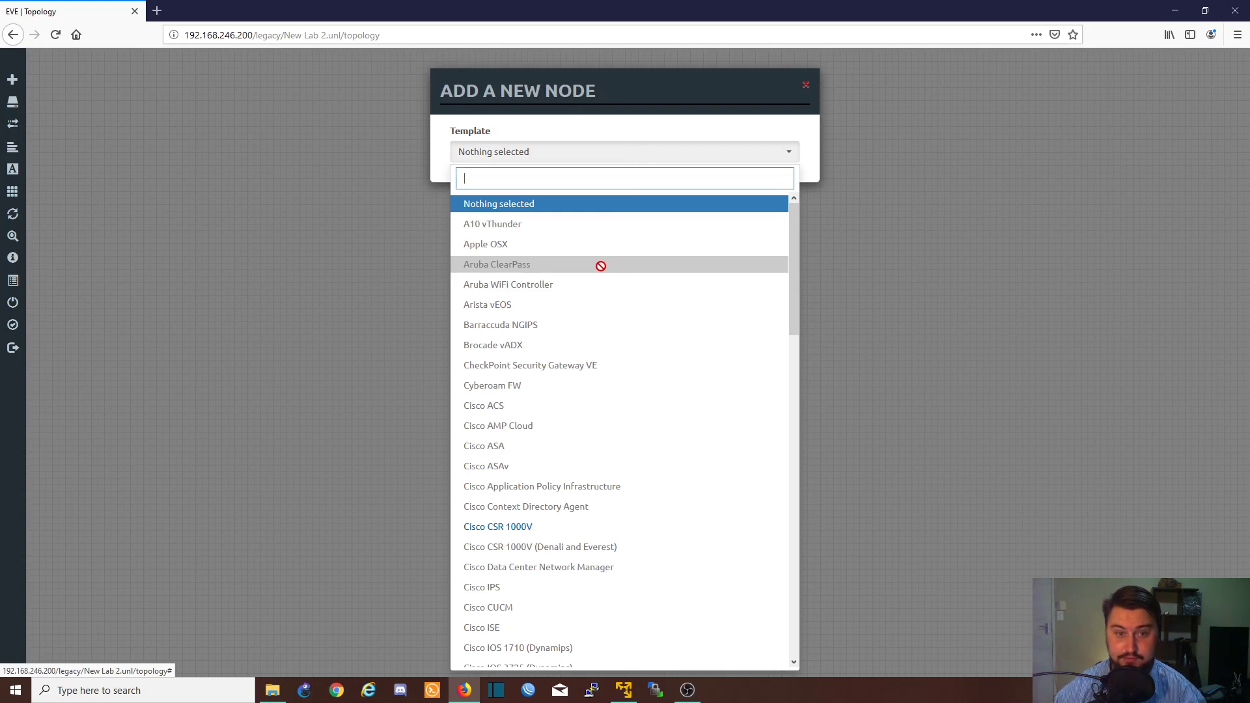
pyautogui.scroll(-3)
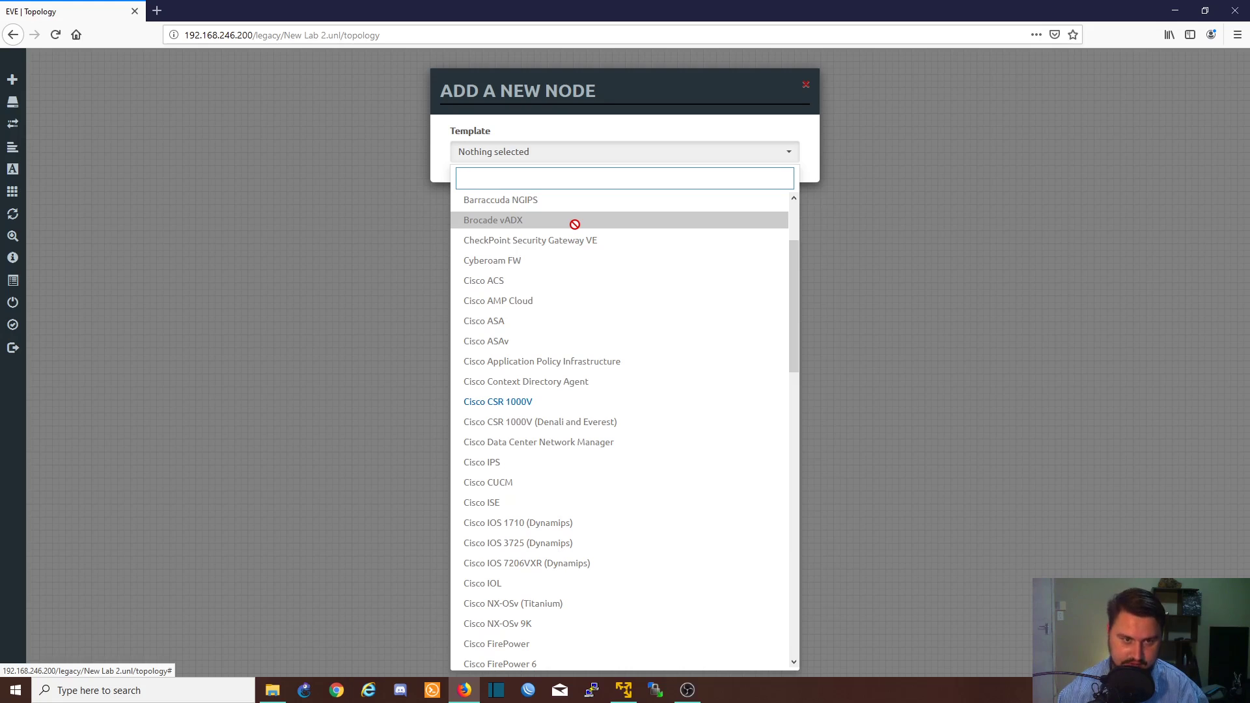
pyautogui.scroll(-3)
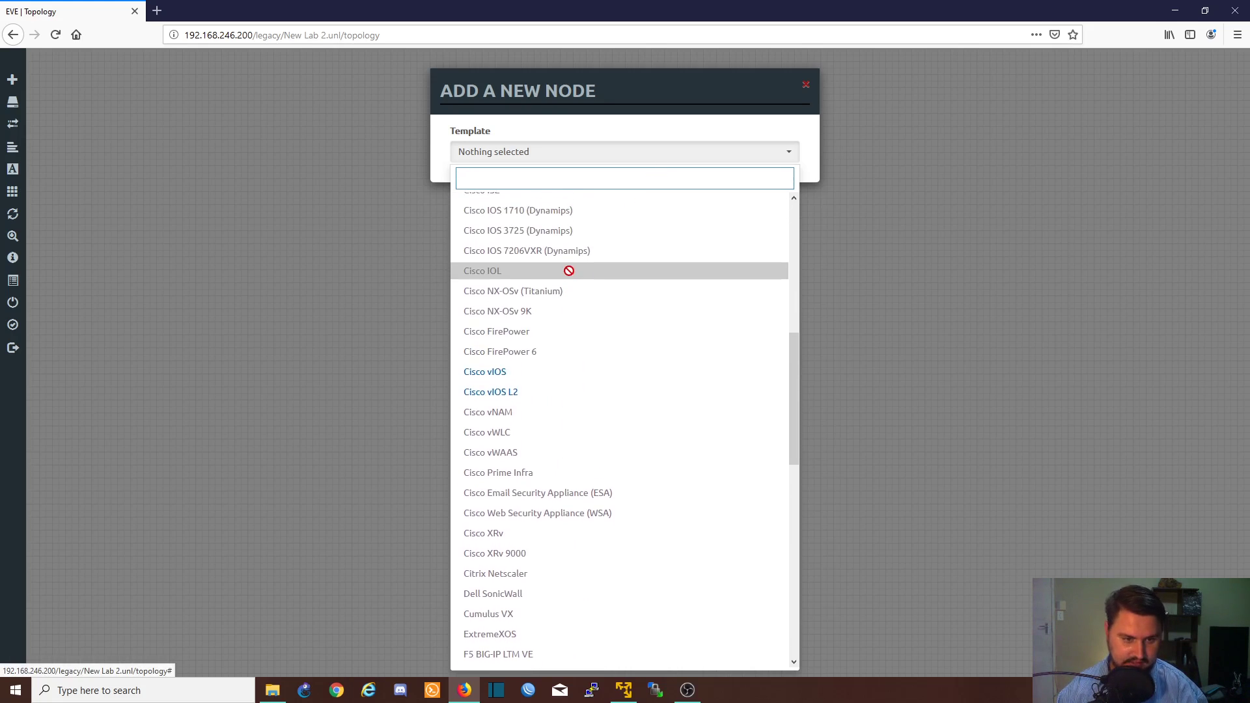
pyautogui.scroll(-3)
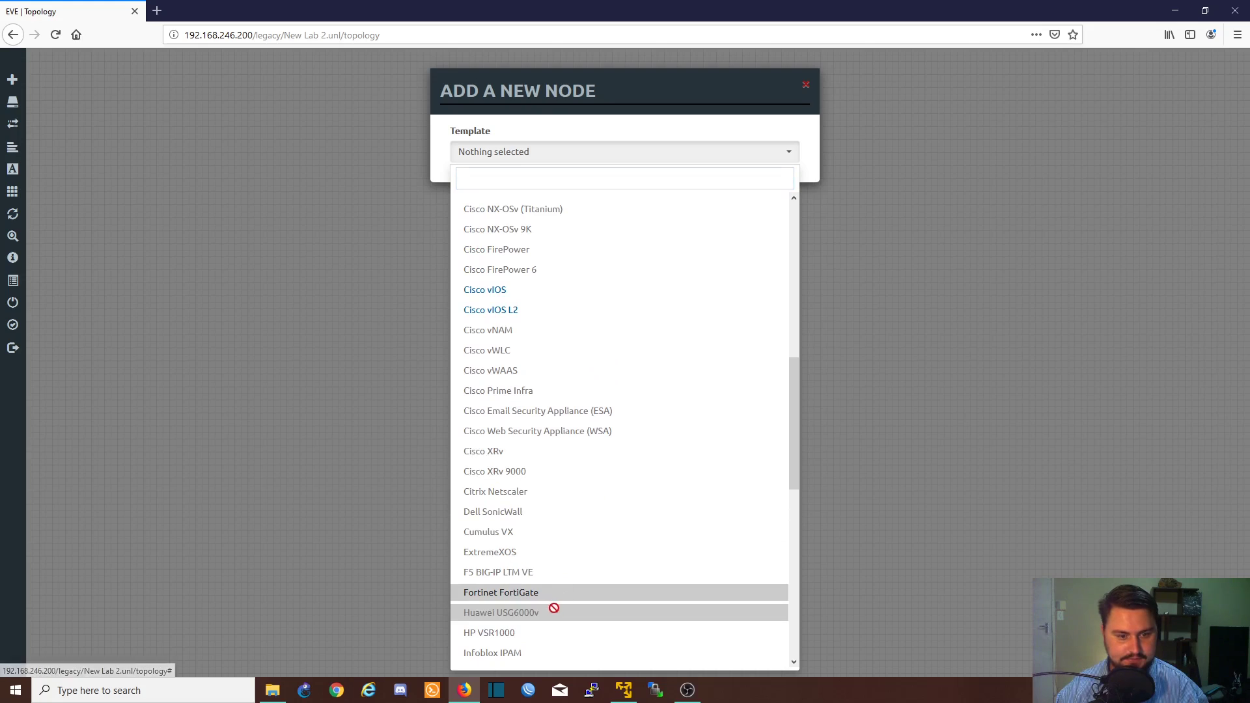
pyautogui.click(500, 591)
pyautogui.write('2')
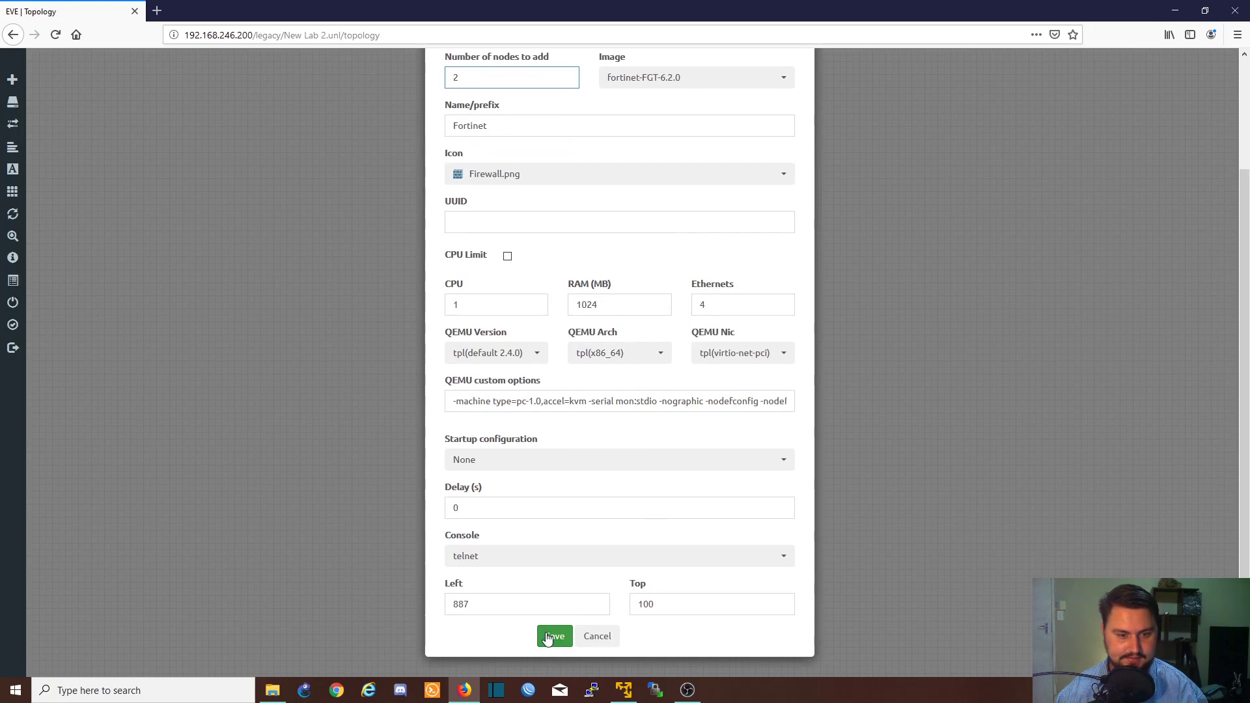
pyautogui.click(555, 635)
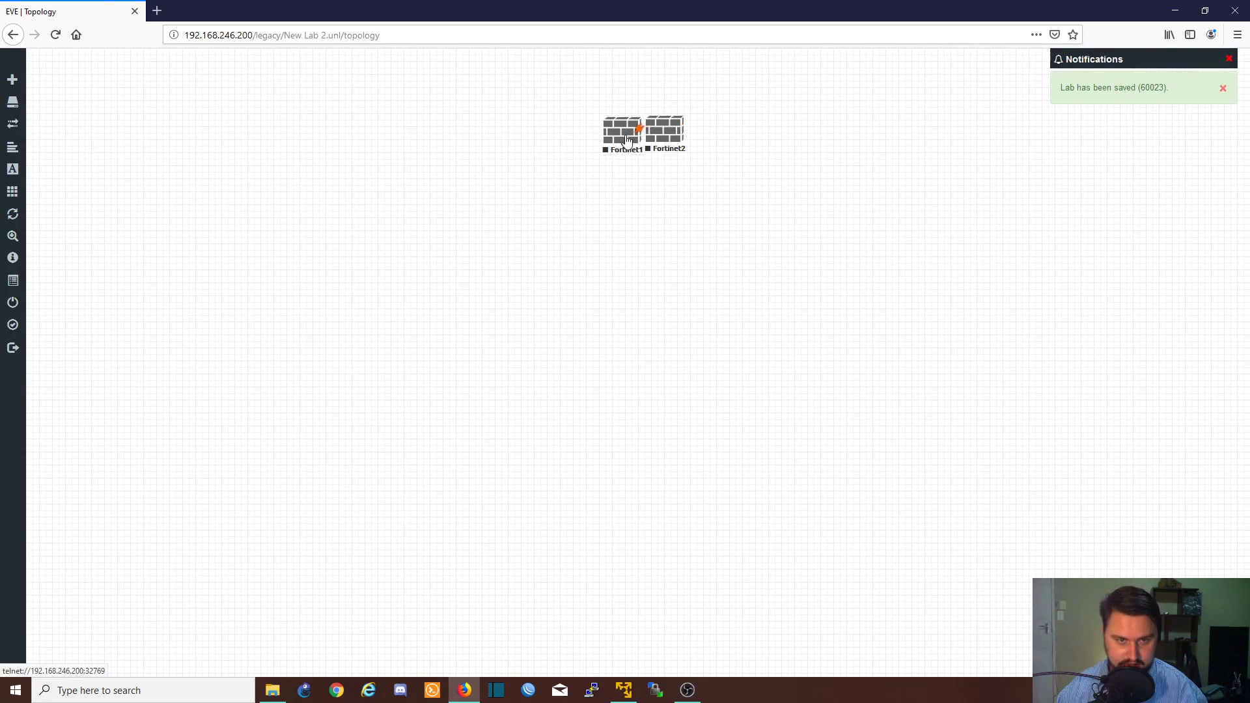
pyautogui.moveTo(660, 128); pyautogui.dragTo(727, 183)
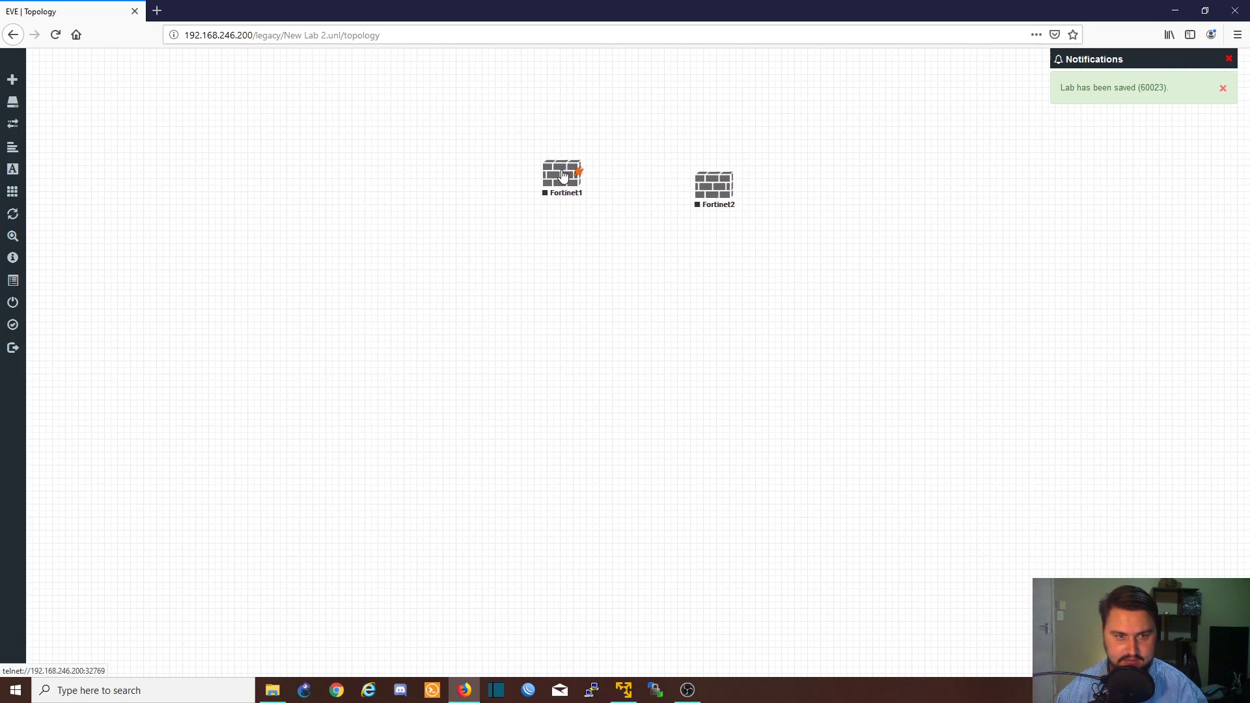
pyautogui.moveTo(563, 174); pyautogui.dragTo(568, 188)
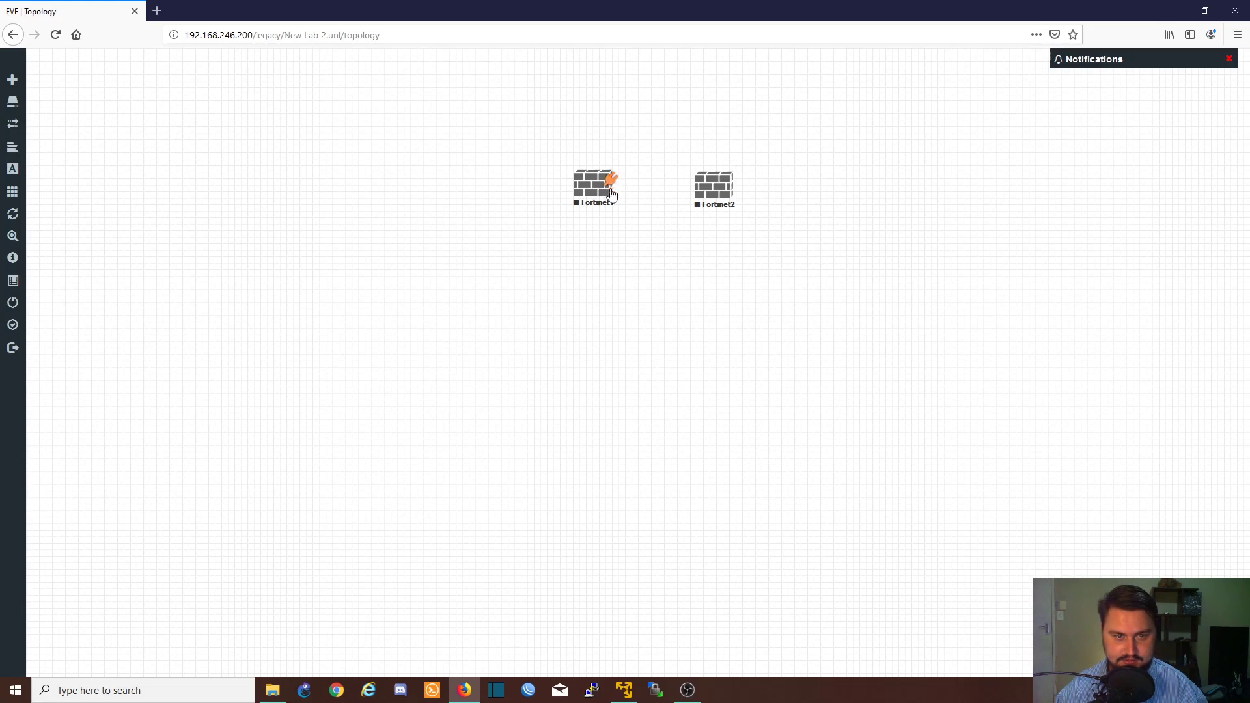
pyautogui.moveTo(613, 189)
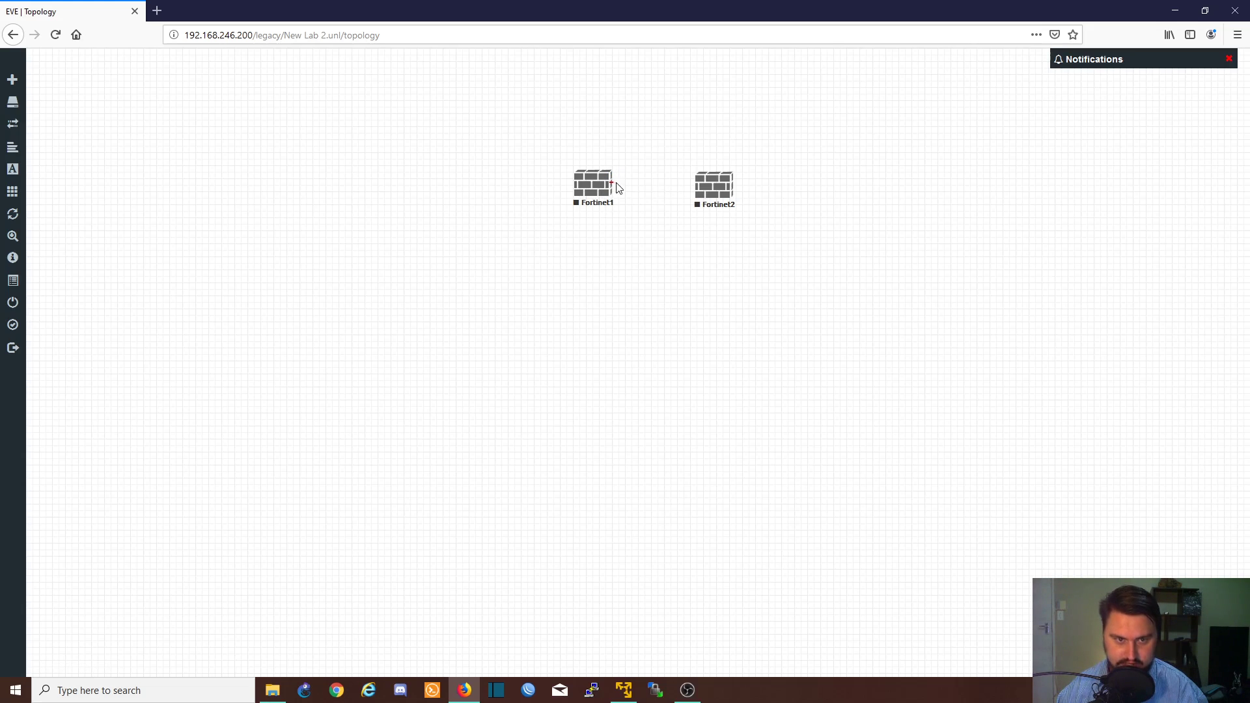
# Link Fortinet1 to Fortinet2 with a port4-to-port4 connection
pyautogui.moveTo(594, 183); pyautogui.dragTo(713, 183)
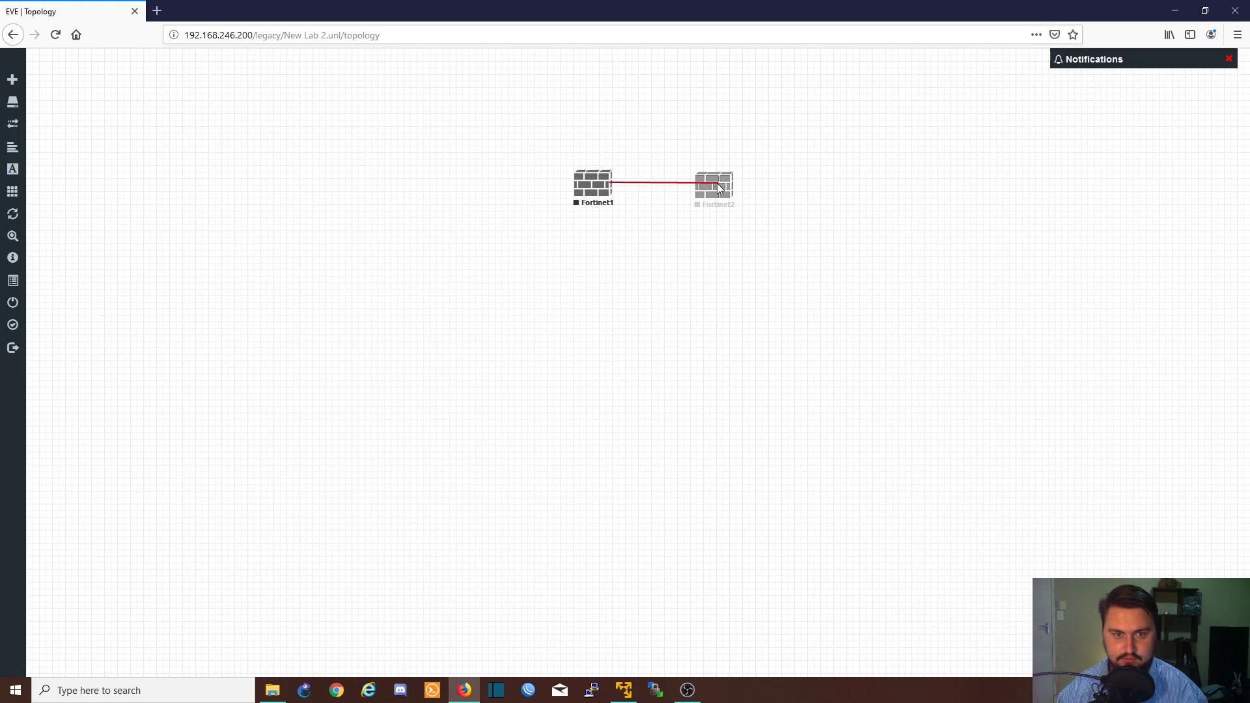
pyautogui.click(715, 185)
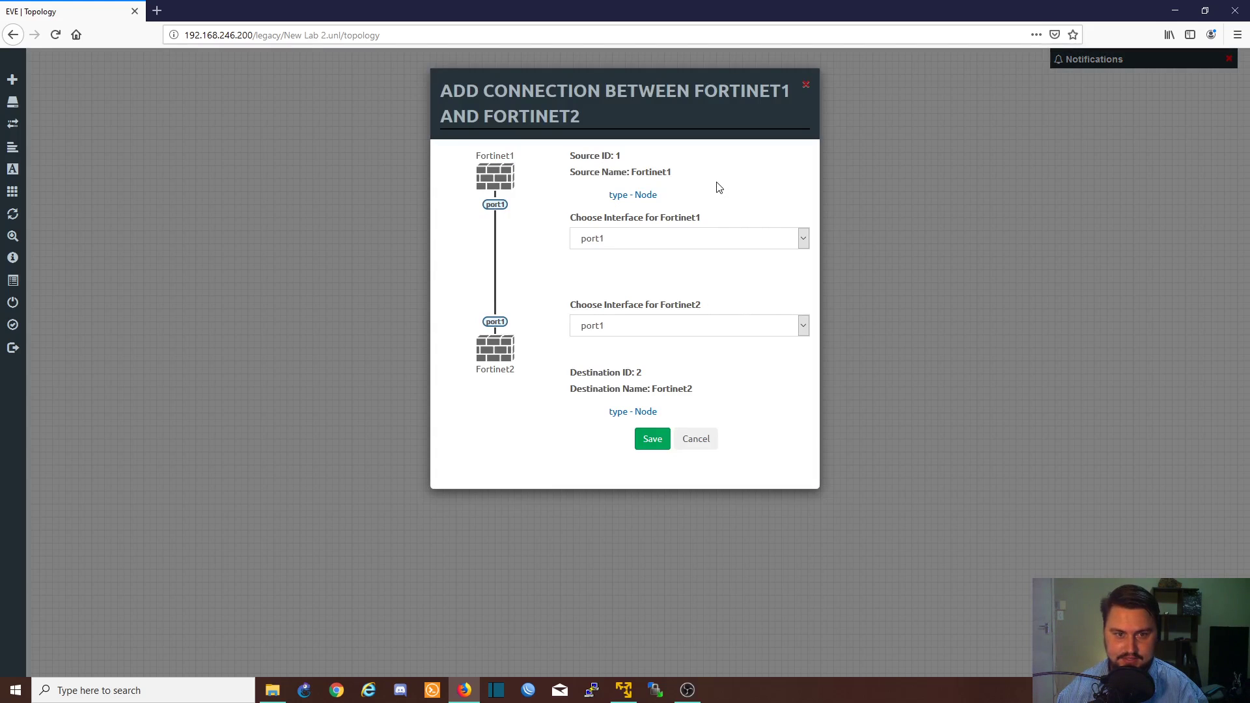
pyautogui.moveTo(734, 282)
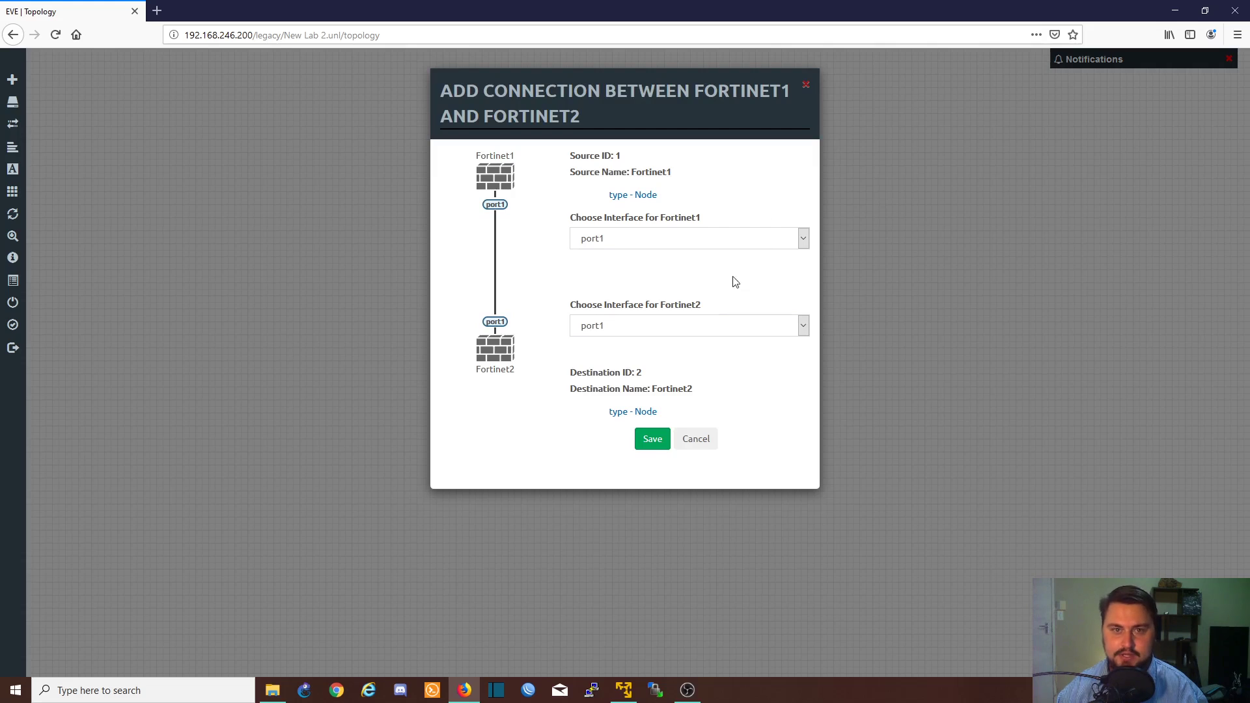
pyautogui.moveTo(769, 238)
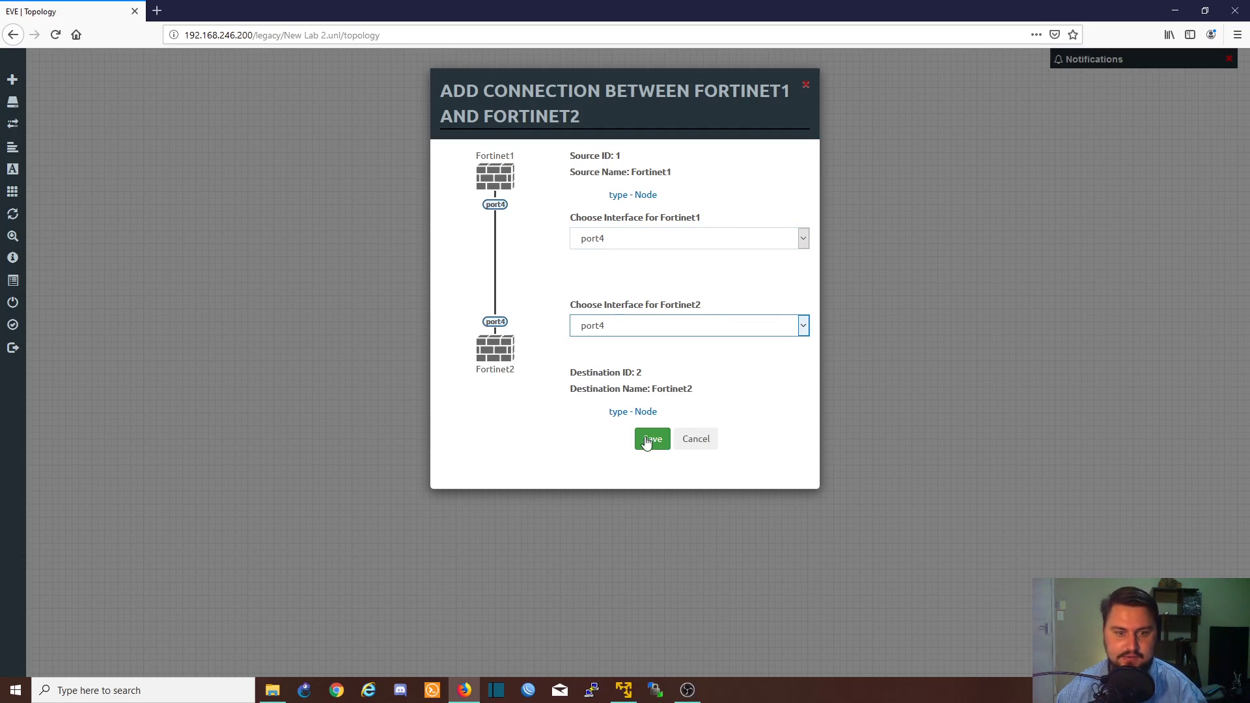
pyautogui.click(651, 439)
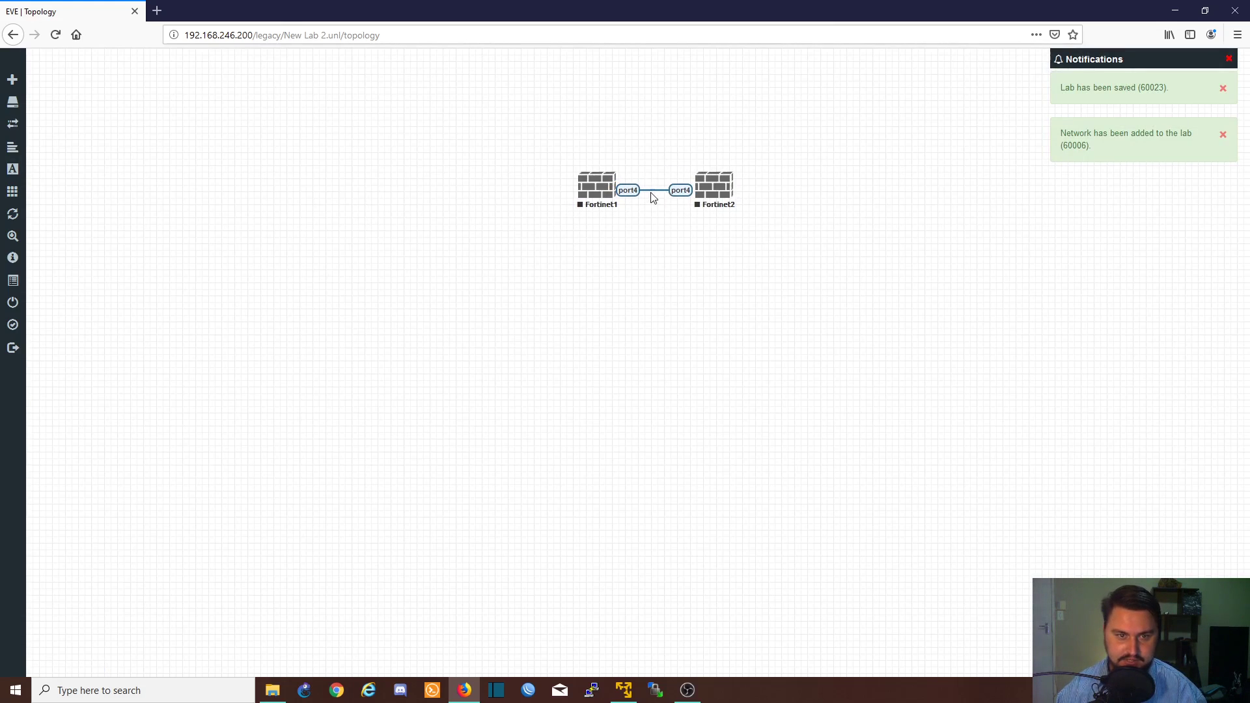
pyautogui.moveTo(537, 240)
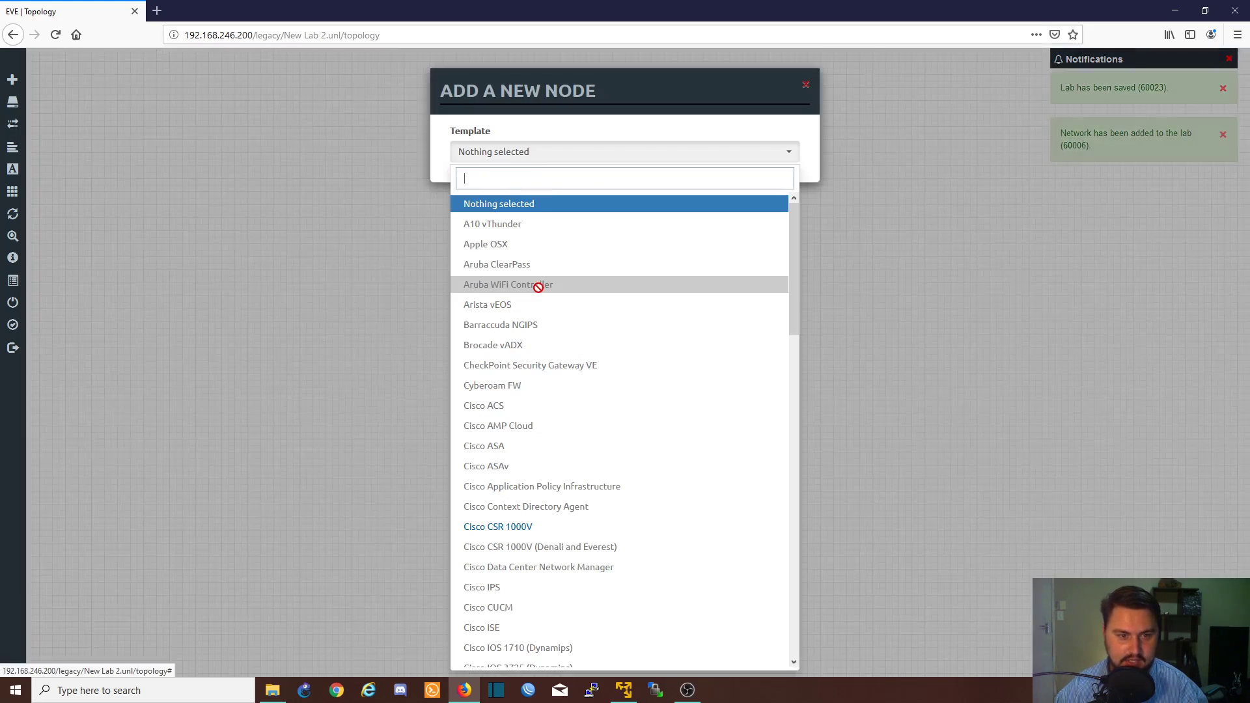
# Add three Mikrotik routers, spread them out and link Mikrotik4 to Mikrotik3
pyautogui.scroll(-3)
pyautogui.write('3')
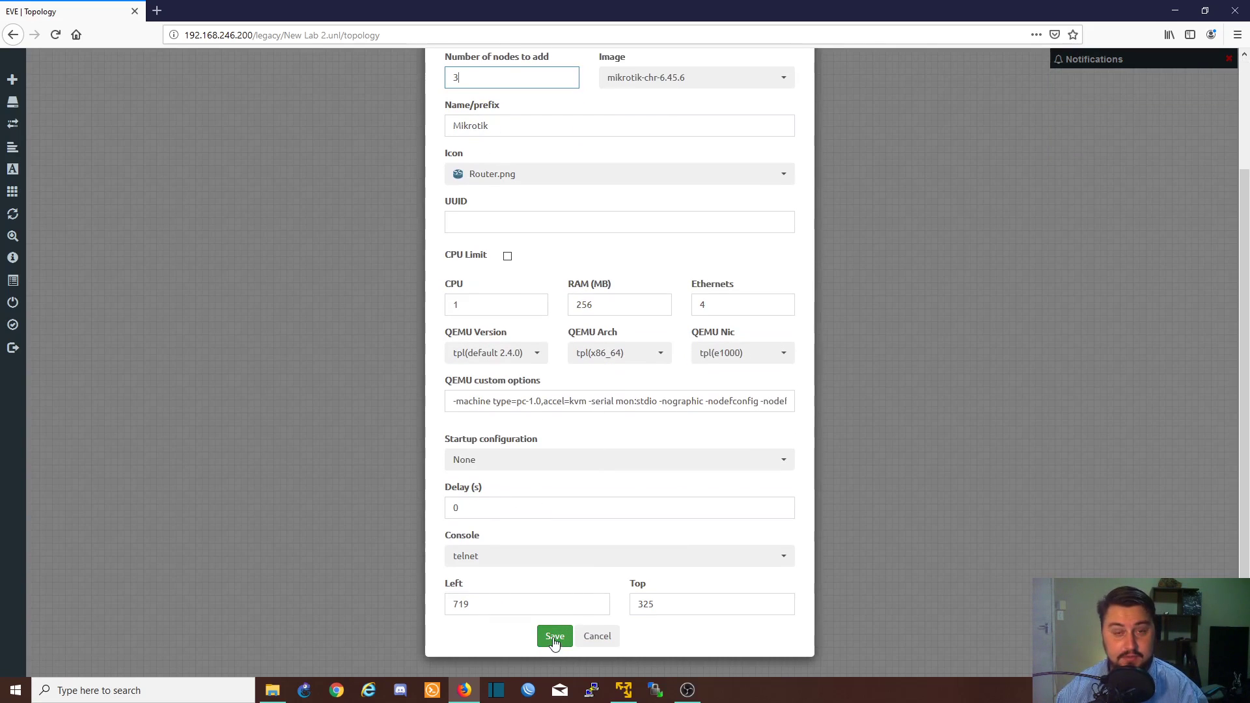
pyautogui.click(555, 635)
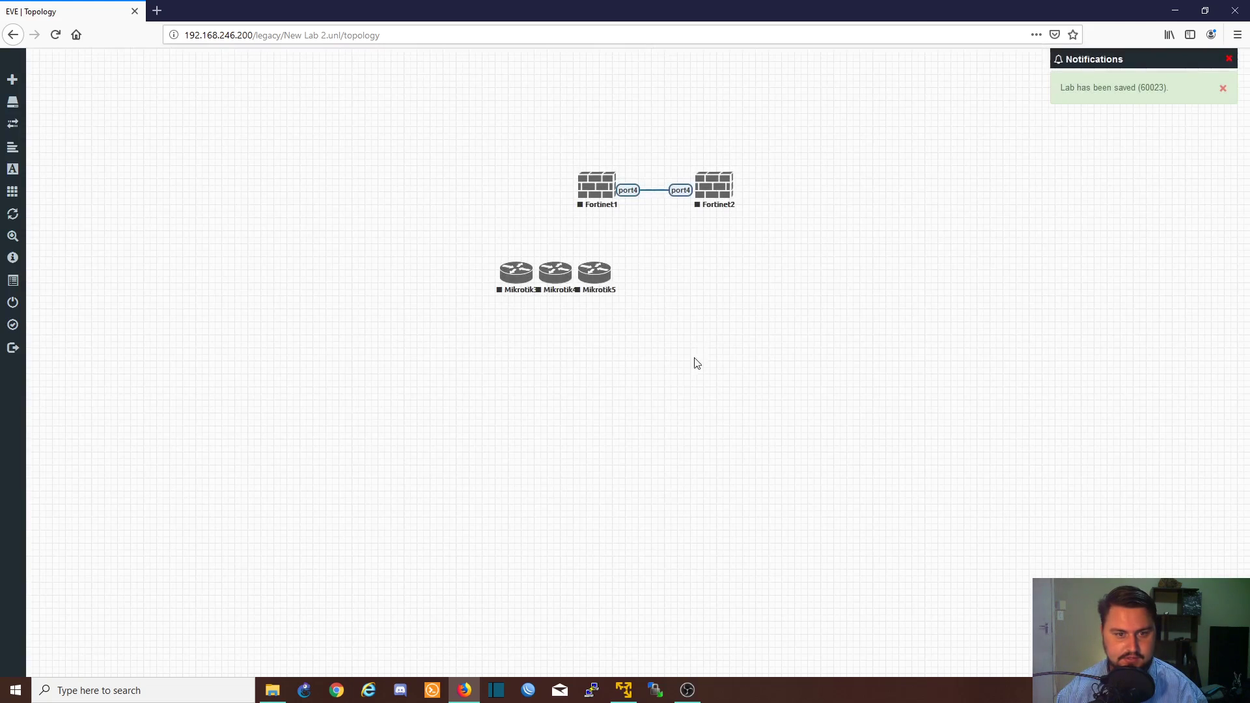
pyautogui.moveTo(595, 271); pyautogui.dragTo(670, 290)
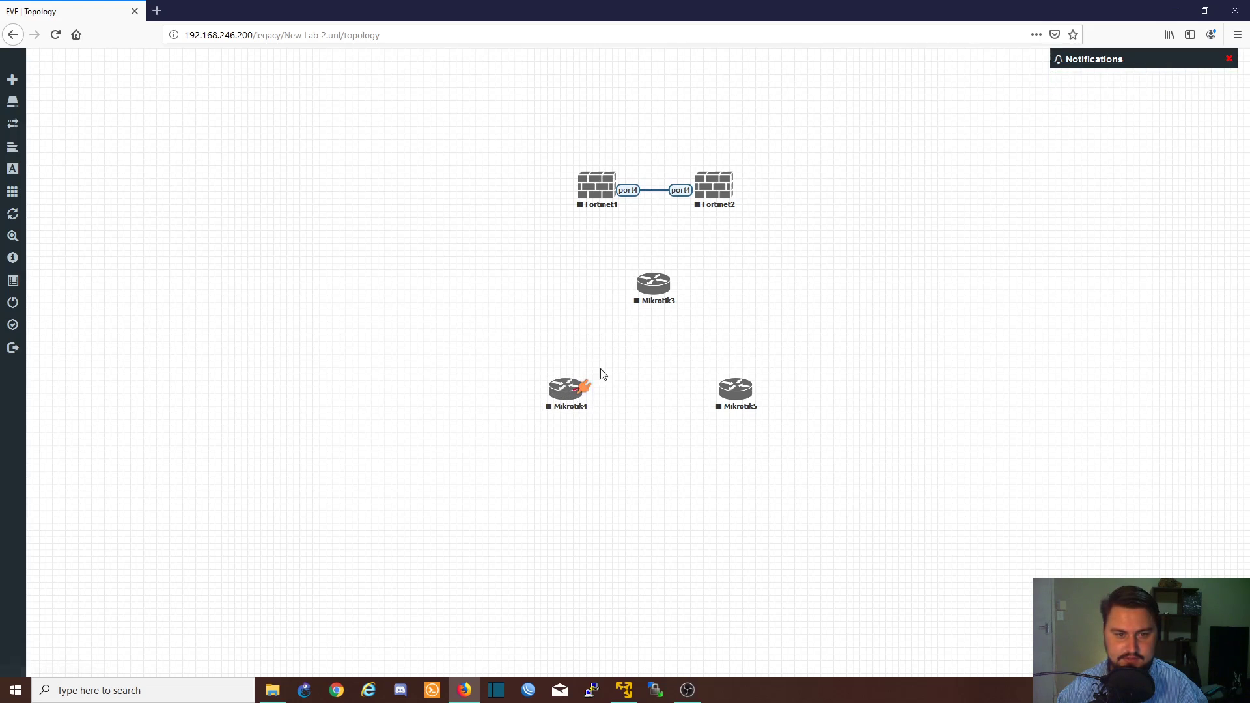
pyautogui.moveTo(569, 388); pyautogui.dragTo(654, 283)
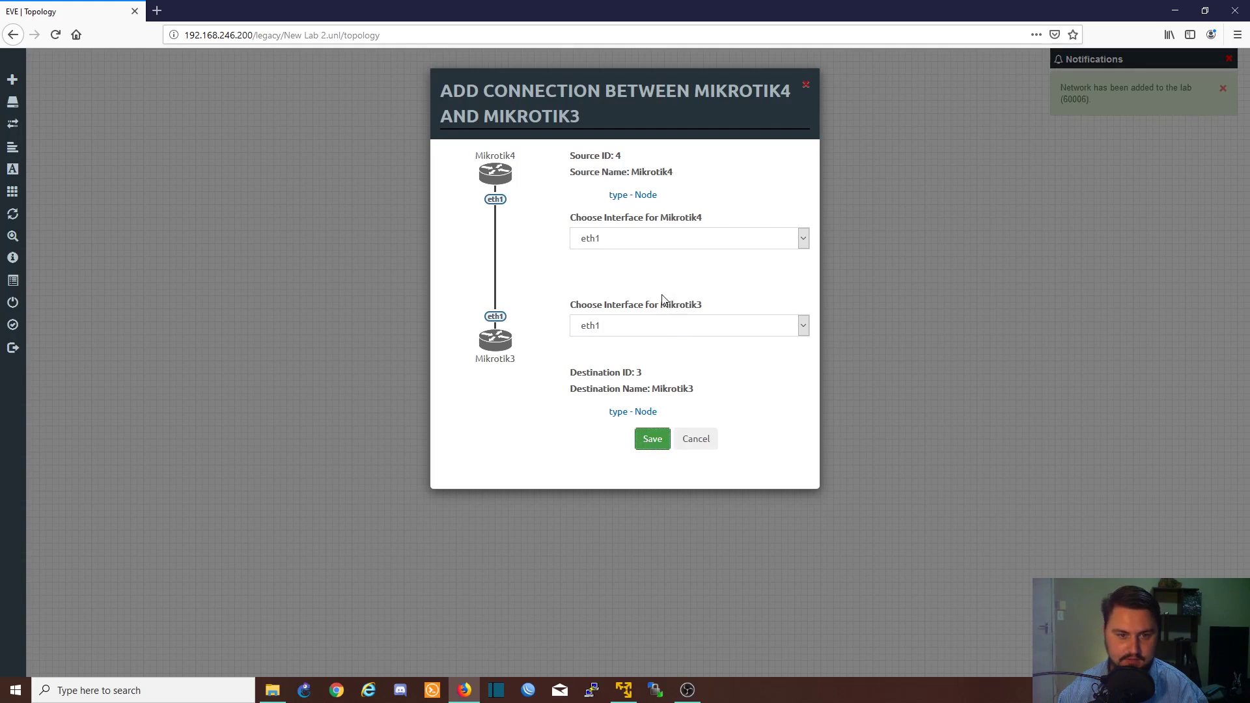
pyautogui.click(652, 439)
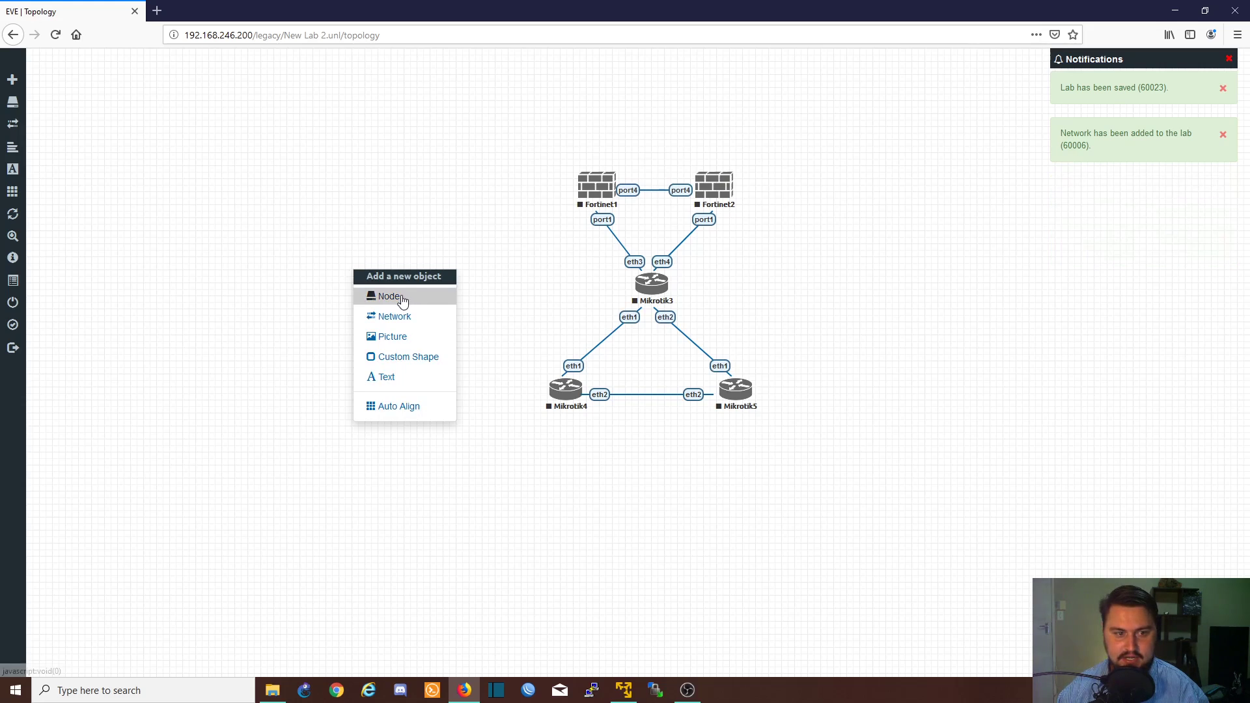
# Add a Cisco CSR 1000V router node named CSR to the lab
pyautogui.click(387, 297)
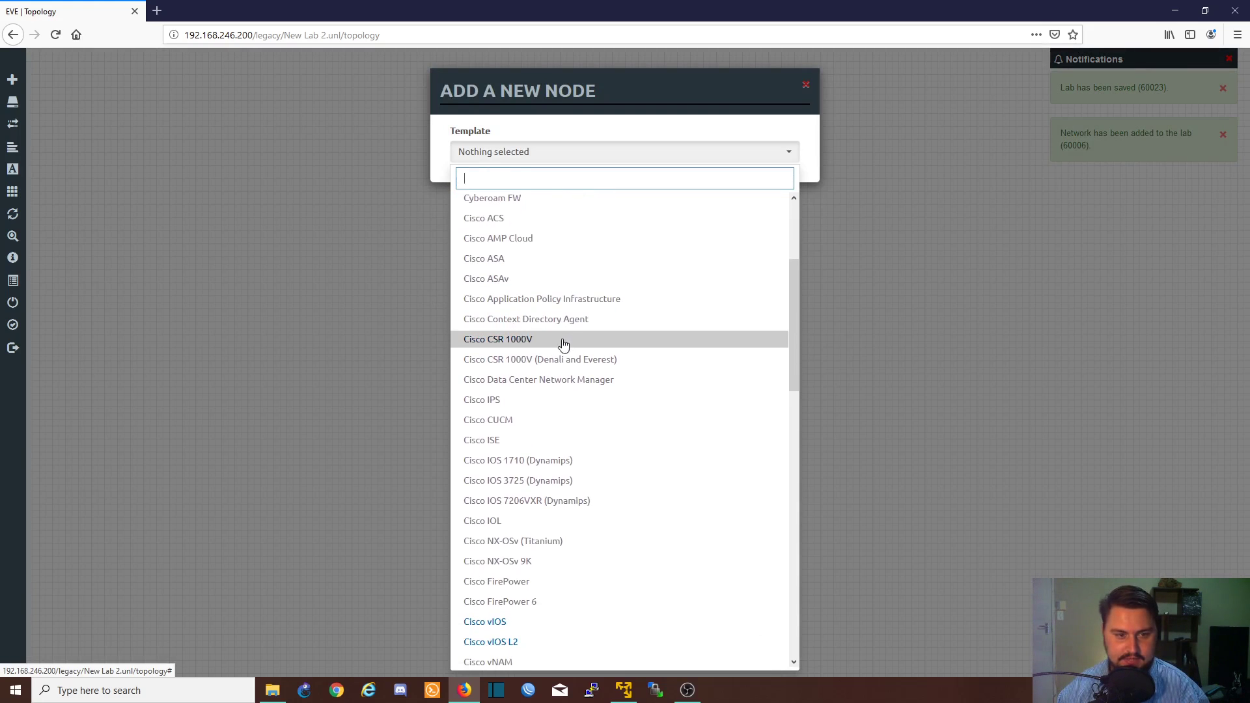
pyautogui.click(498, 339)
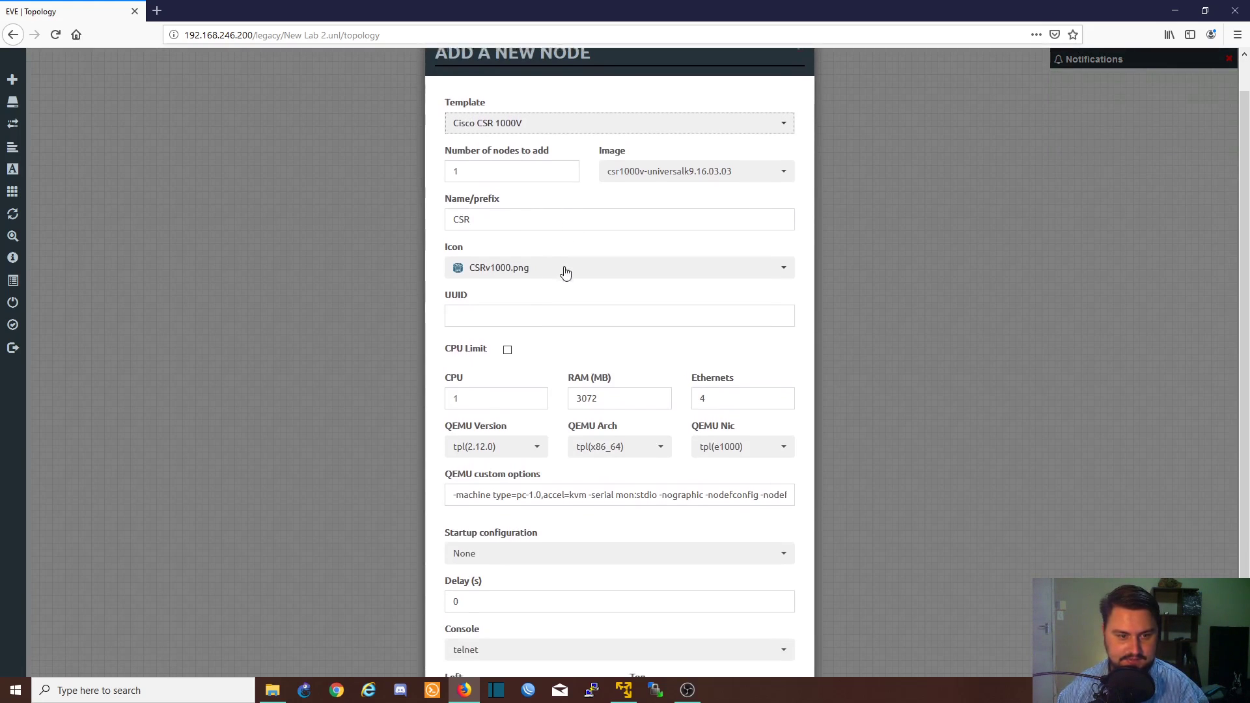
pyautogui.scroll(-3)
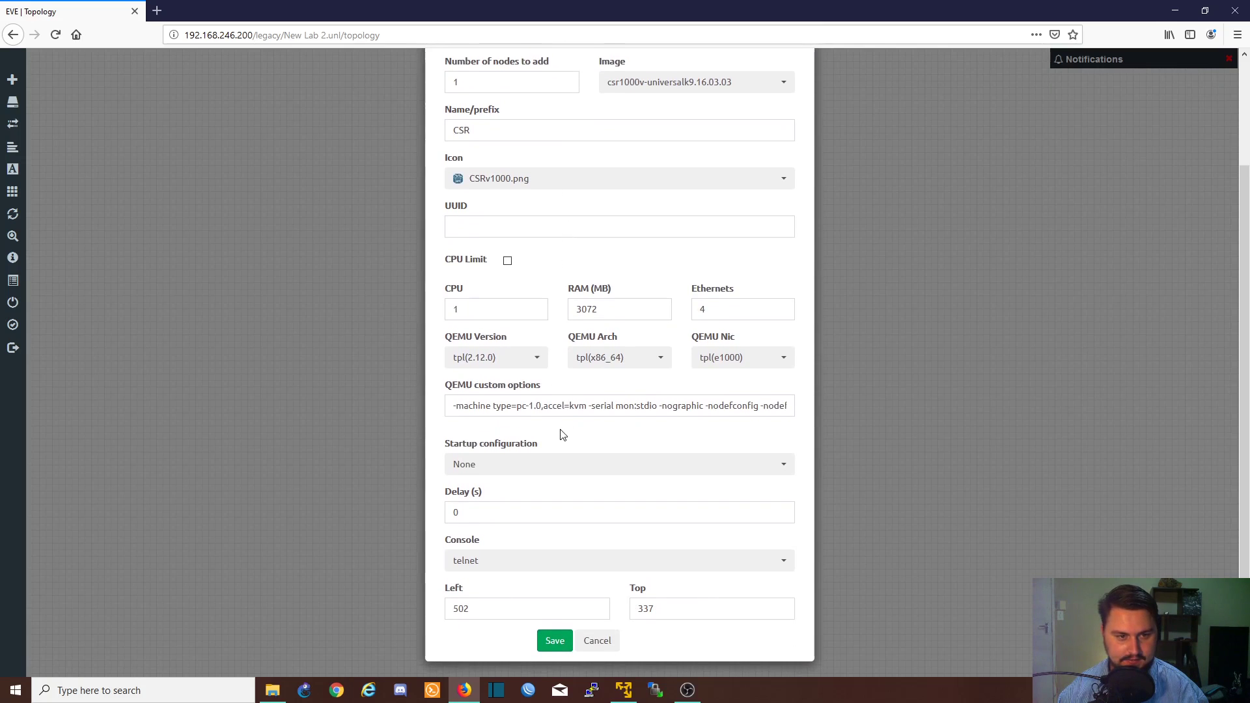
pyautogui.scroll(-3)
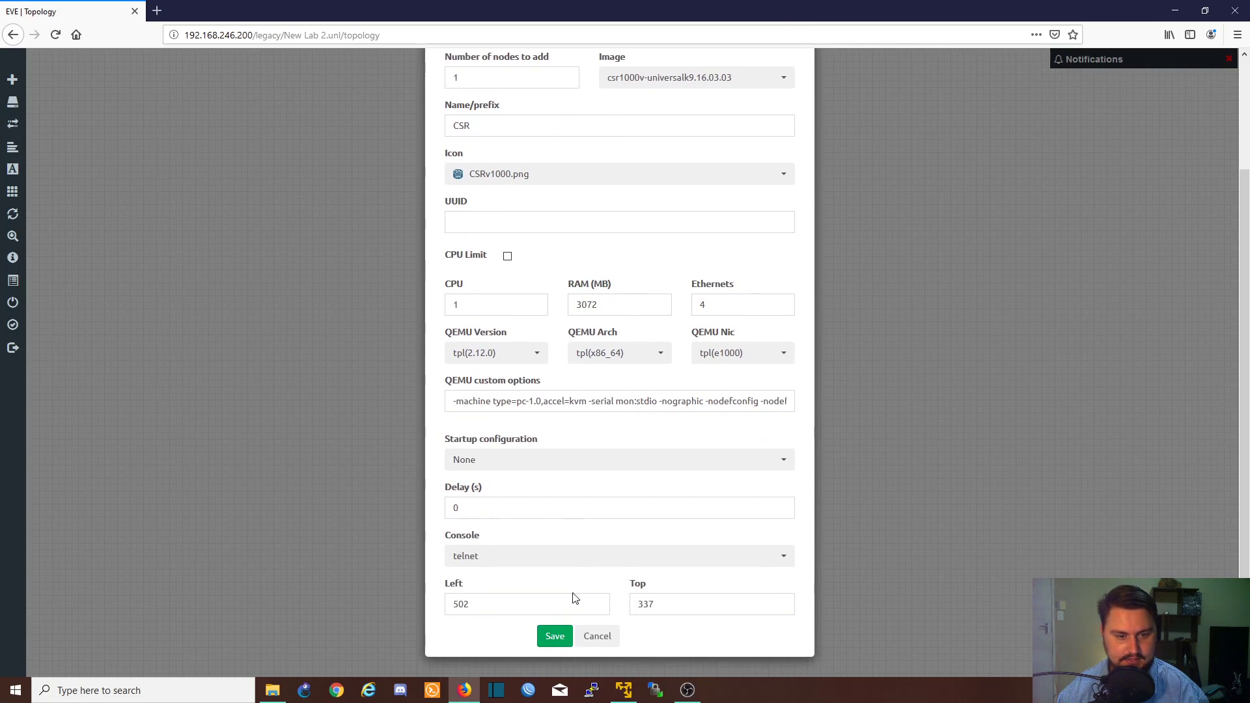
pyautogui.click(555, 636)
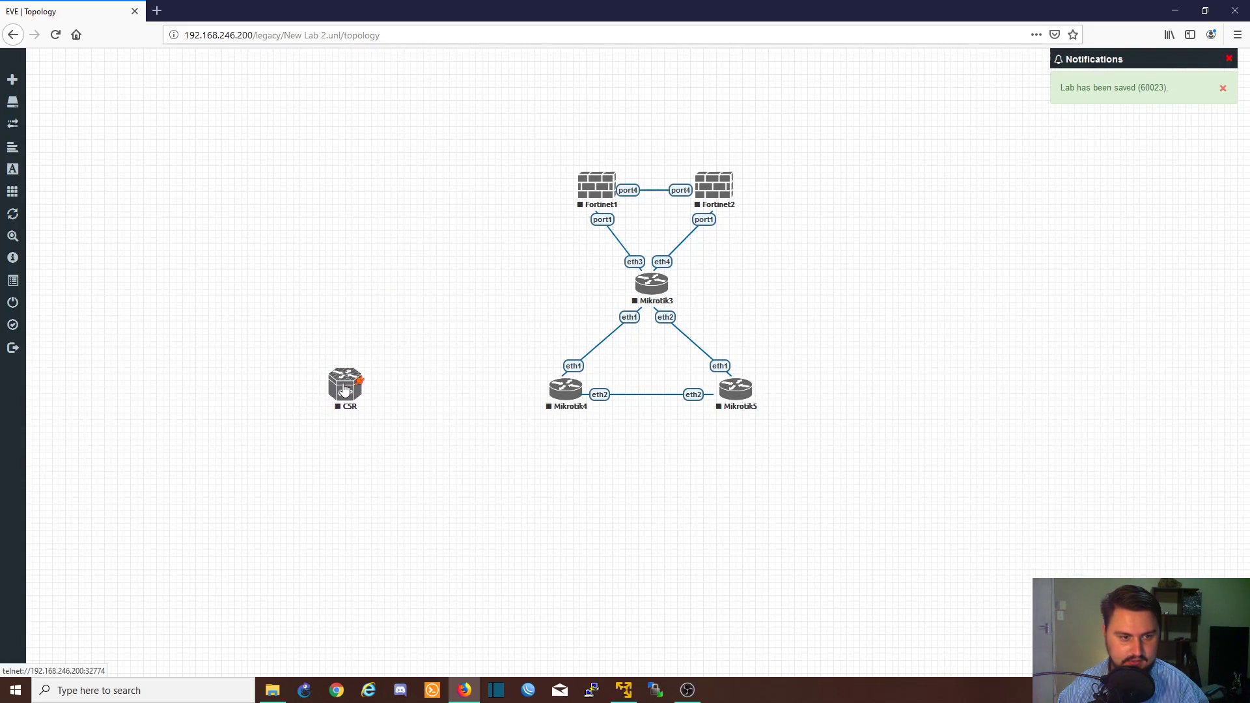
# Link CSR's Gi1 interface to Mikrotik4's eth3
pyautogui.moveTo(345, 380); pyautogui.dragTo(564, 390)
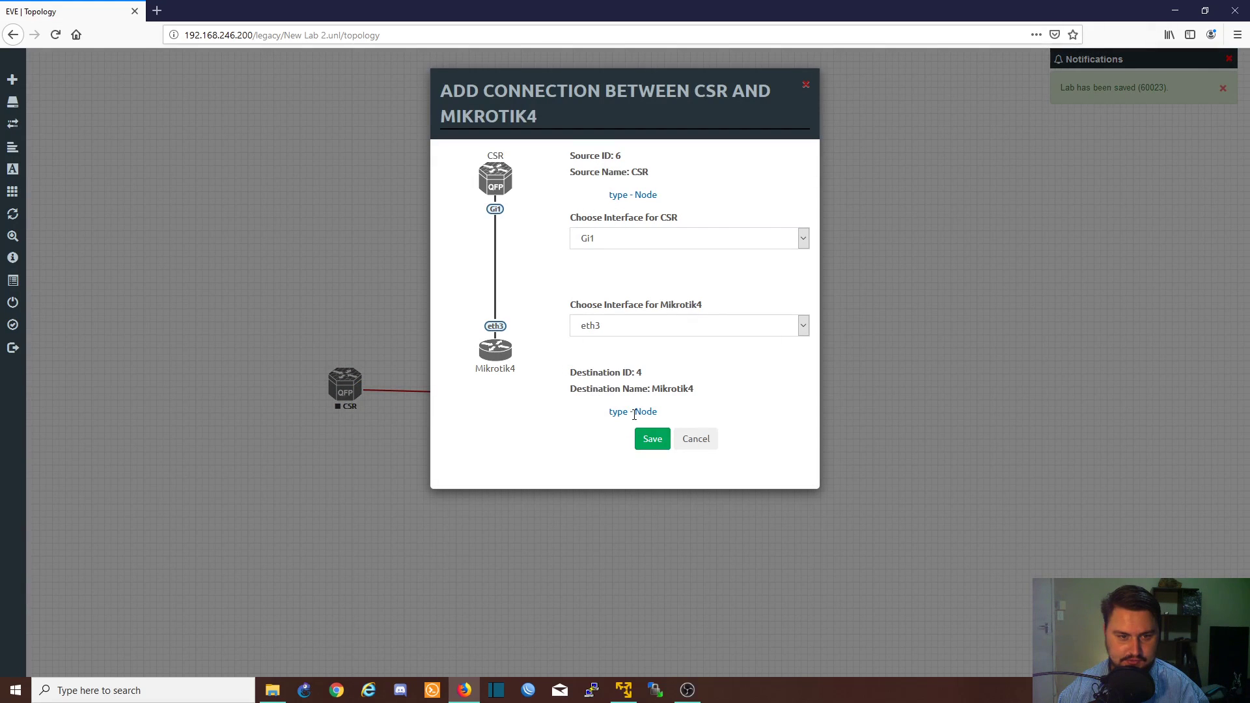
pyautogui.click(653, 439)
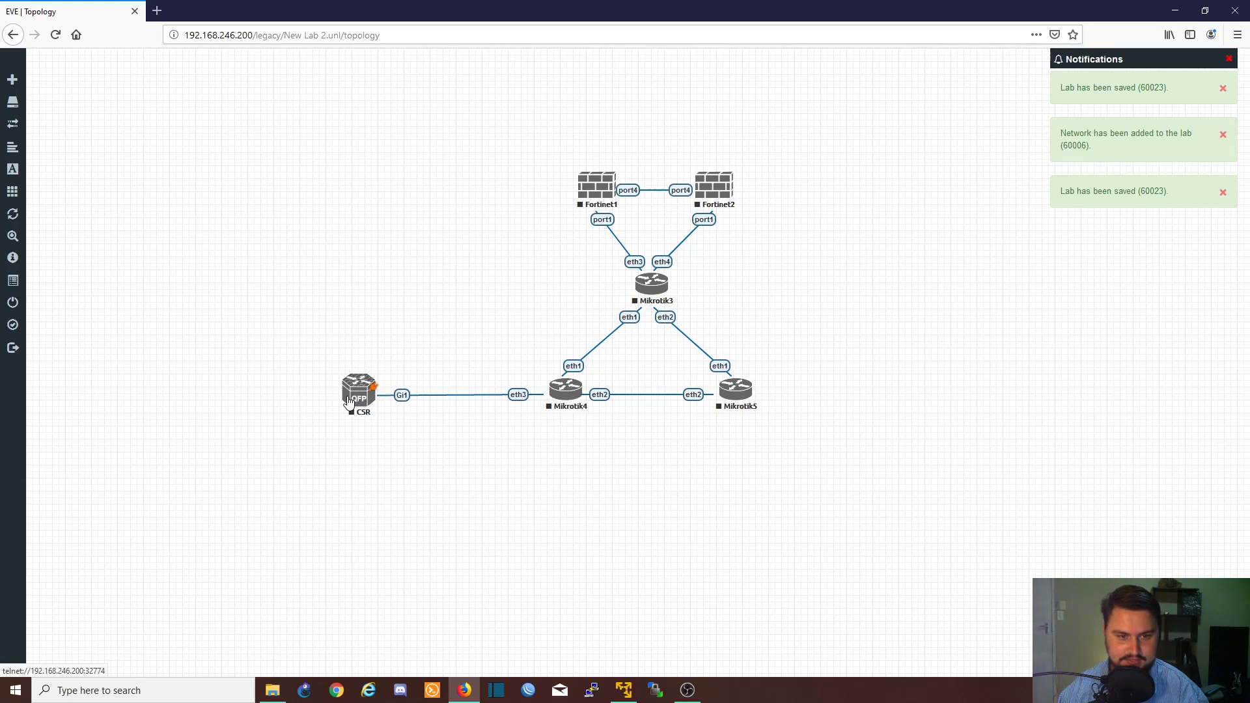
pyautogui.click(1223, 192)
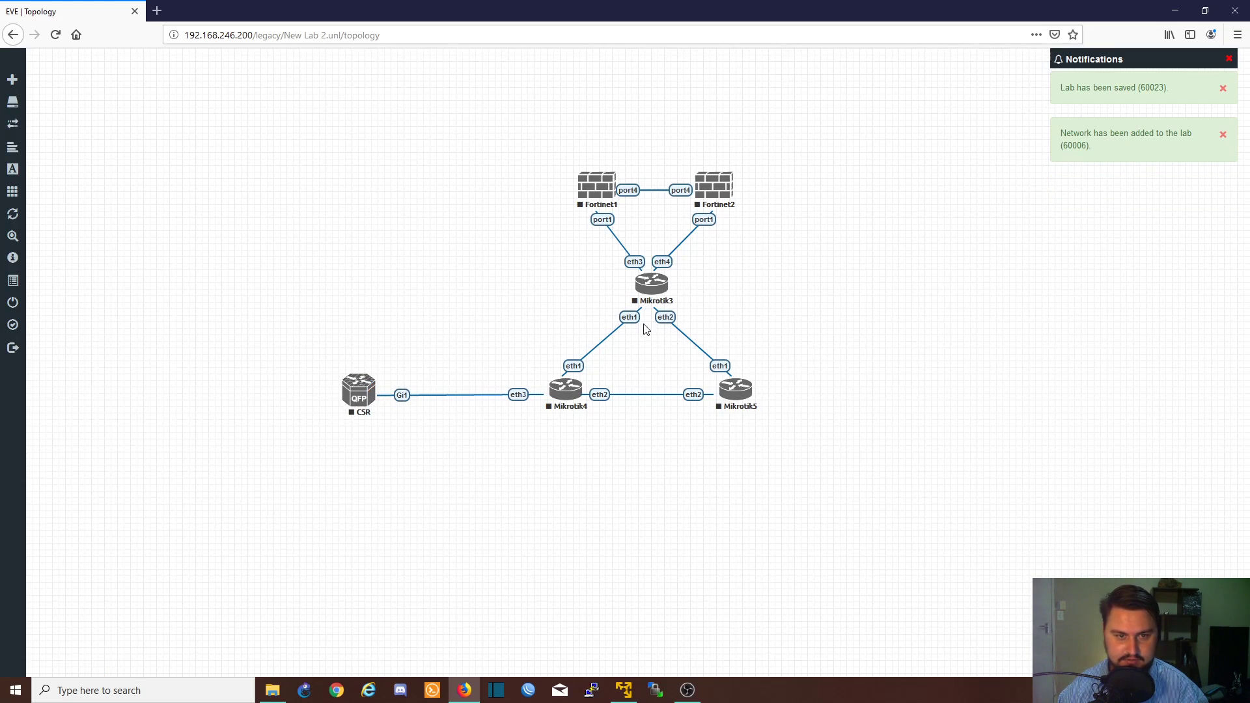
pyautogui.moveTo(635, 179)
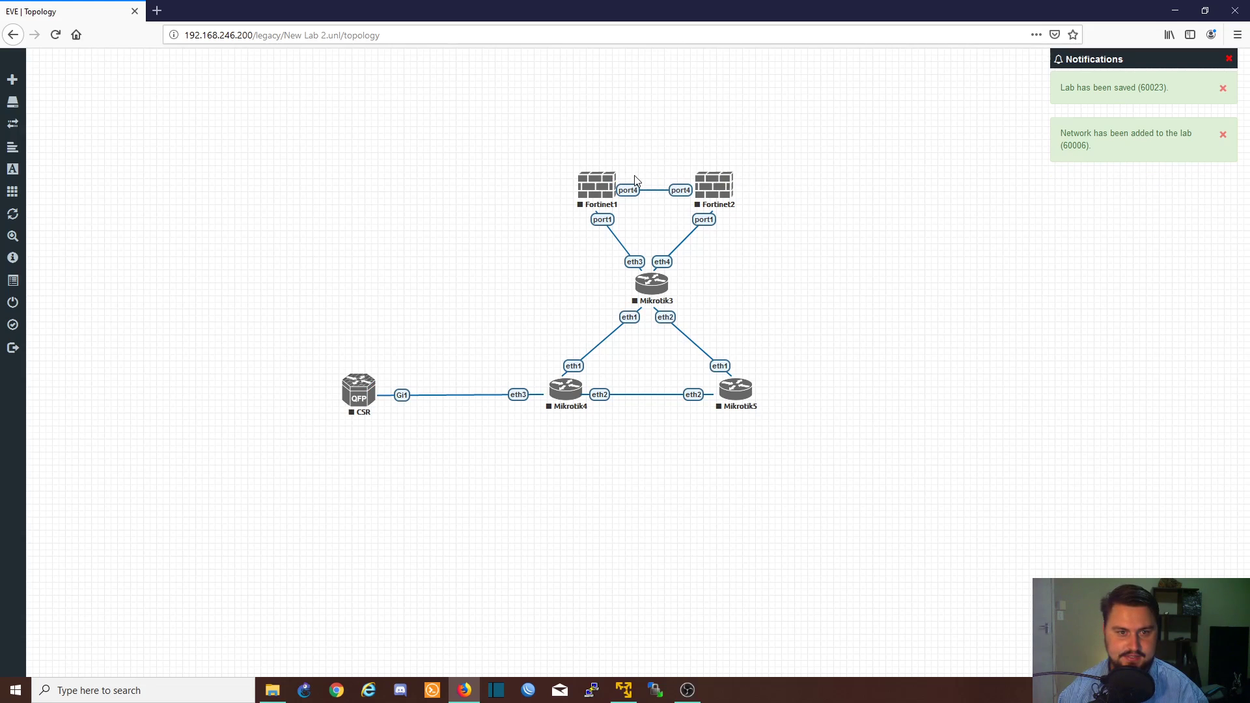
# Add a Management(Cloud0) network named Net to the topology
pyautogui.rightClick(420, 178)
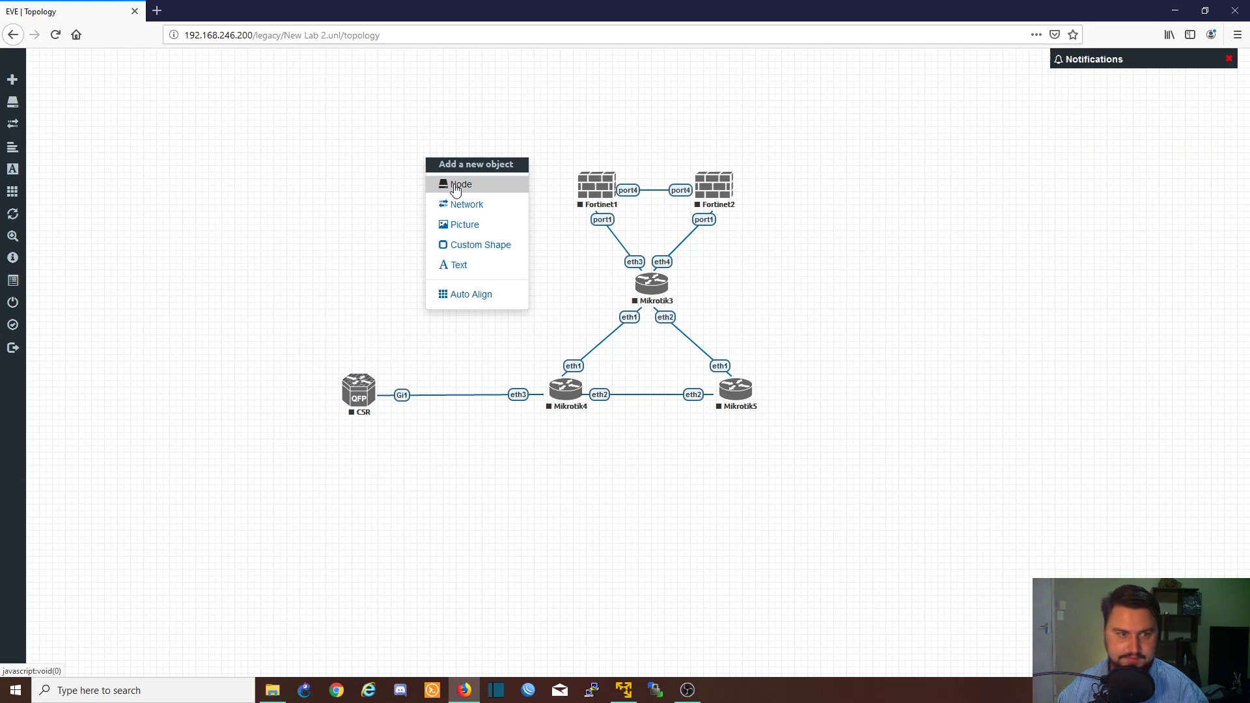
pyautogui.click(468, 204)
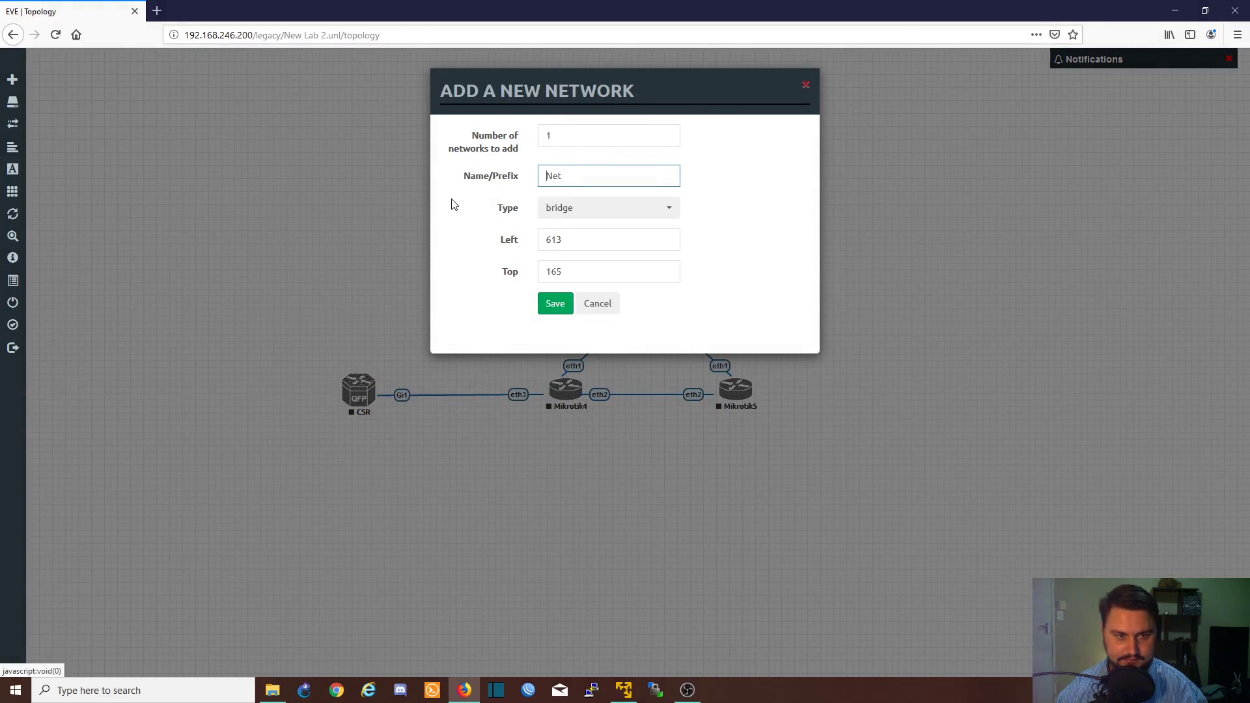
pyautogui.click(594, 181)
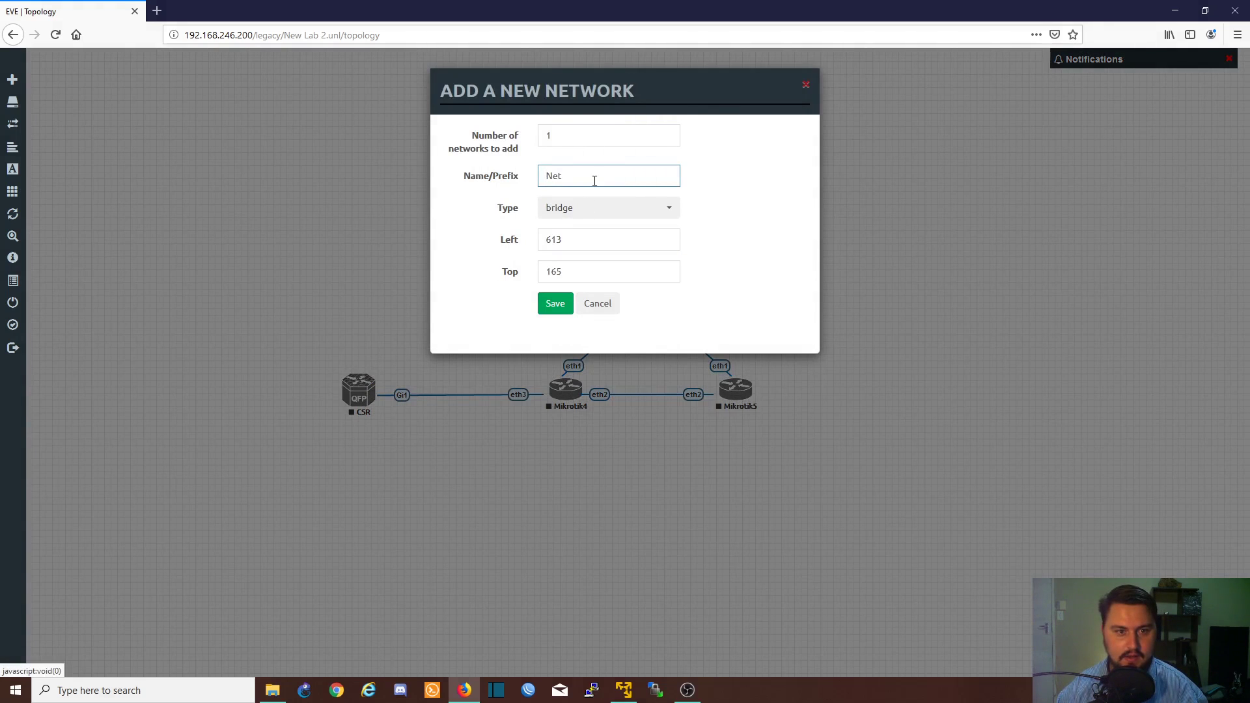
pyautogui.moveTo(605, 211)
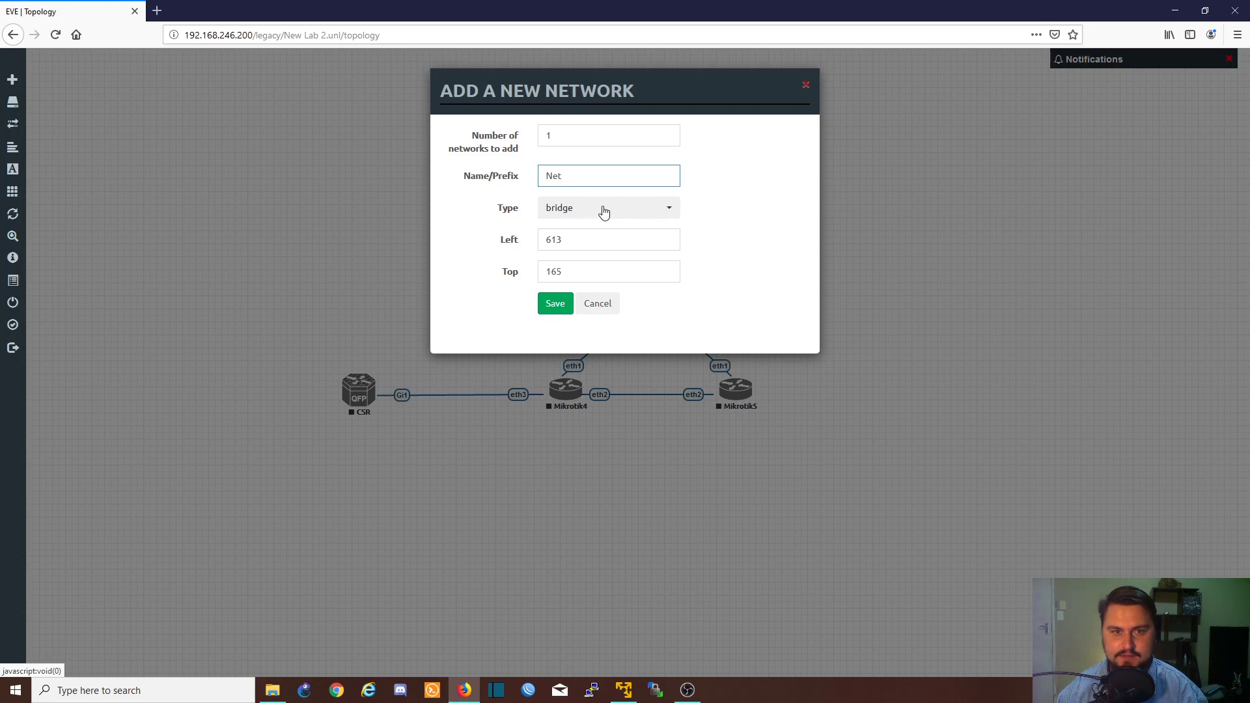
pyautogui.moveTo(641, 207)
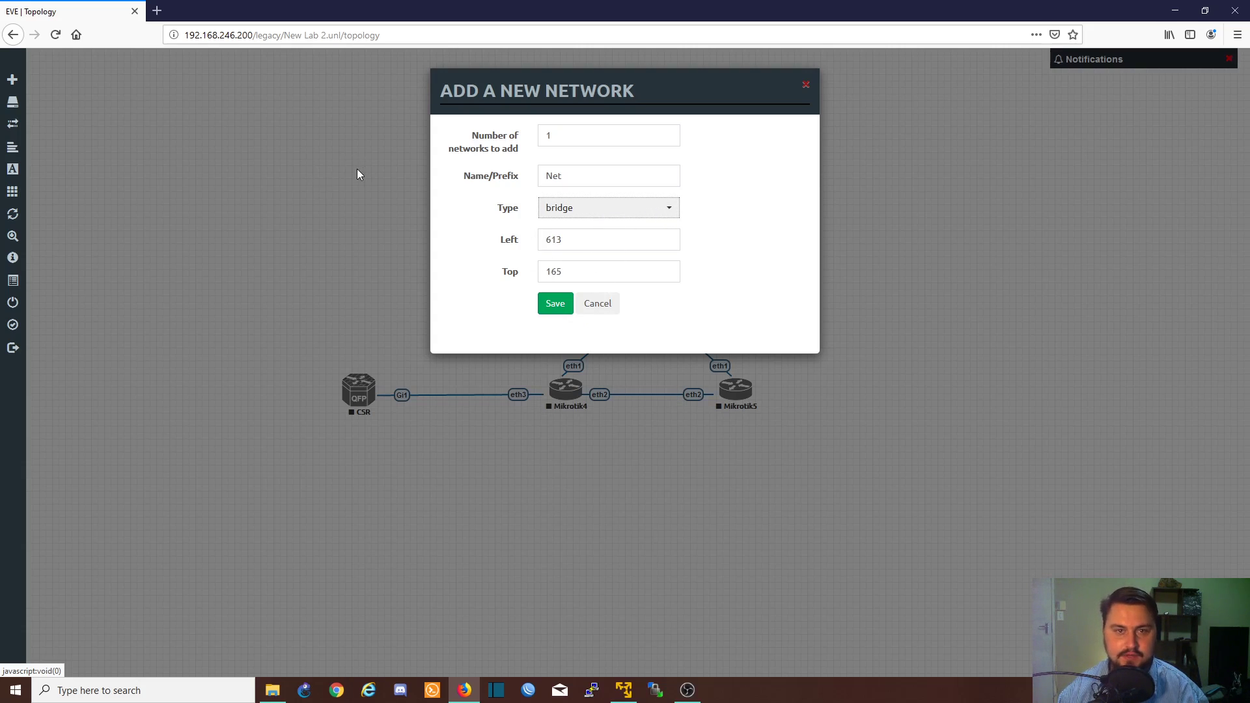
pyautogui.moveTo(364, 143)
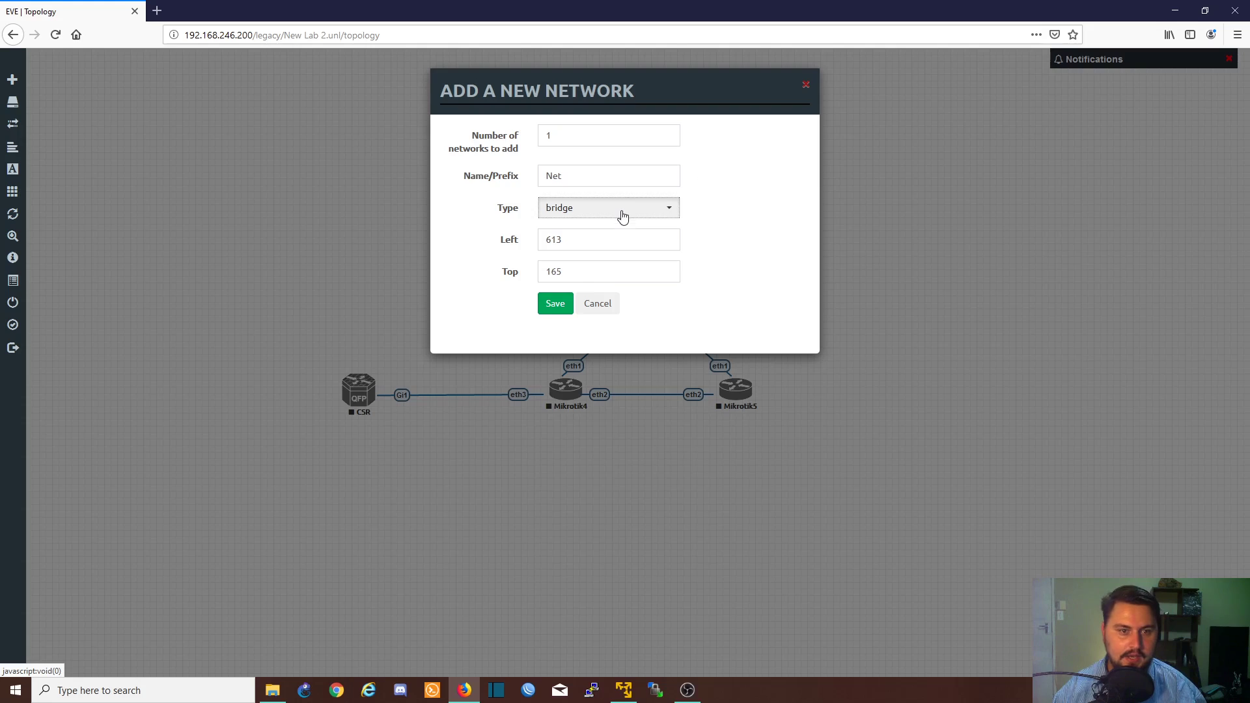
pyautogui.click(609, 207)
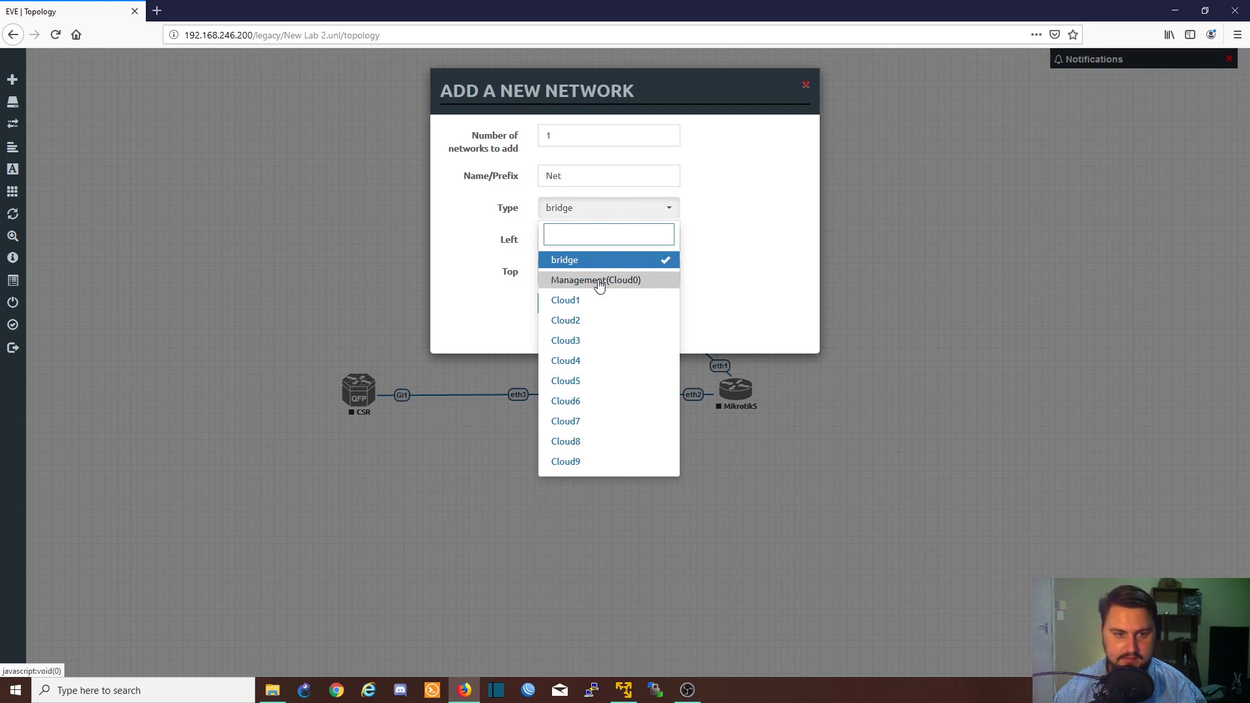
pyautogui.click(597, 280)
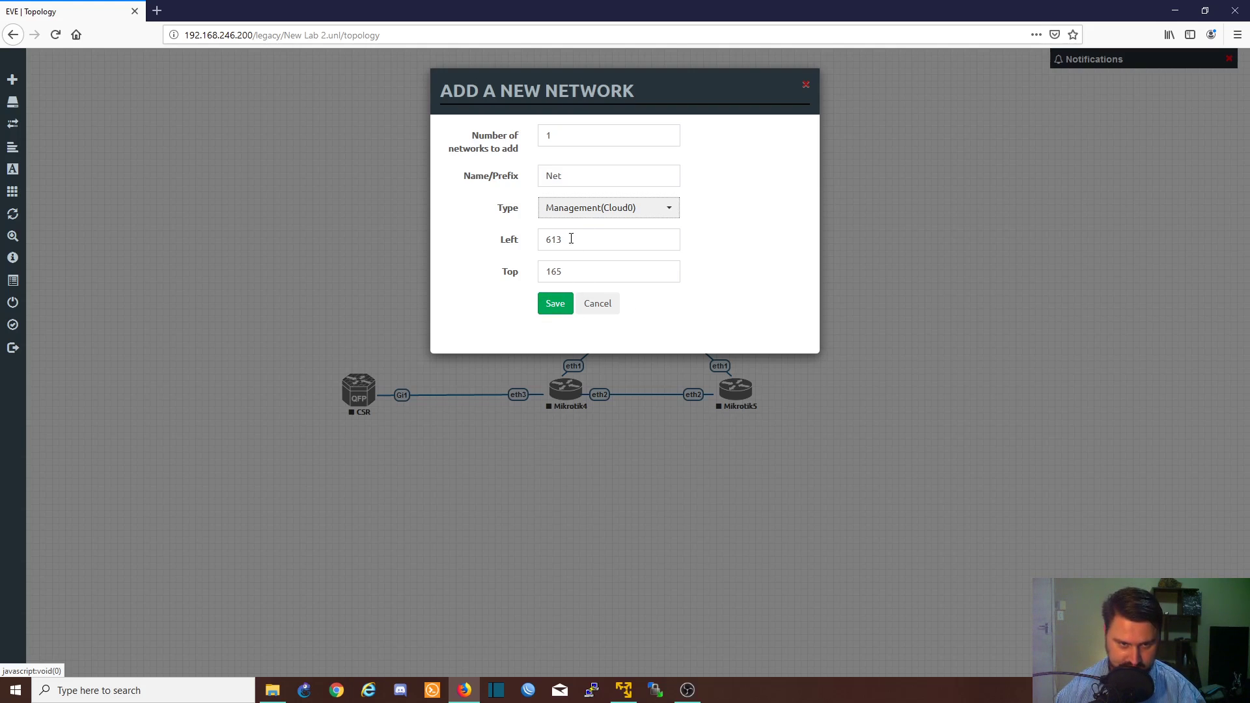
pyautogui.click(555, 303)
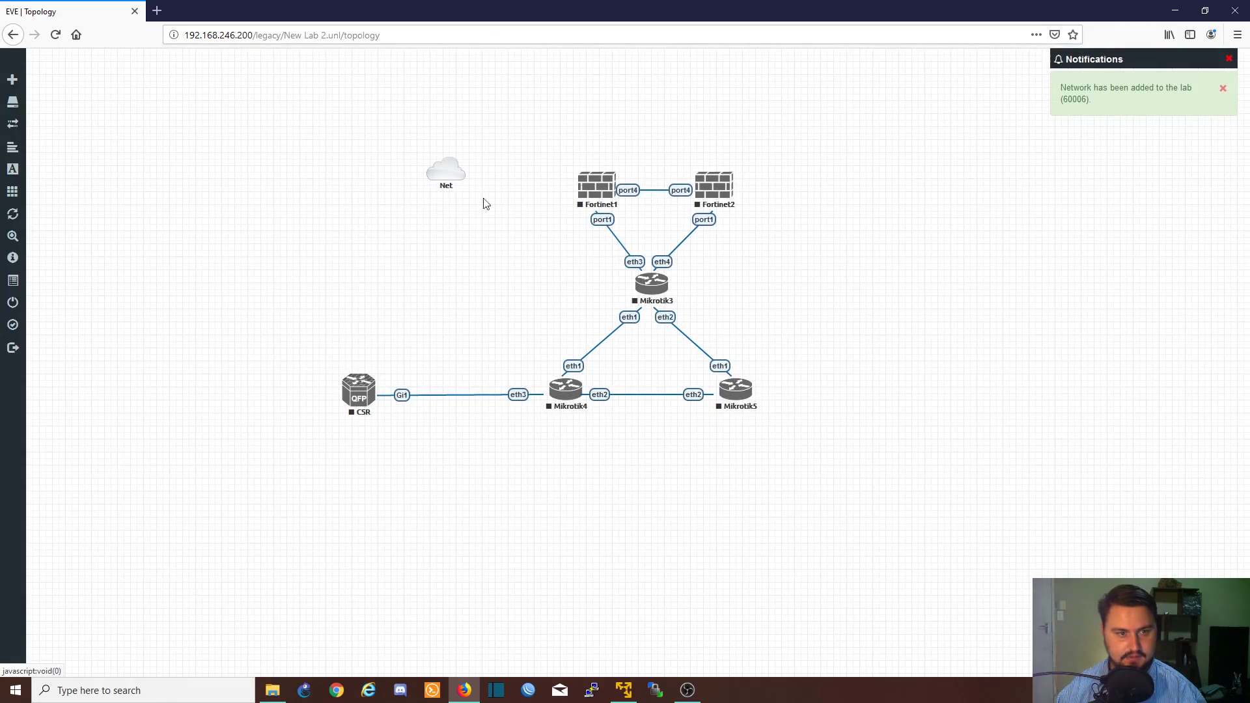
# Connect the Net cloud to Fortinet2's port2
pyautogui.moveTo(446, 169); pyautogui.dragTo(656, 80)
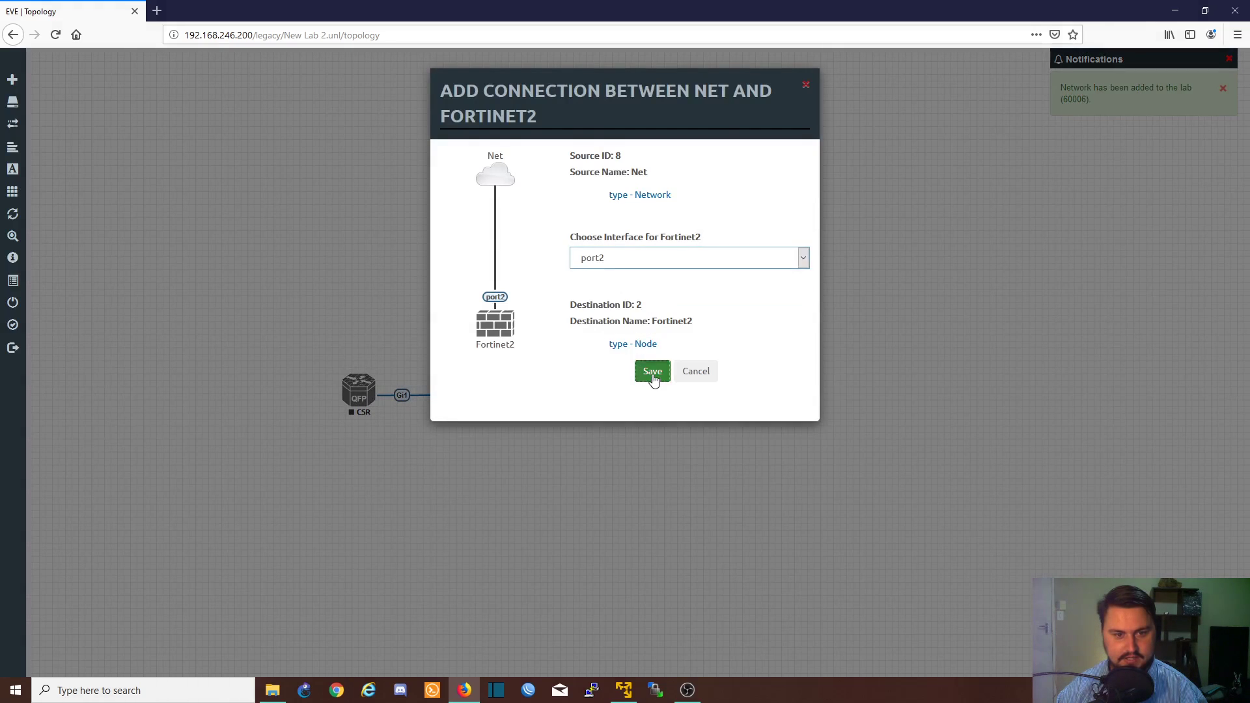
pyautogui.click(652, 371)
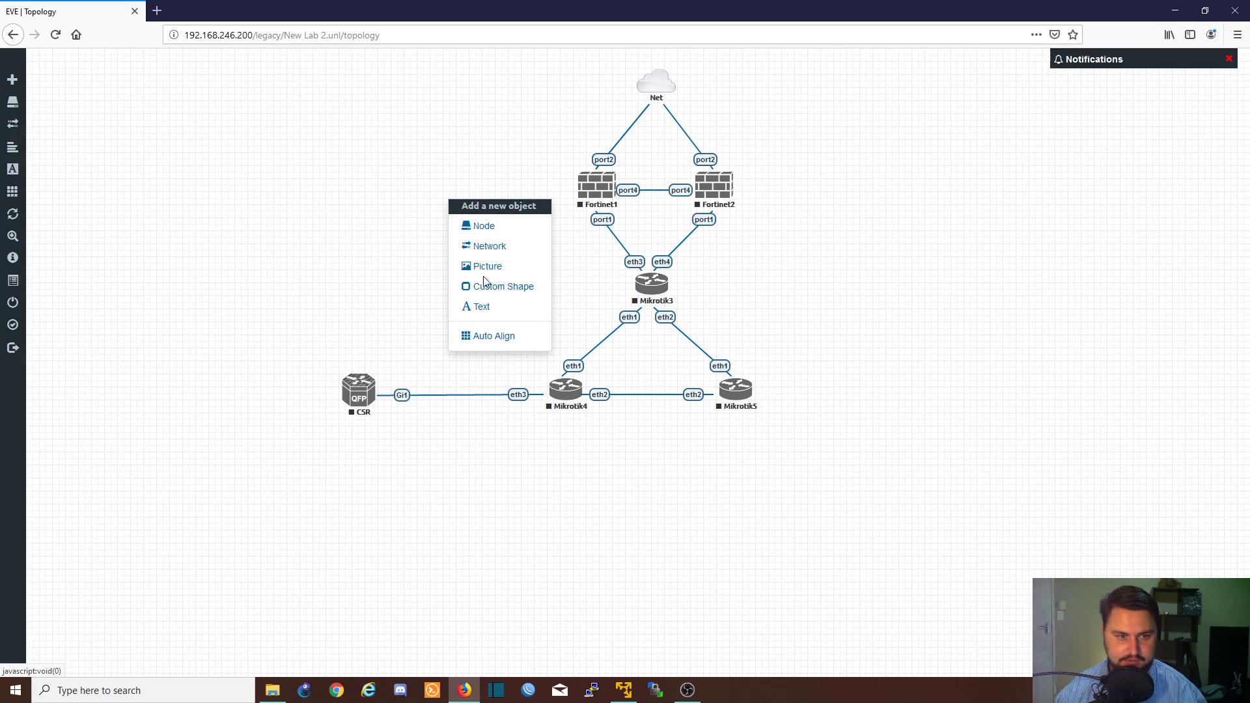
pyautogui.moveTo(454, 277)
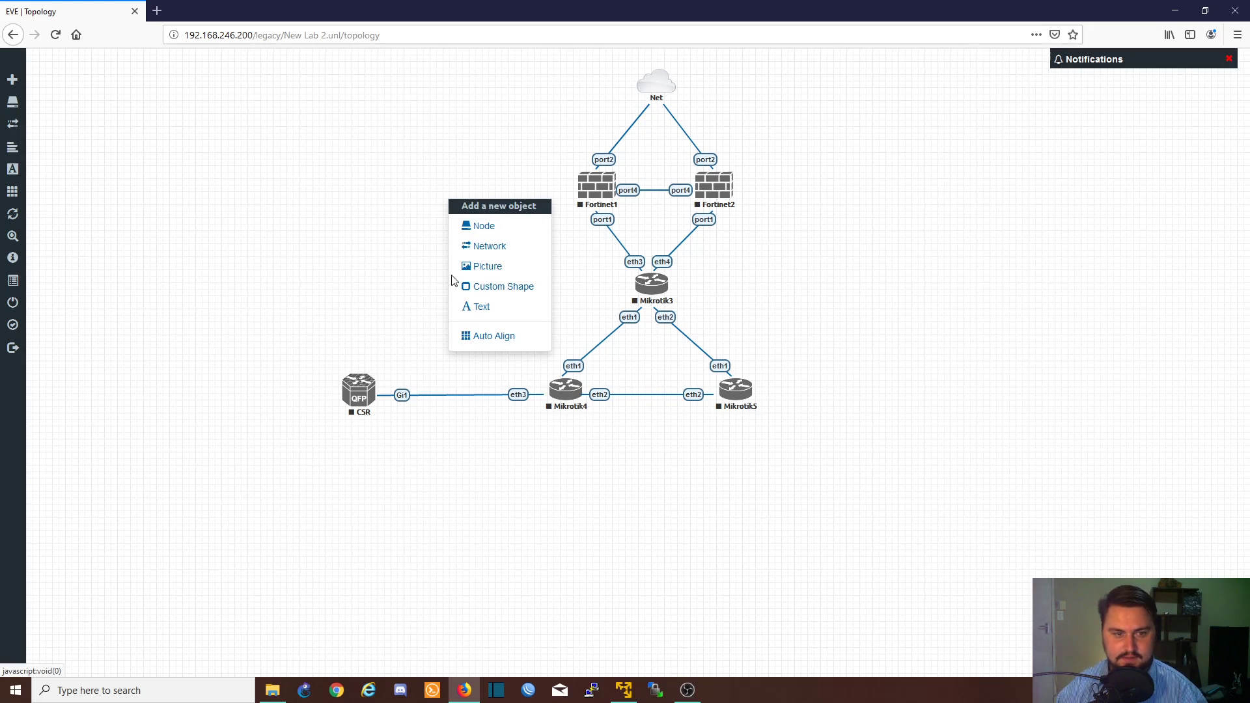
pyautogui.moveTo(489, 269)
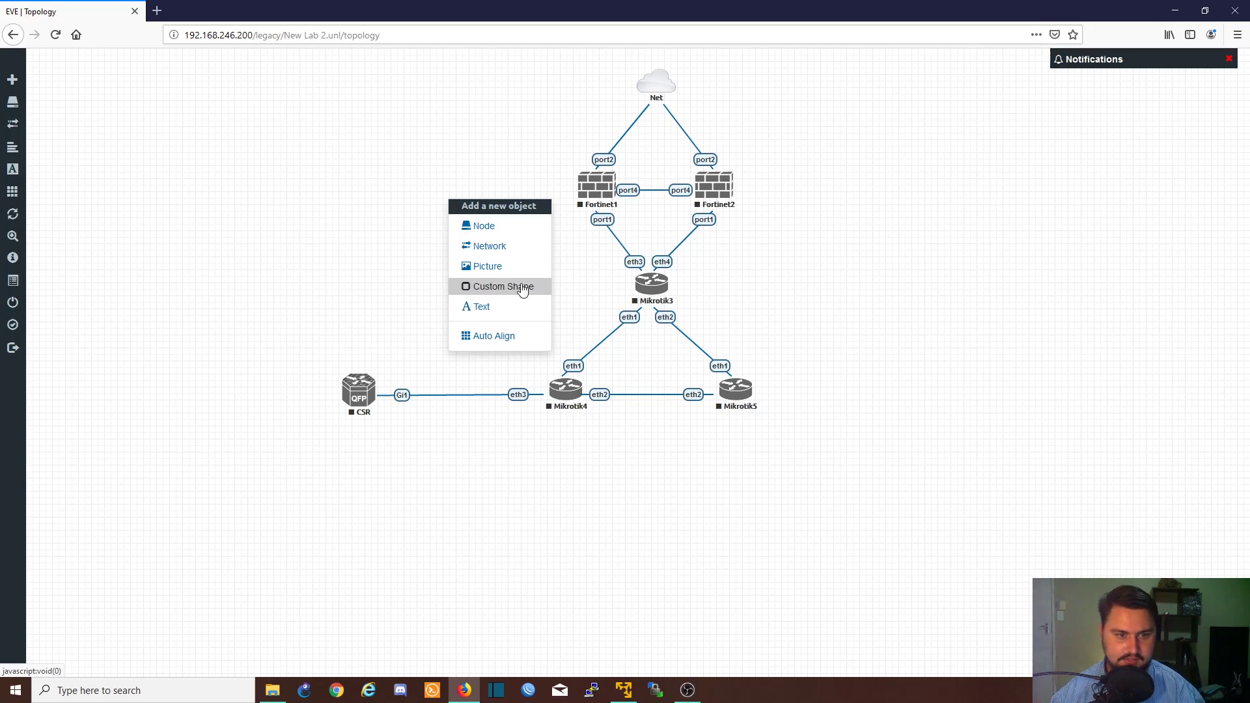
# Define a square custom shape with a dashed black border for the Fortinet firewalls
pyautogui.click(496, 287)
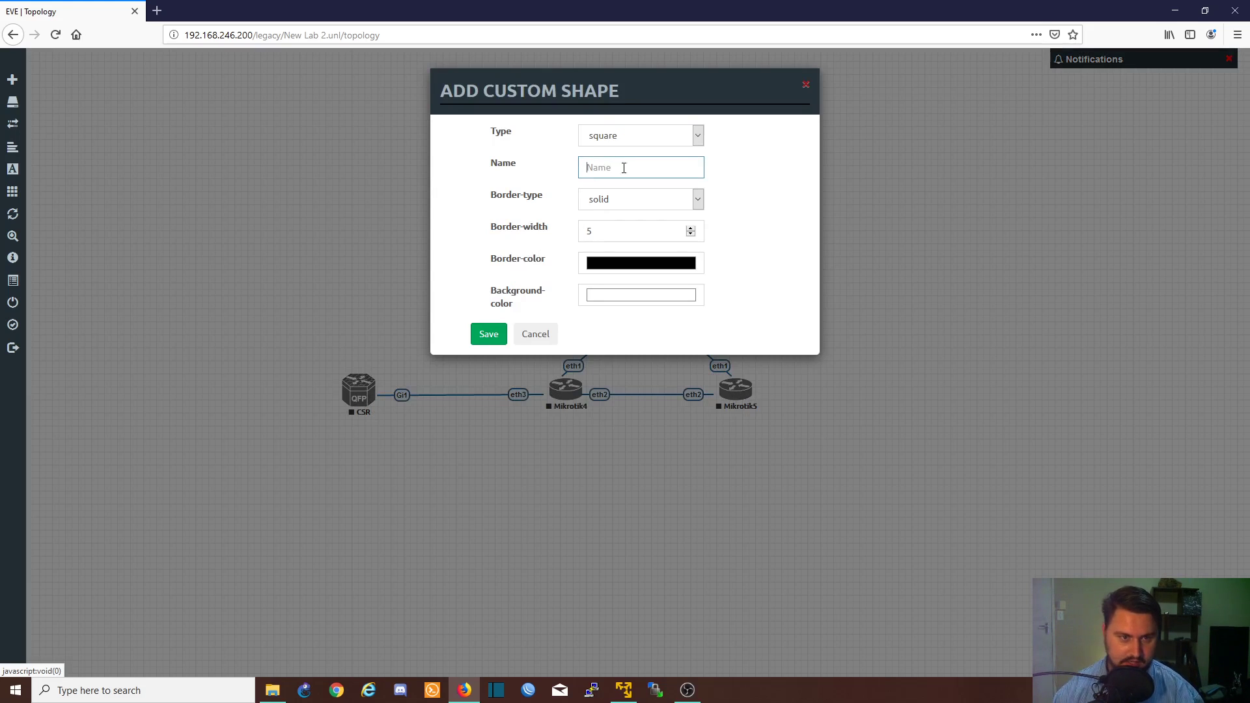
pyautogui.click(640, 135)
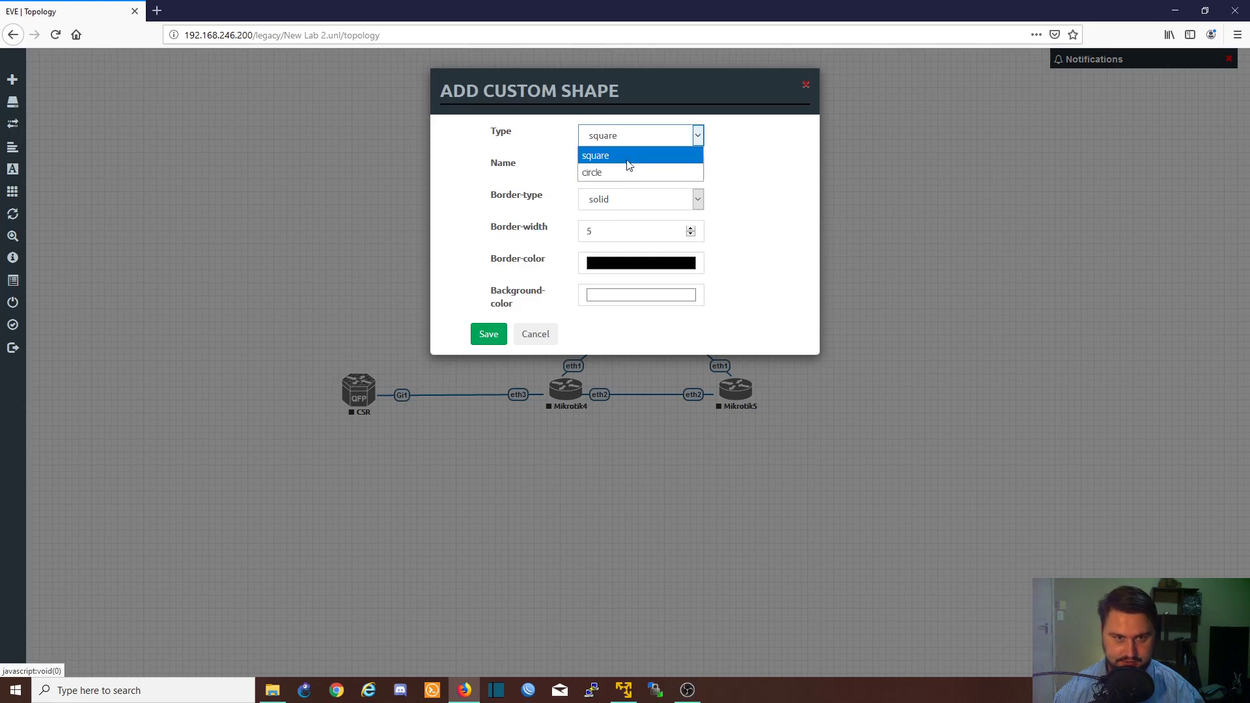
pyautogui.click(596, 155)
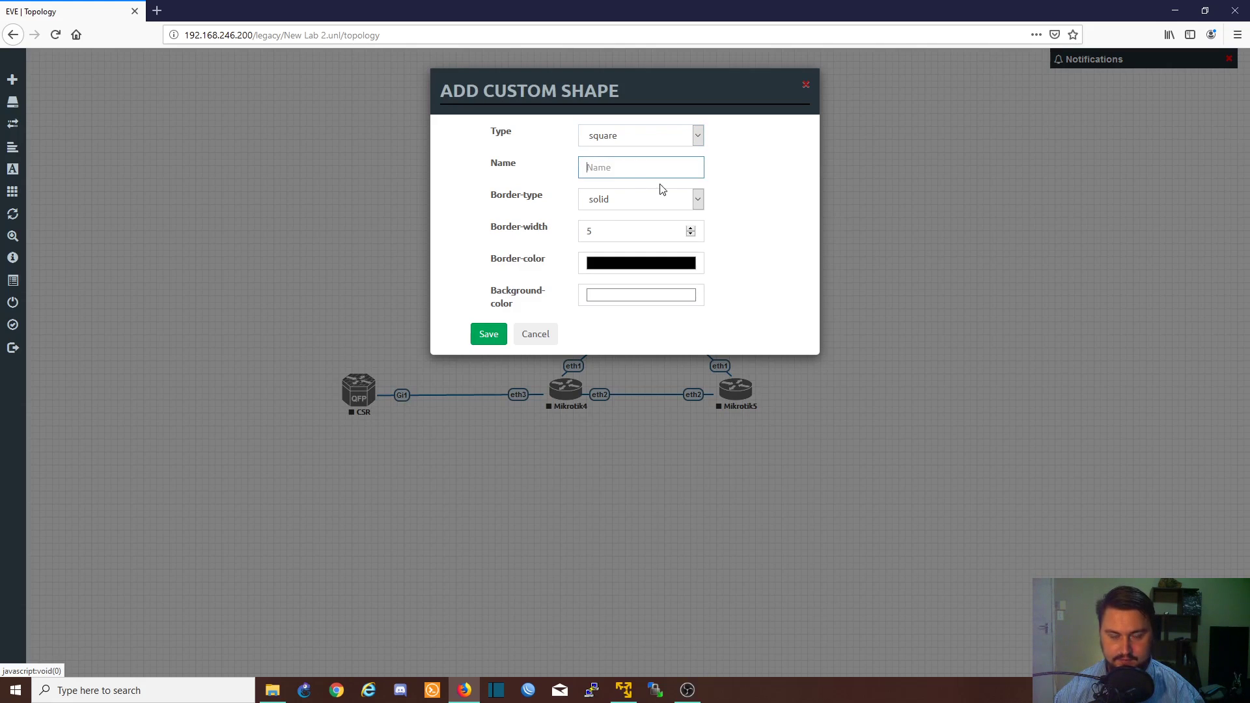
pyautogui.click(641, 198)
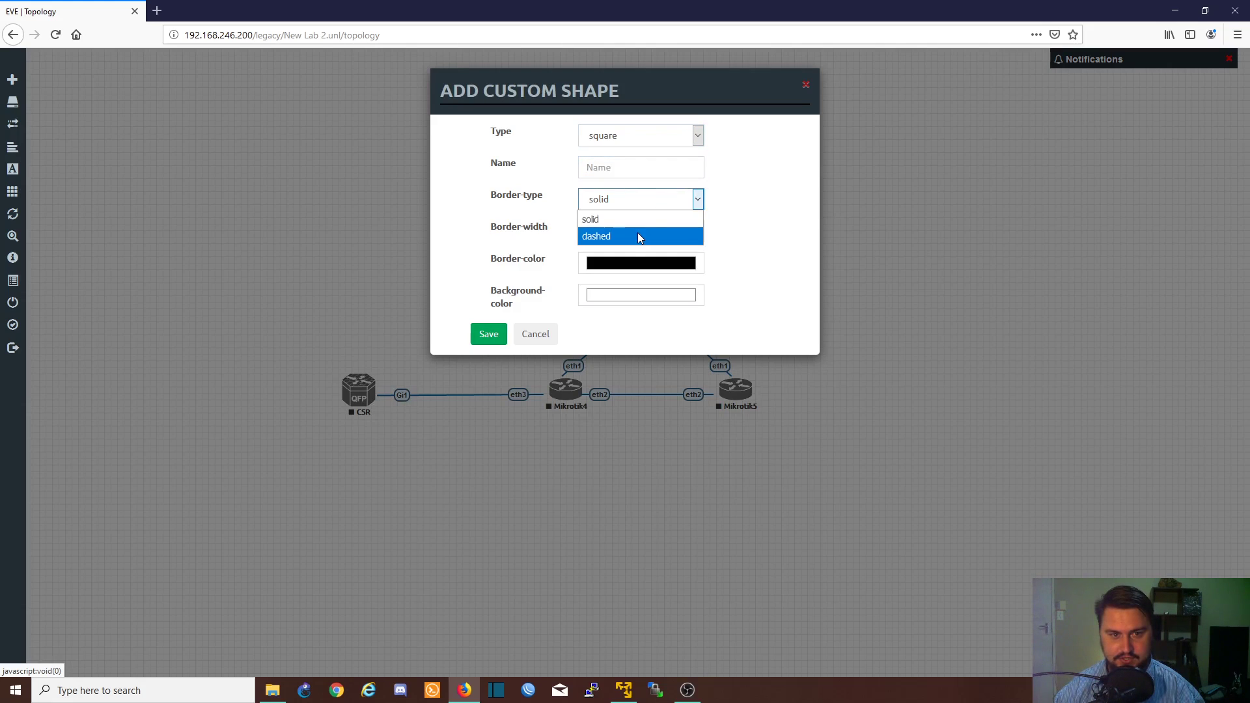
pyautogui.click(623, 236)
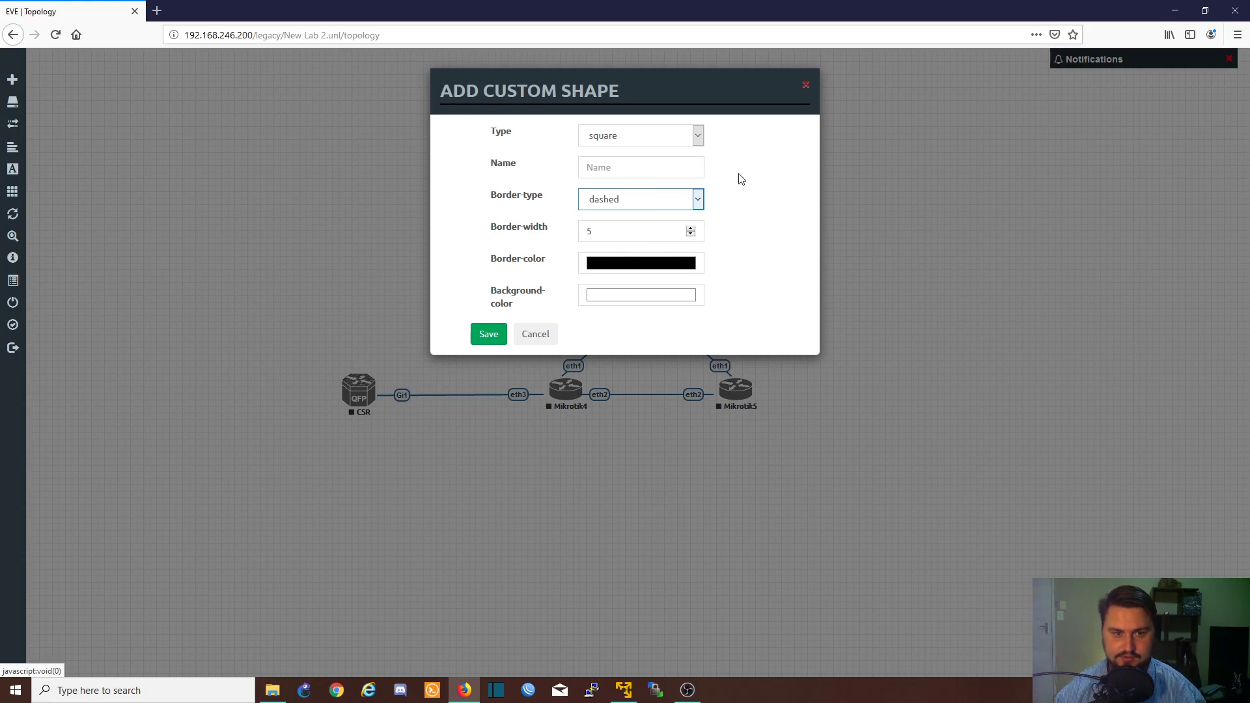
pyautogui.moveTo(613, 234)
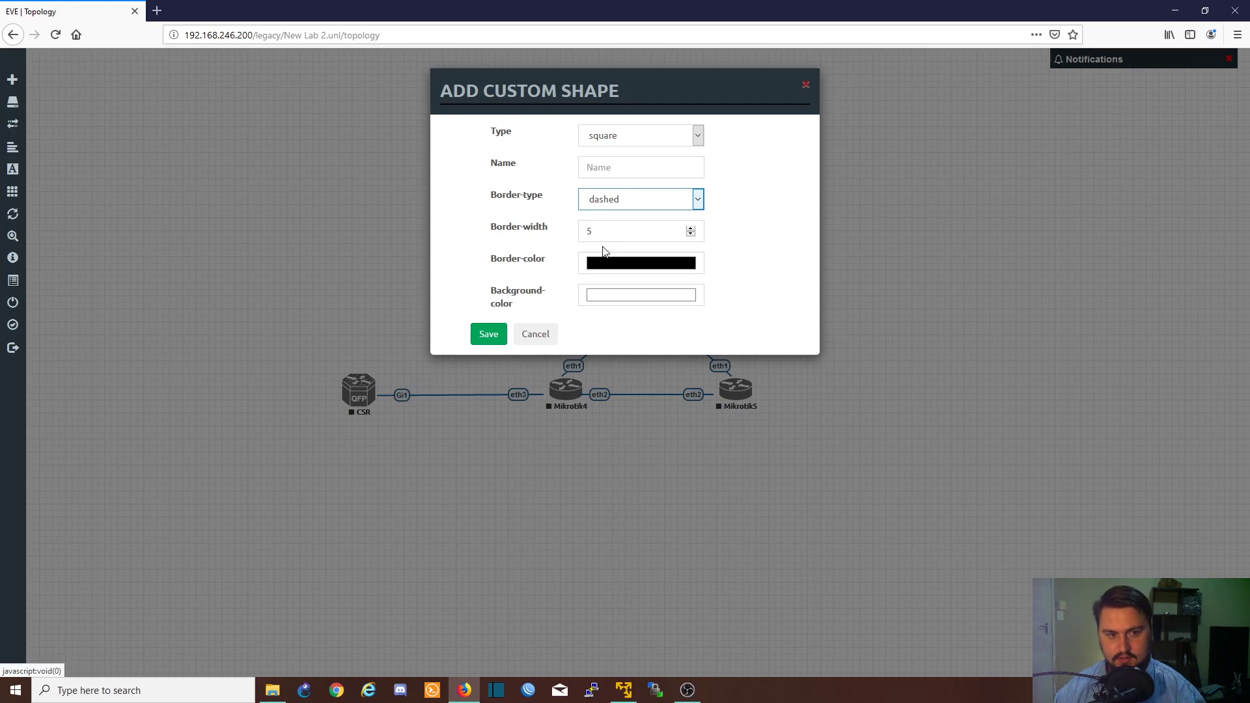
pyautogui.moveTo(604, 277)
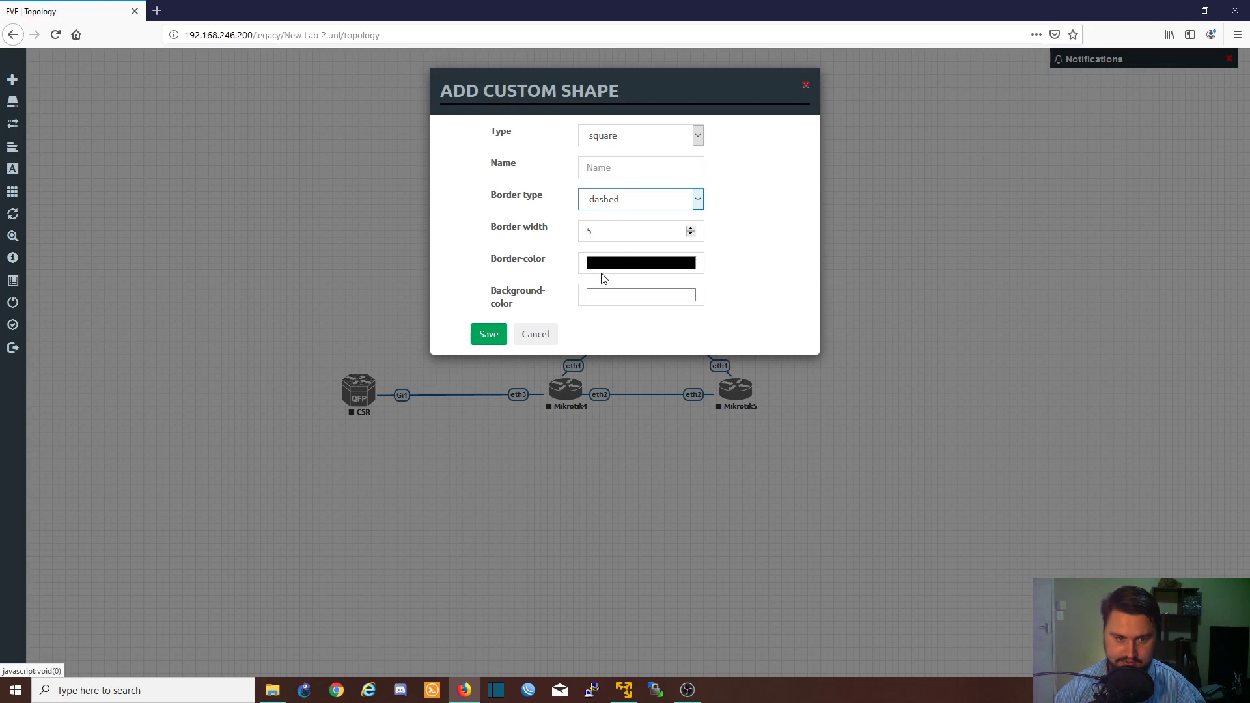
pyautogui.click(640, 263)
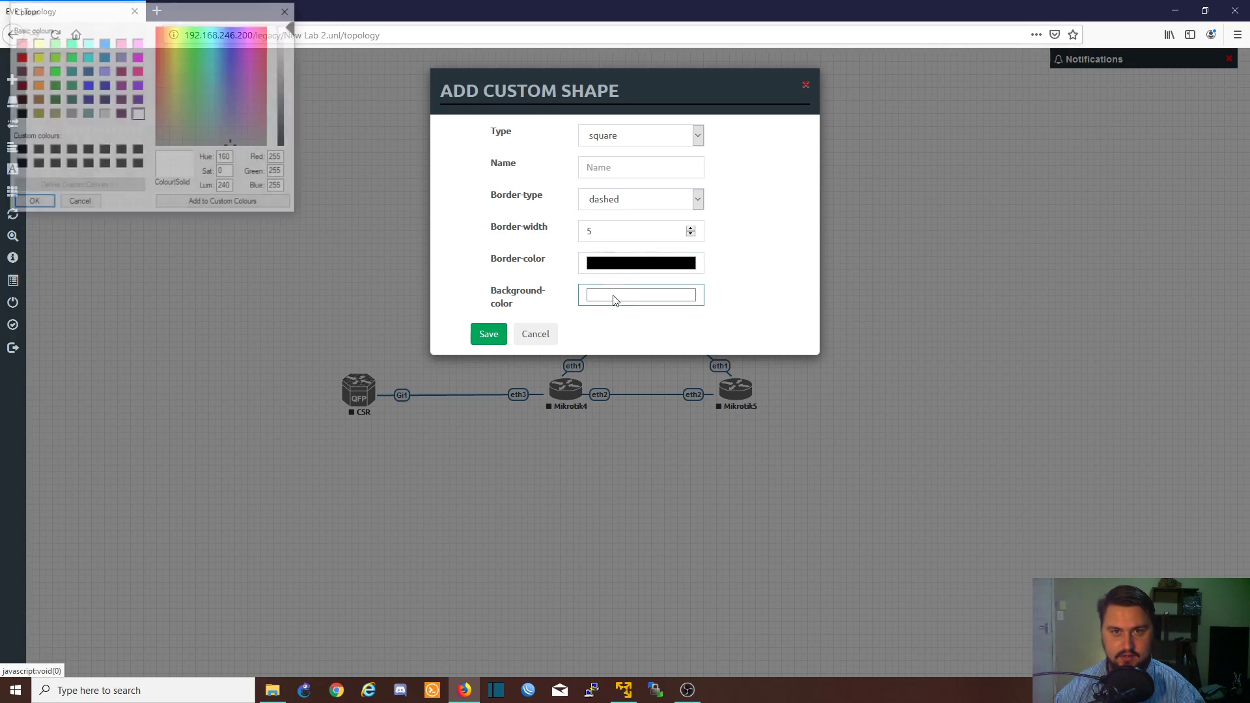
pyautogui.click(79, 201)
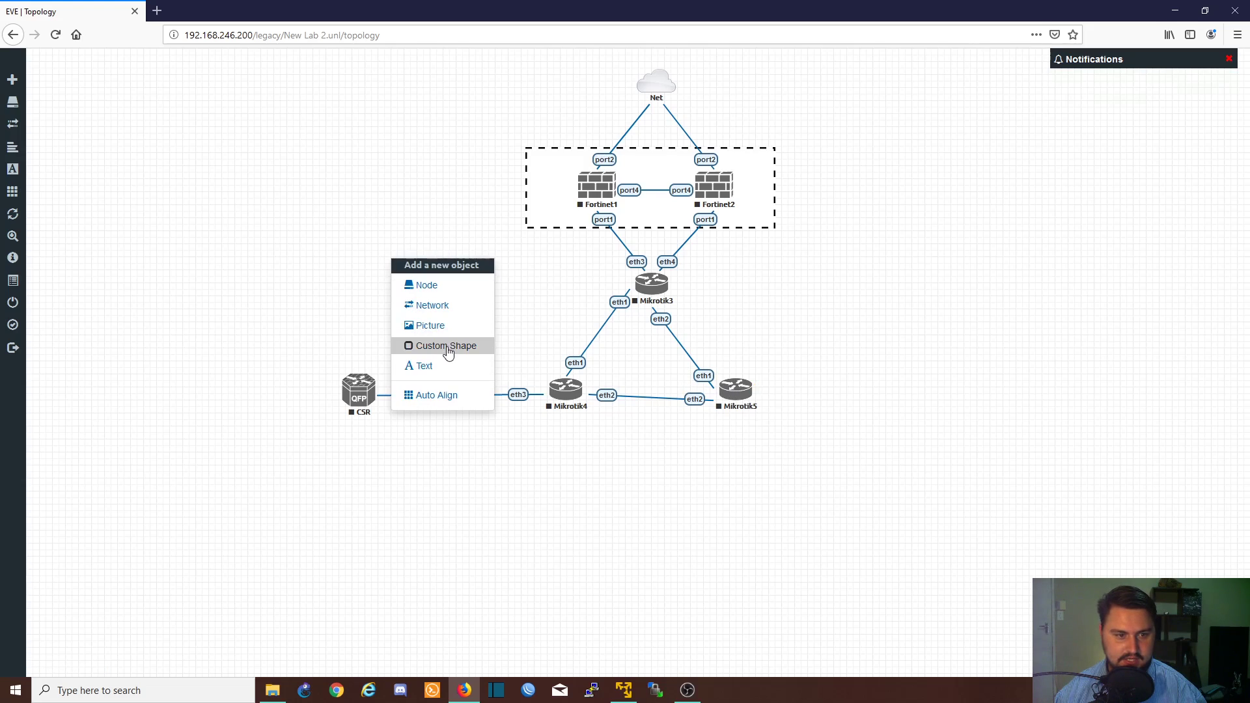
# Define a circle custom shape with a purple border colour for the Mikrotik routers
pyautogui.click(446, 347)
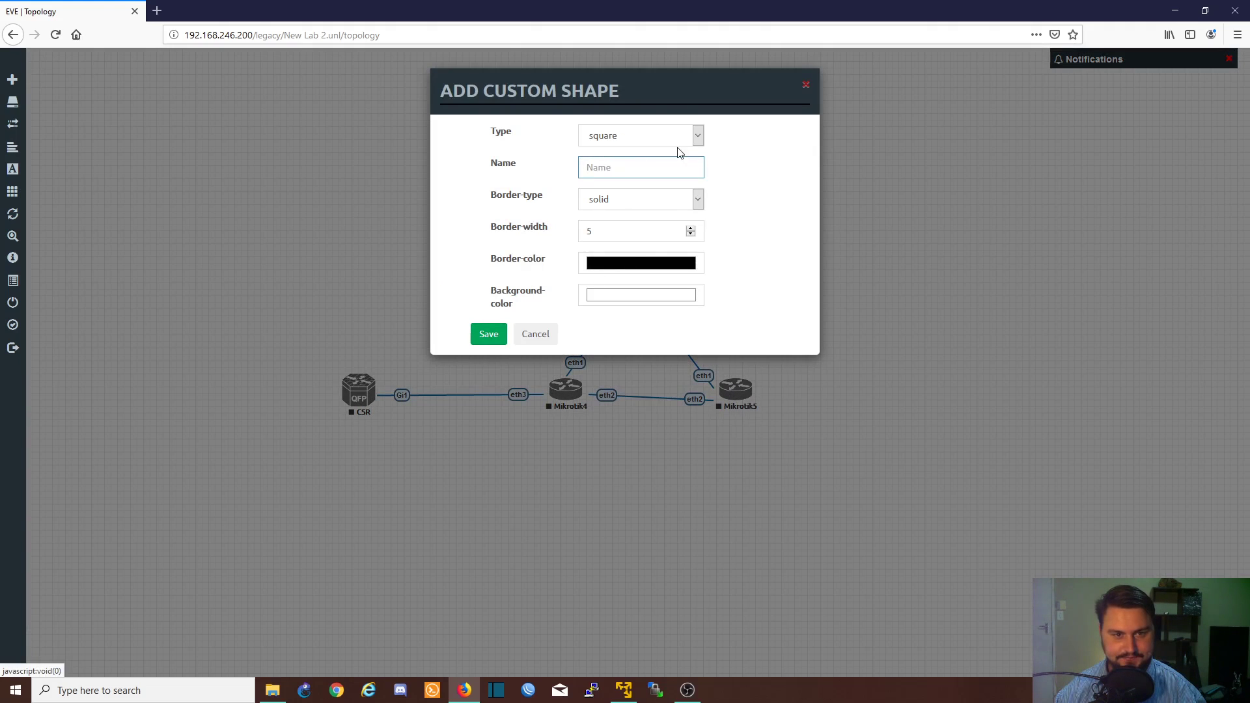
pyautogui.click(641, 135)
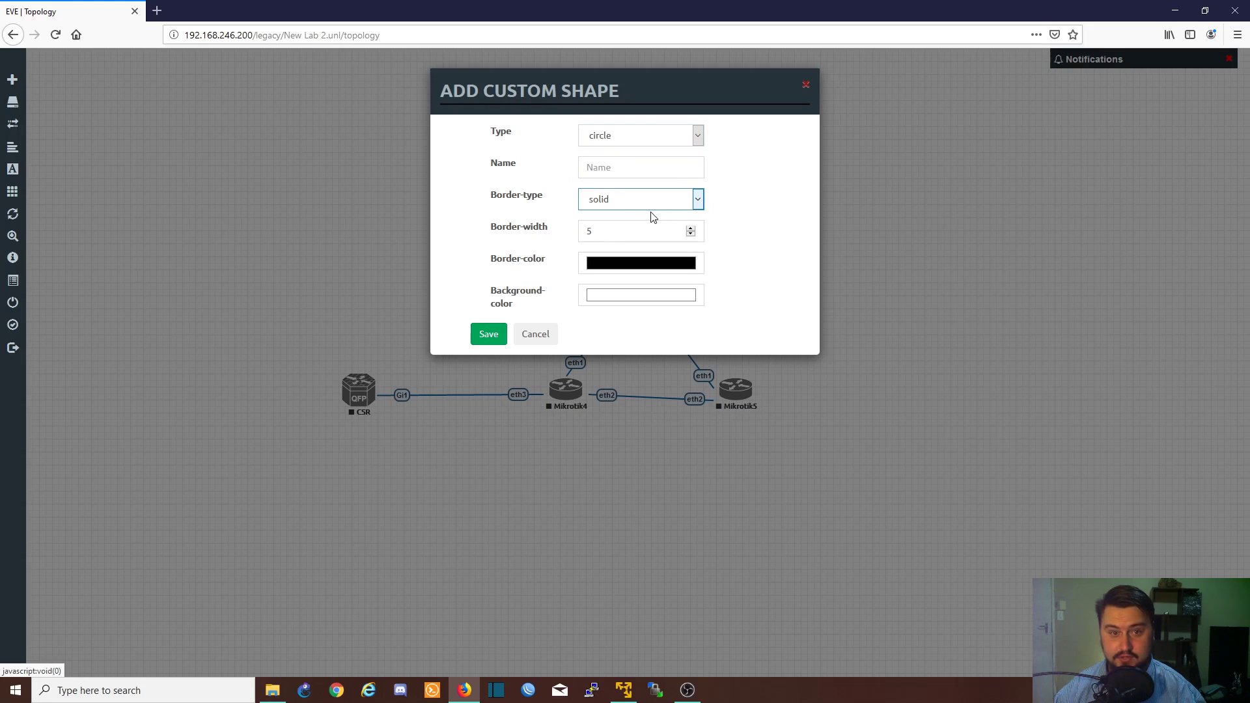
pyautogui.click(641, 263)
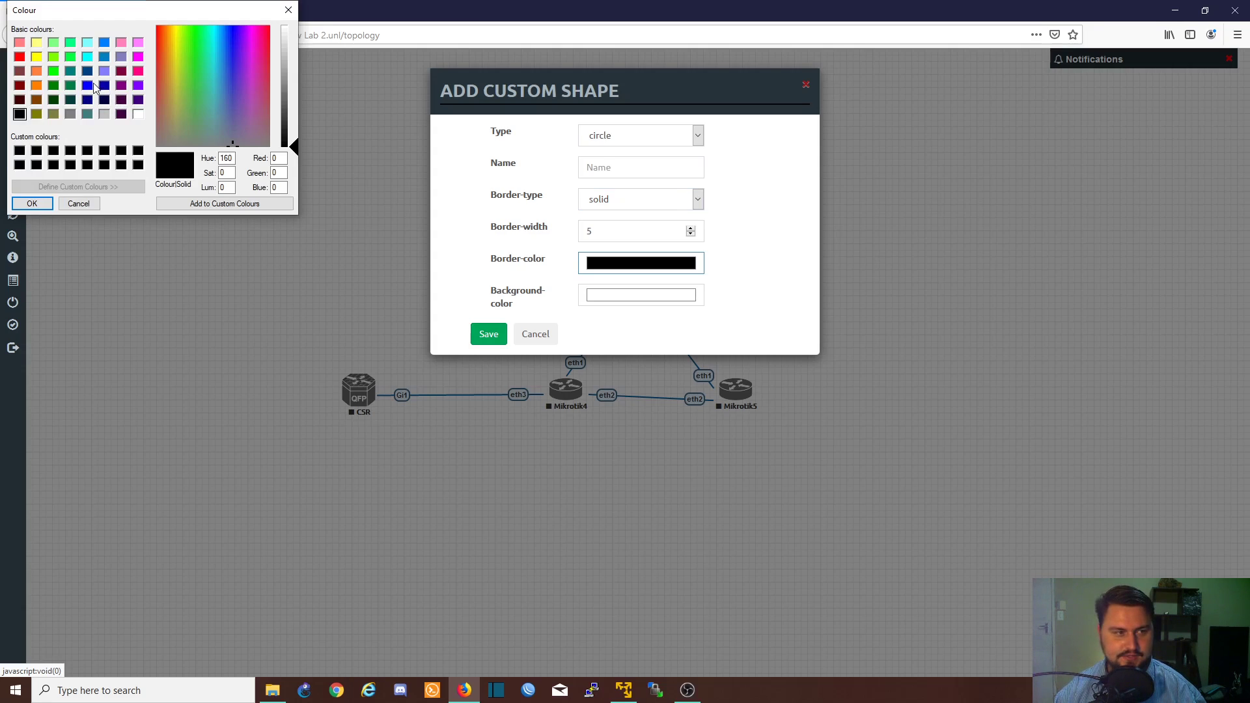
pyautogui.moveTo(180, 97)
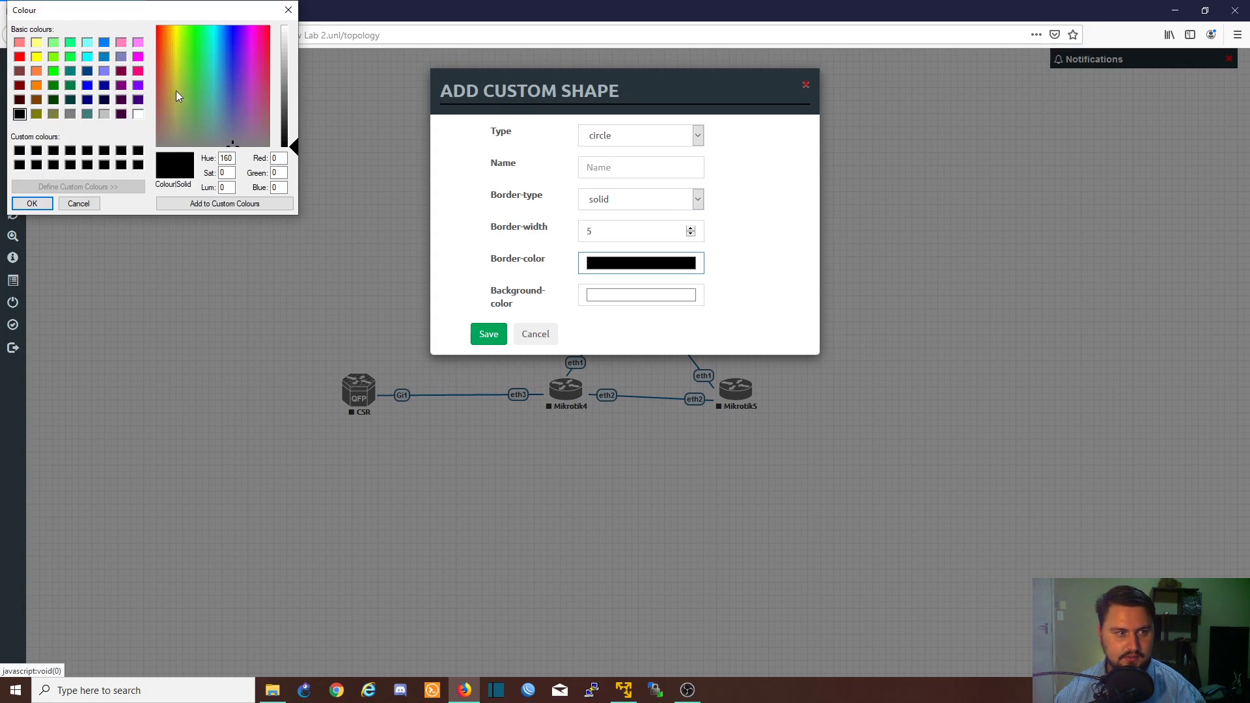
pyautogui.click(103, 69)
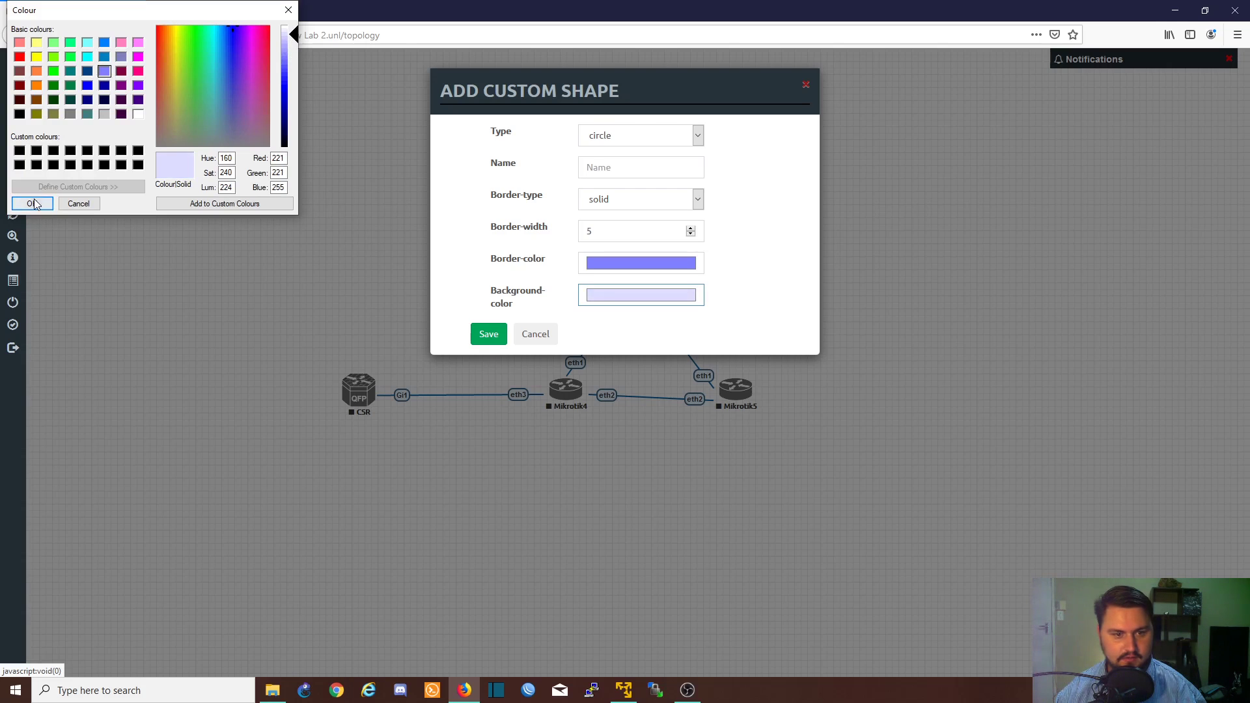
pyautogui.click(31, 203)
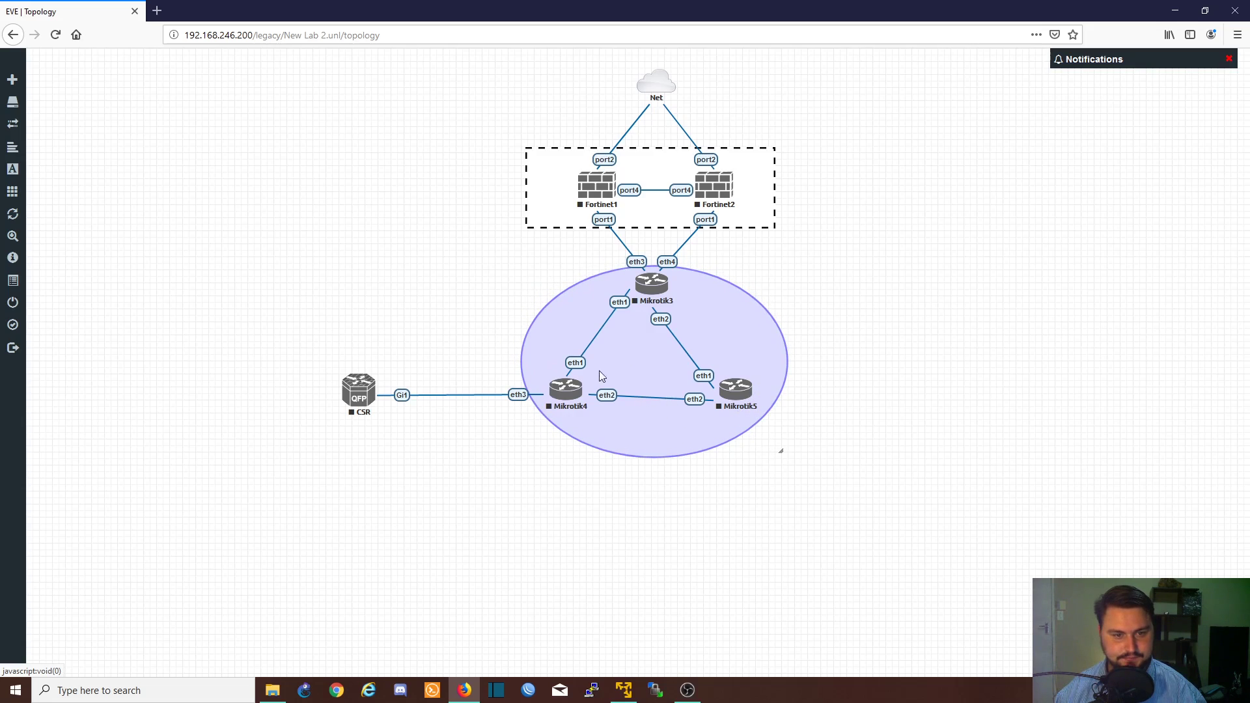
pyautogui.moveTo(399, 258)
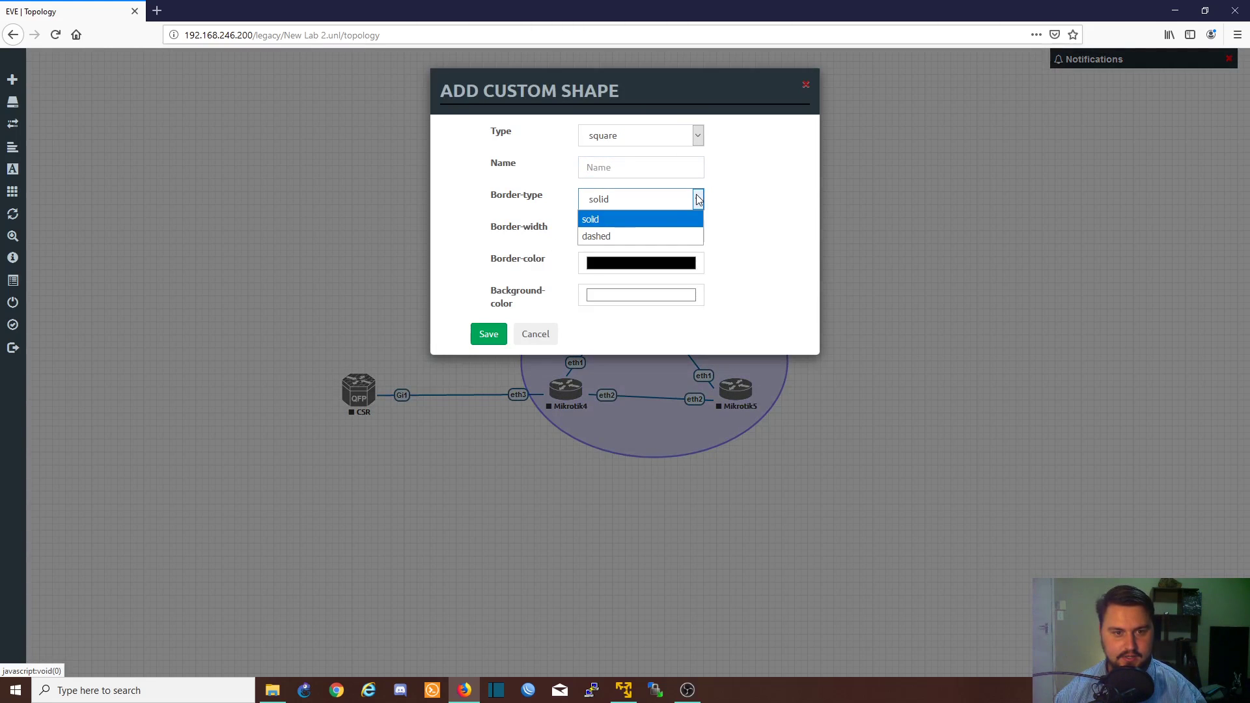
# Give the square a solid blue border and light lavender fill, then size it around CSR
pyautogui.click(641, 263)
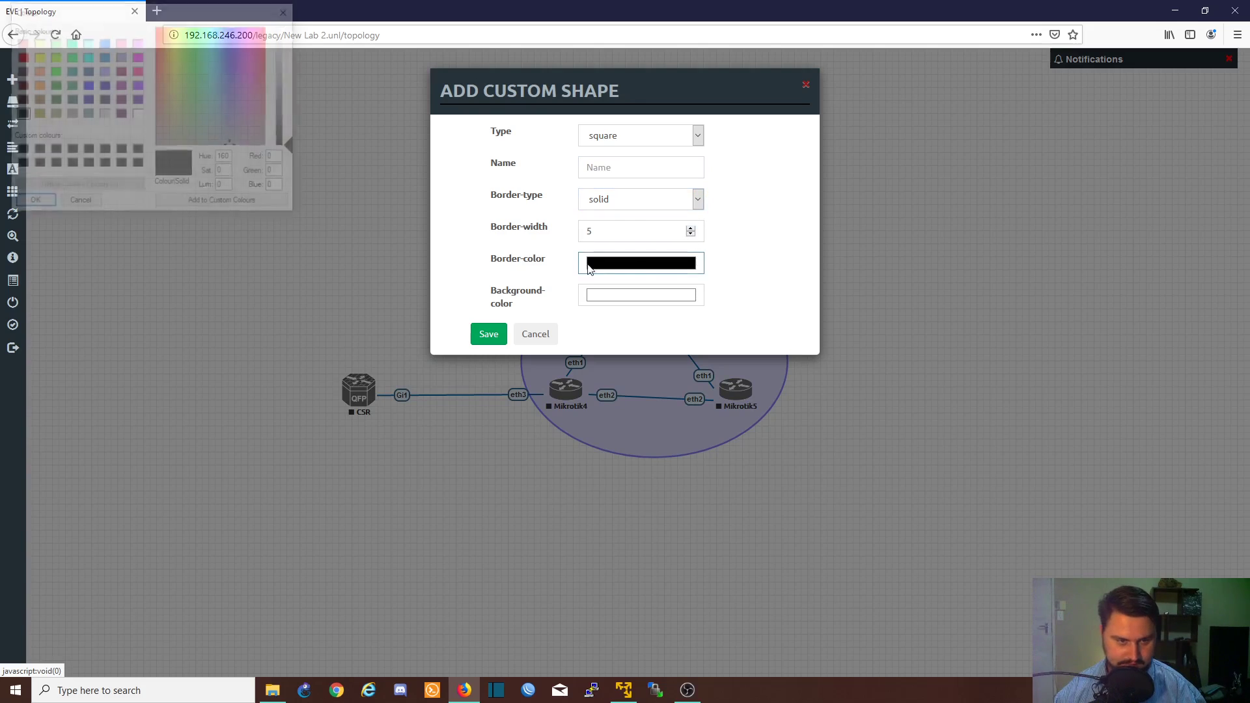
pyautogui.click(86, 85)
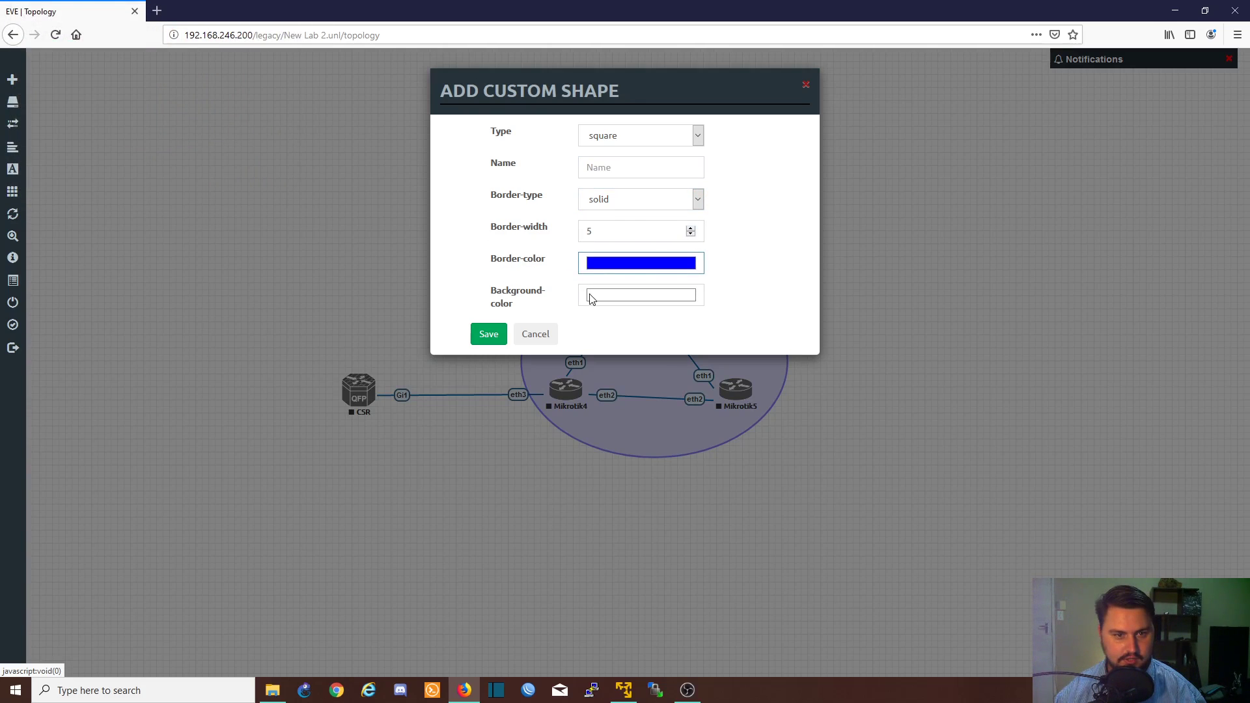
pyautogui.click(641, 294)
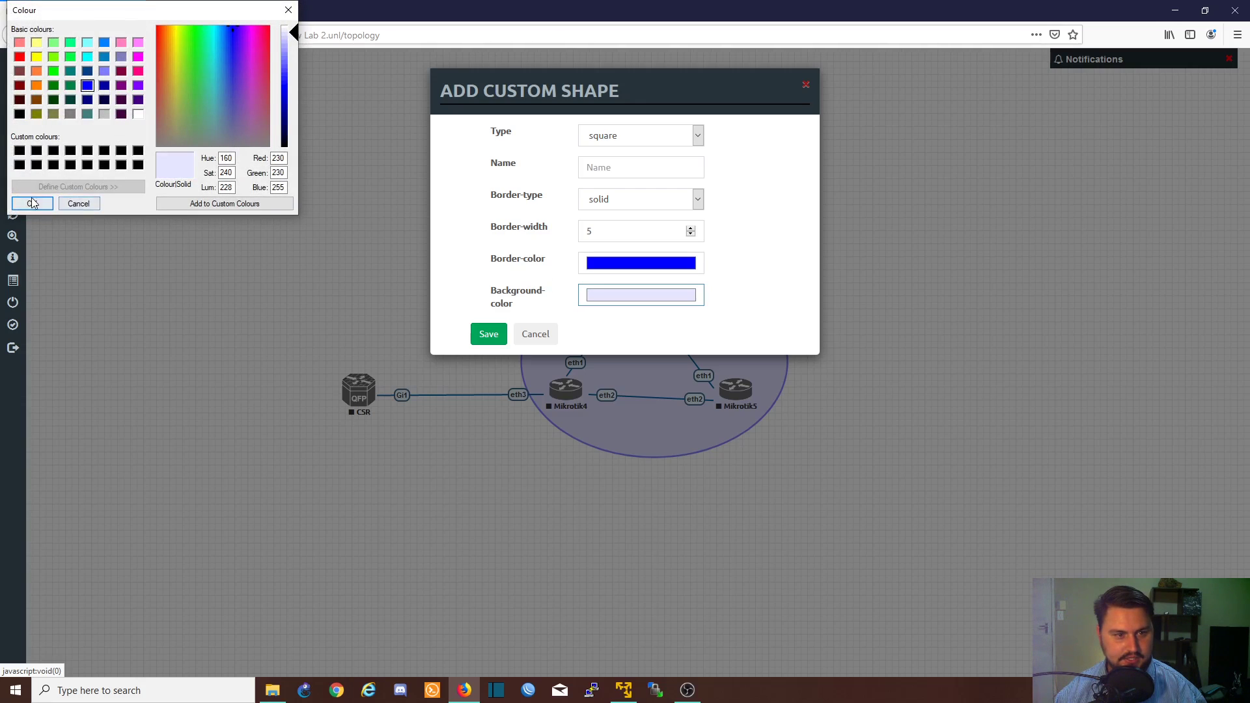
pyautogui.click(31, 204)
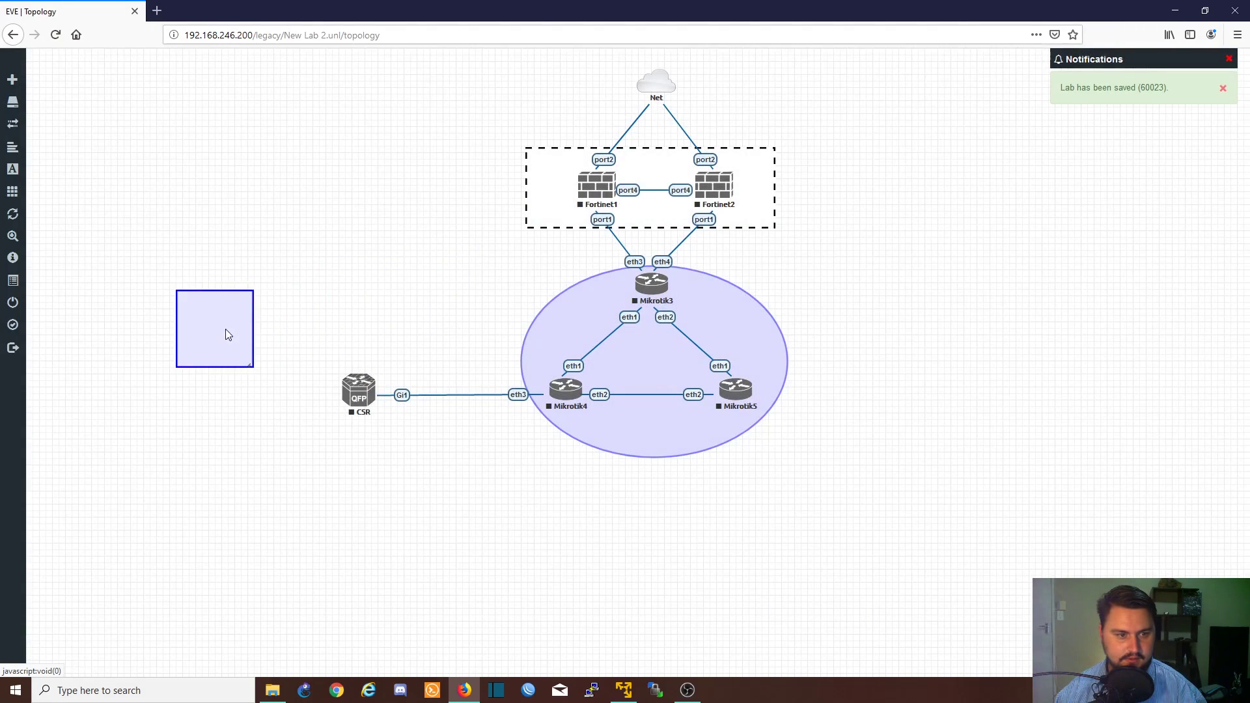
pyautogui.moveTo(251, 328); pyautogui.dragTo(357, 329)
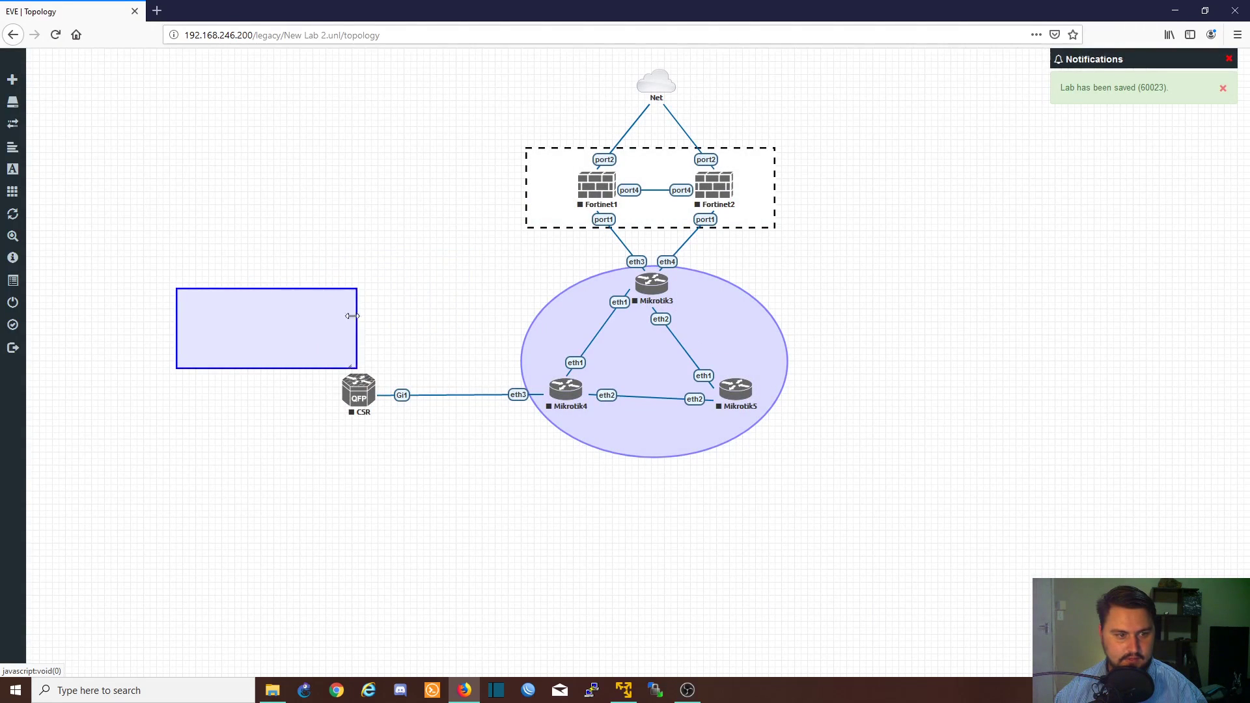
pyautogui.moveTo(353, 316); pyautogui.dragTo(387, 431)
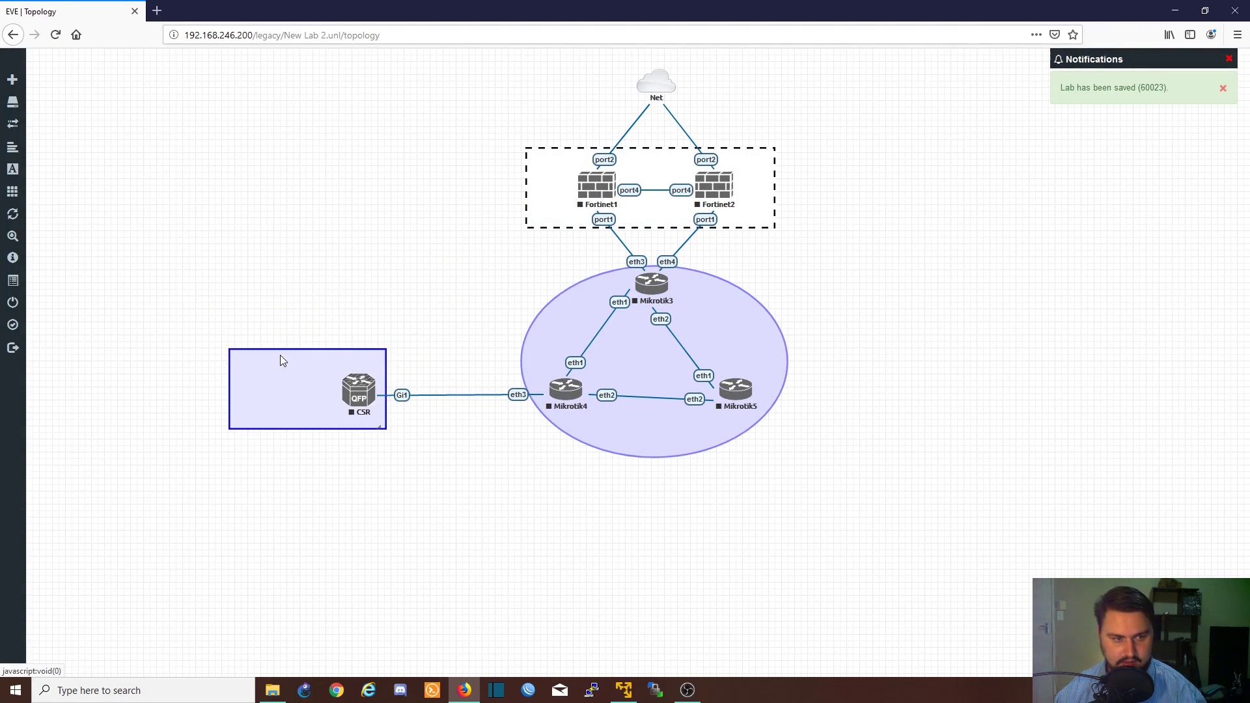
pyautogui.moveTo(355, 354)
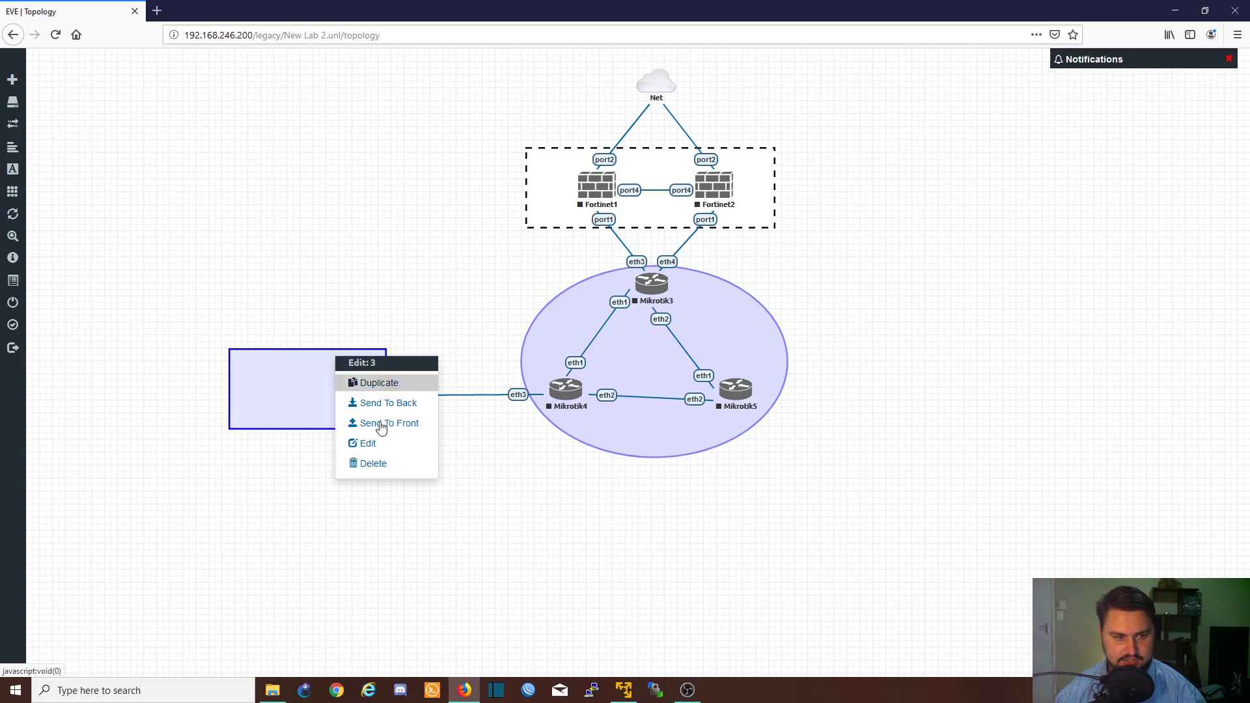
# Give the rectangle around CSR a dashed border, a visible fill and rotate 0, then save
pyautogui.click(367, 443)
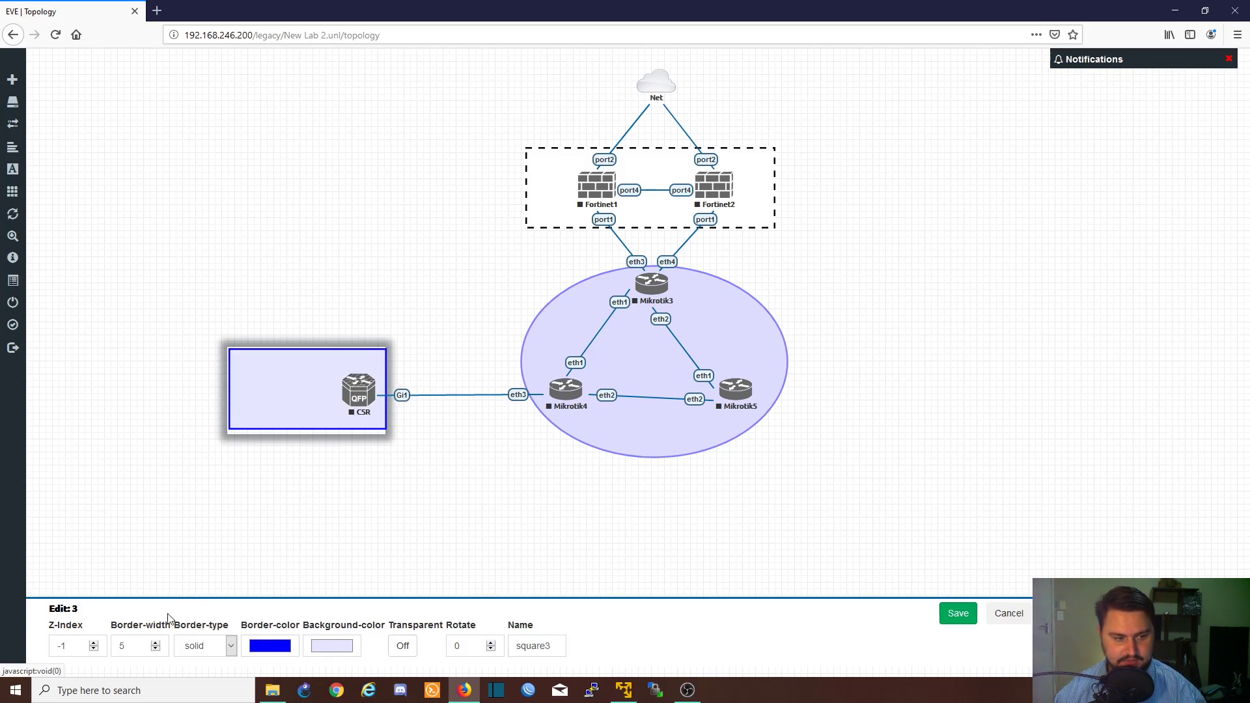
pyautogui.click(206, 645)
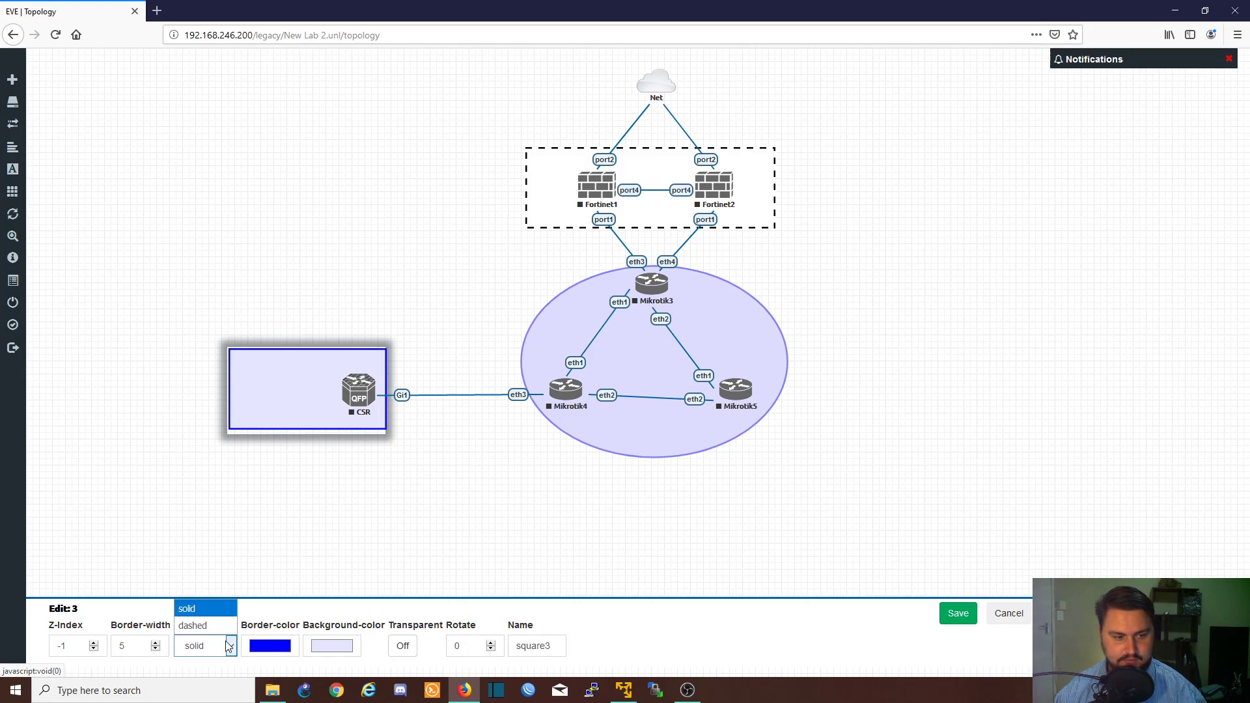
pyautogui.click(193, 625)
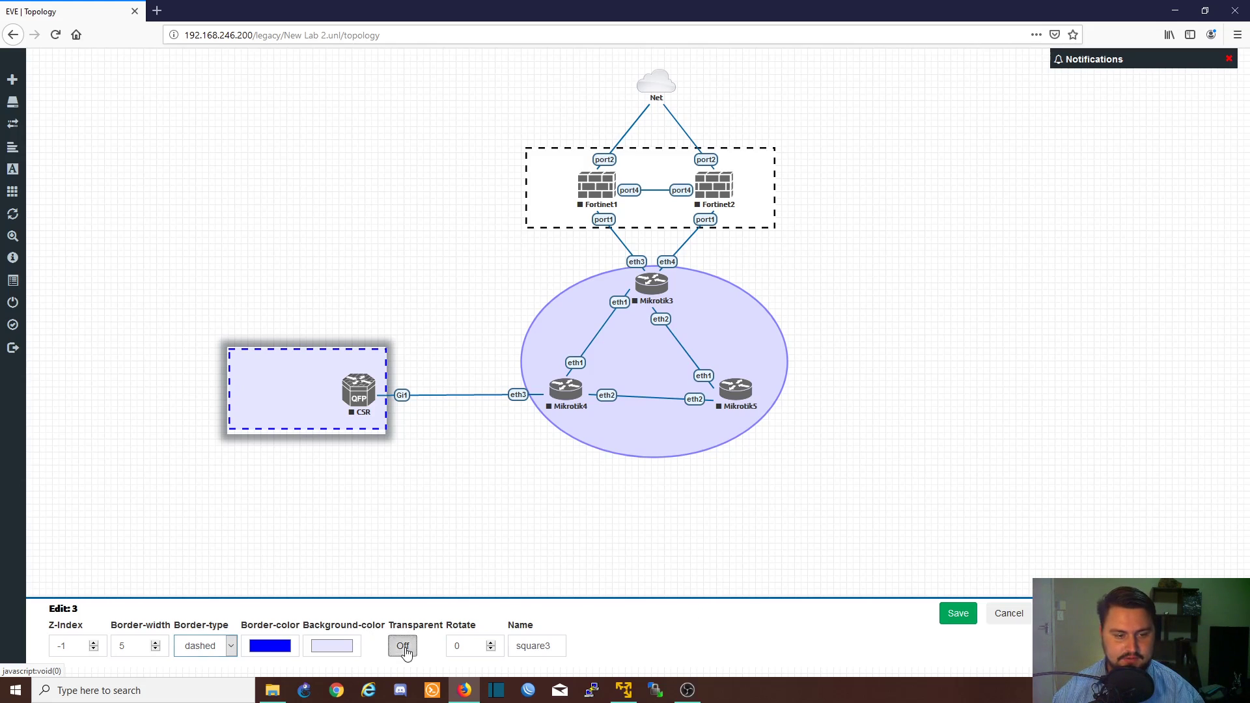
pyautogui.click(403, 646)
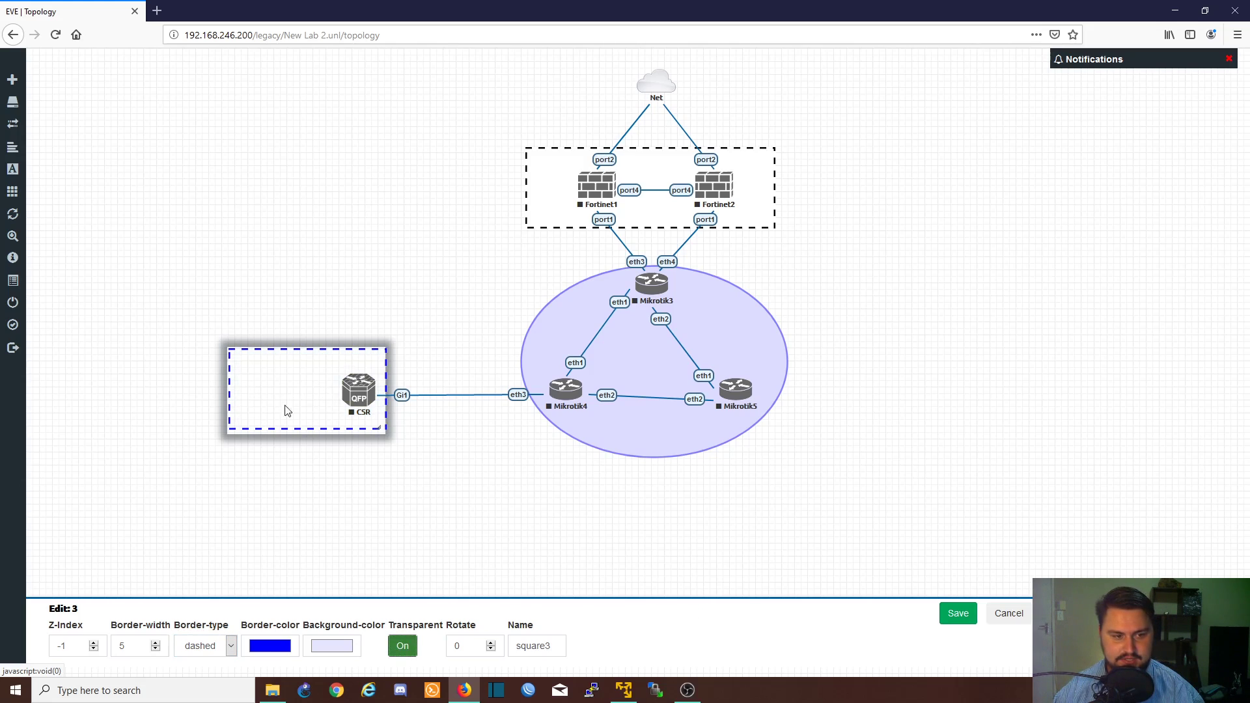
pyautogui.click(402, 646)
pyautogui.write('7')
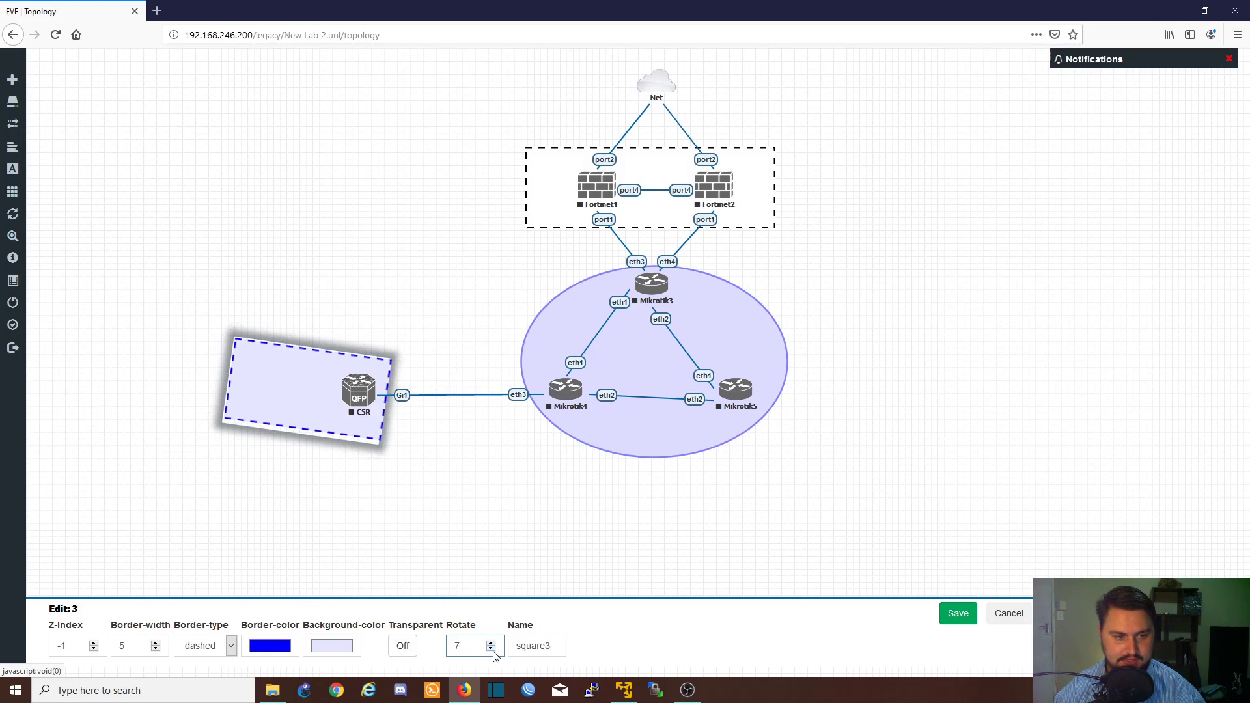
pyautogui.write('0')
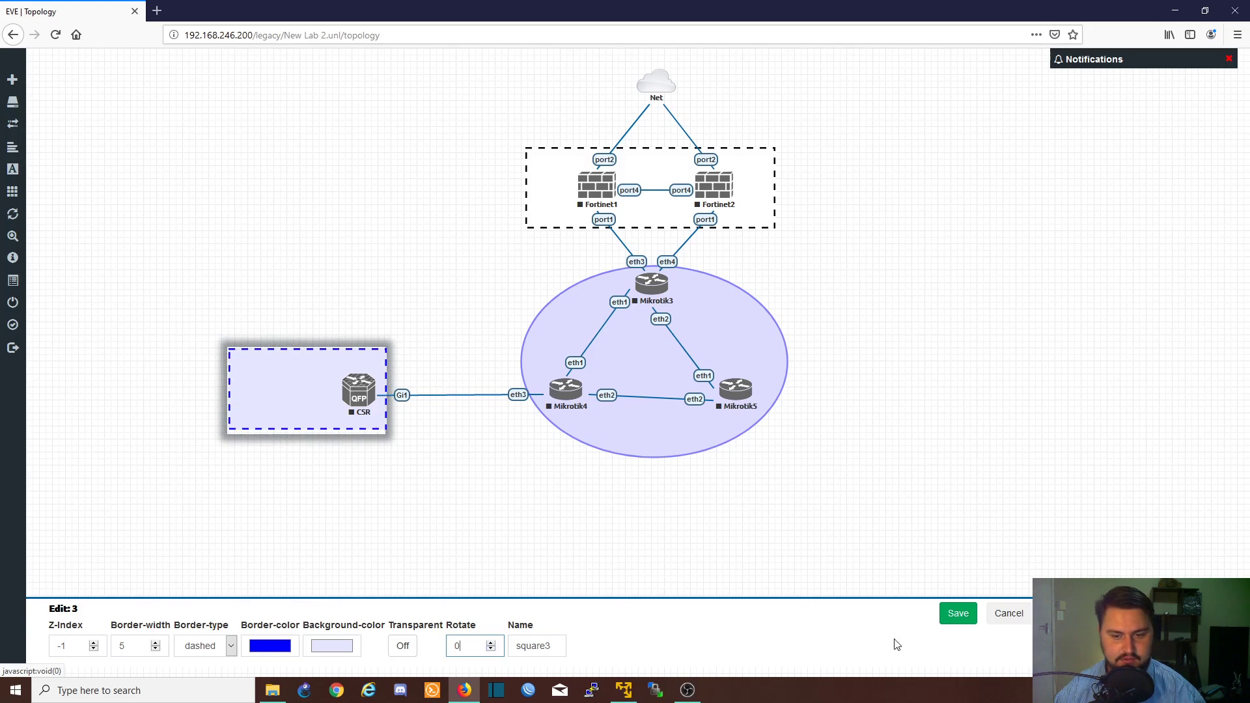
pyautogui.click(959, 613)
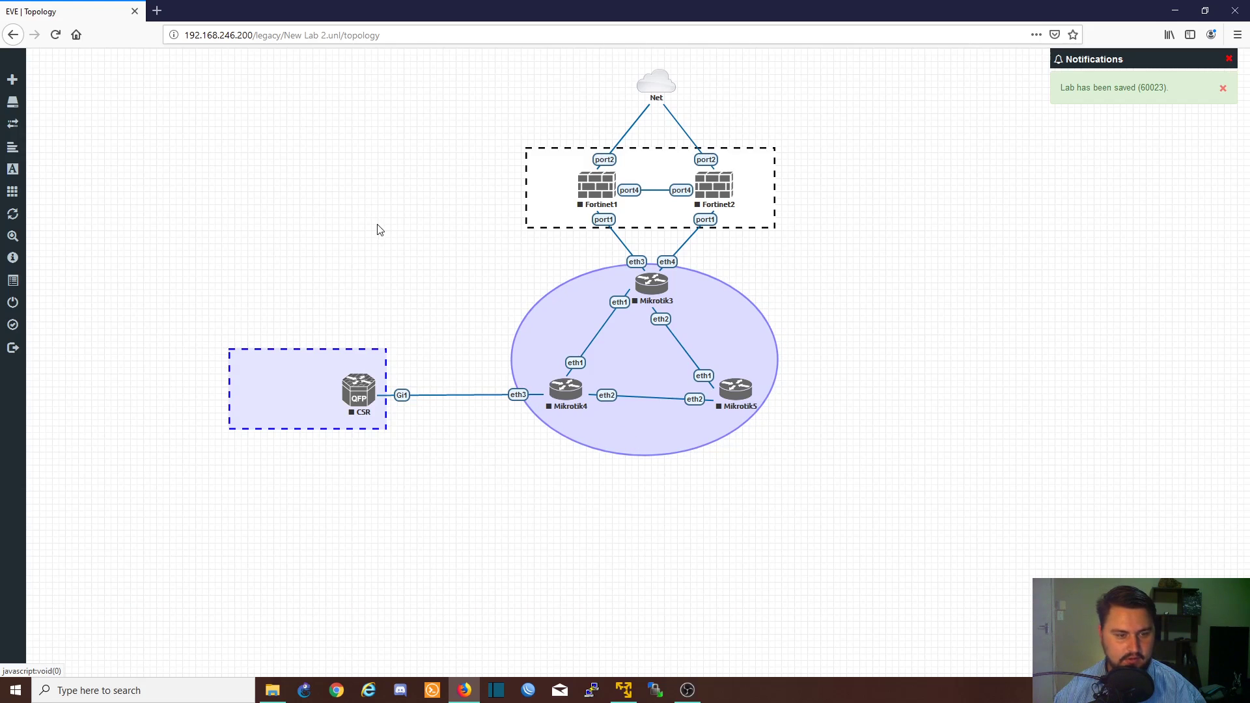
# Begin adding a new text label to the topology
pyautogui.click(12, 170)
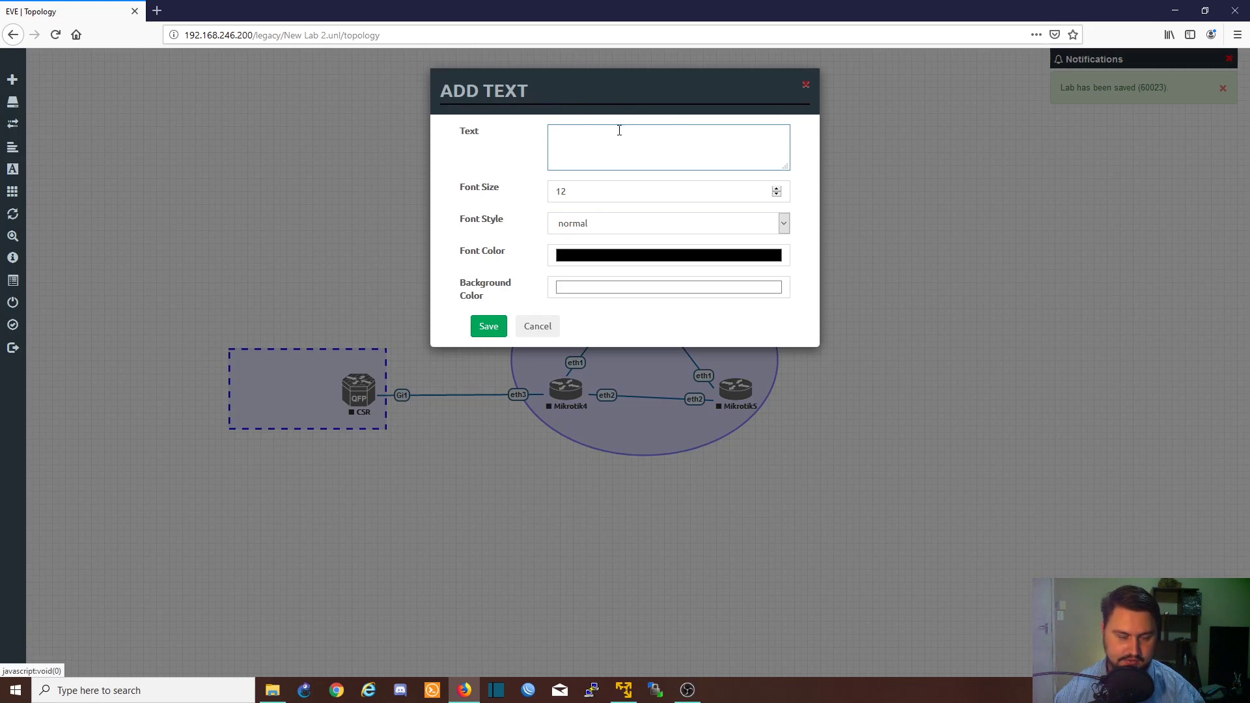
# Create a bold red AREA: 0 text label and add it to the lab canvas
pyautogui.write('AREA: 0')
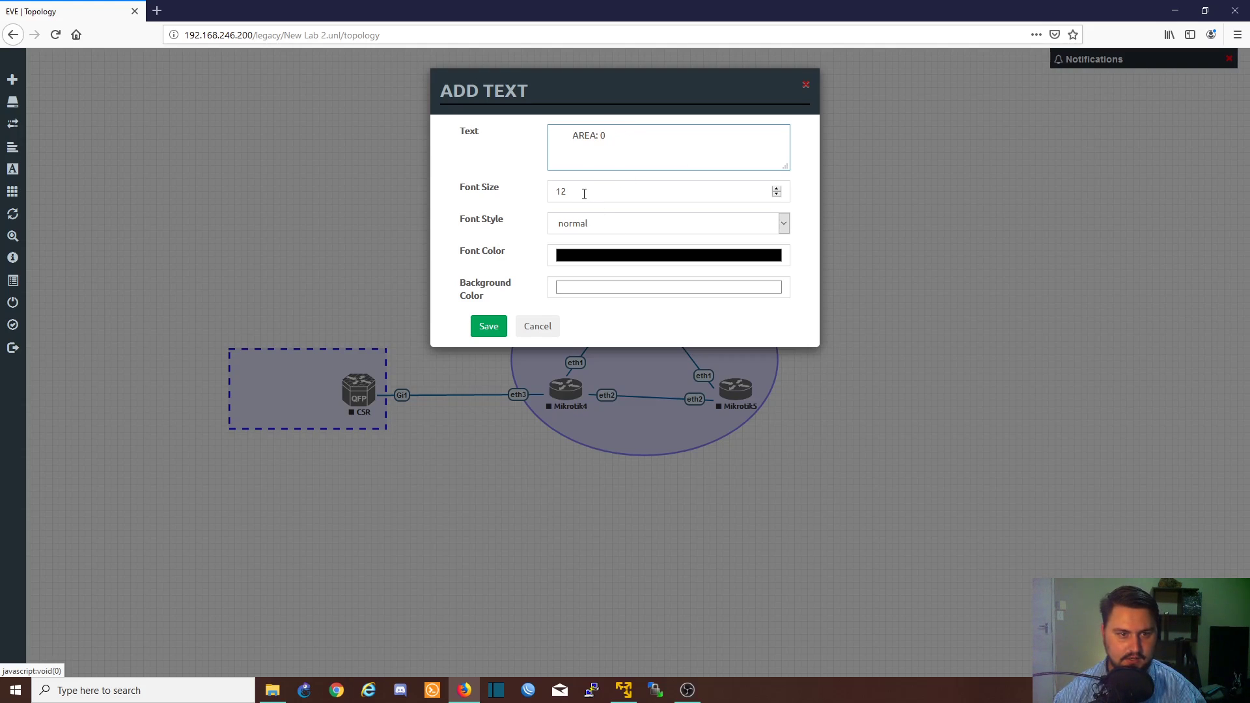
pyautogui.click(652, 192)
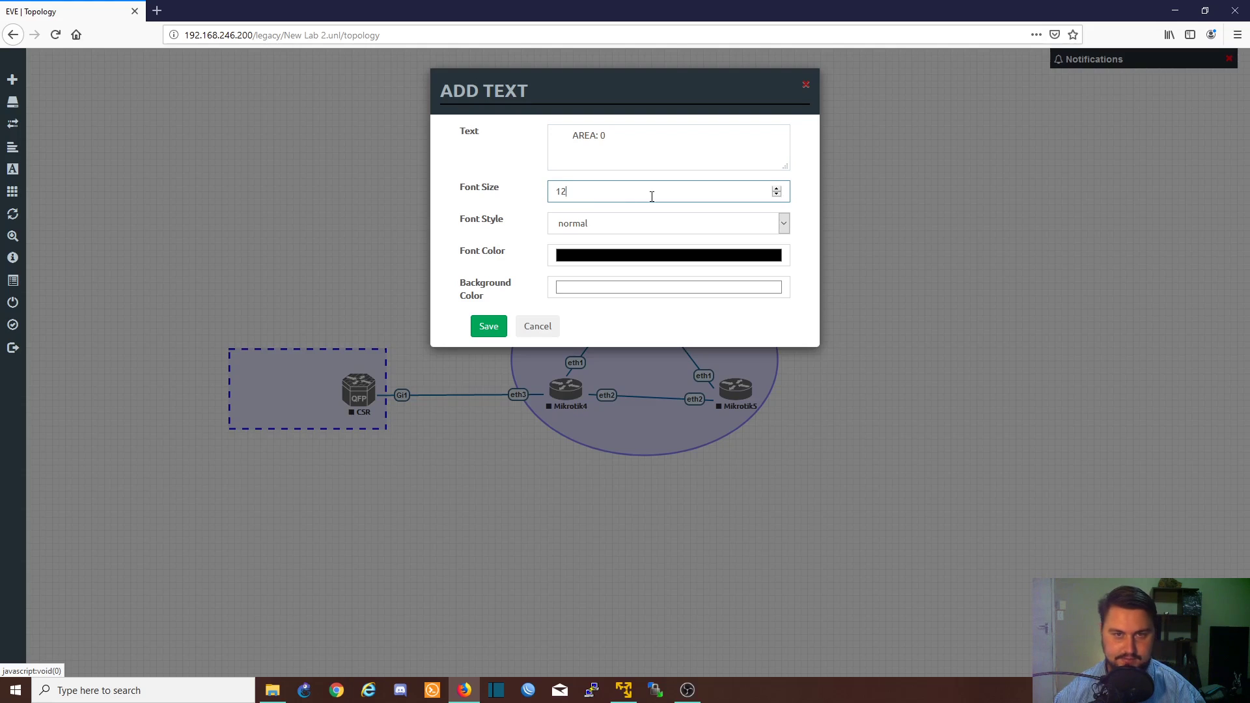
pyautogui.moveTo(595, 236)
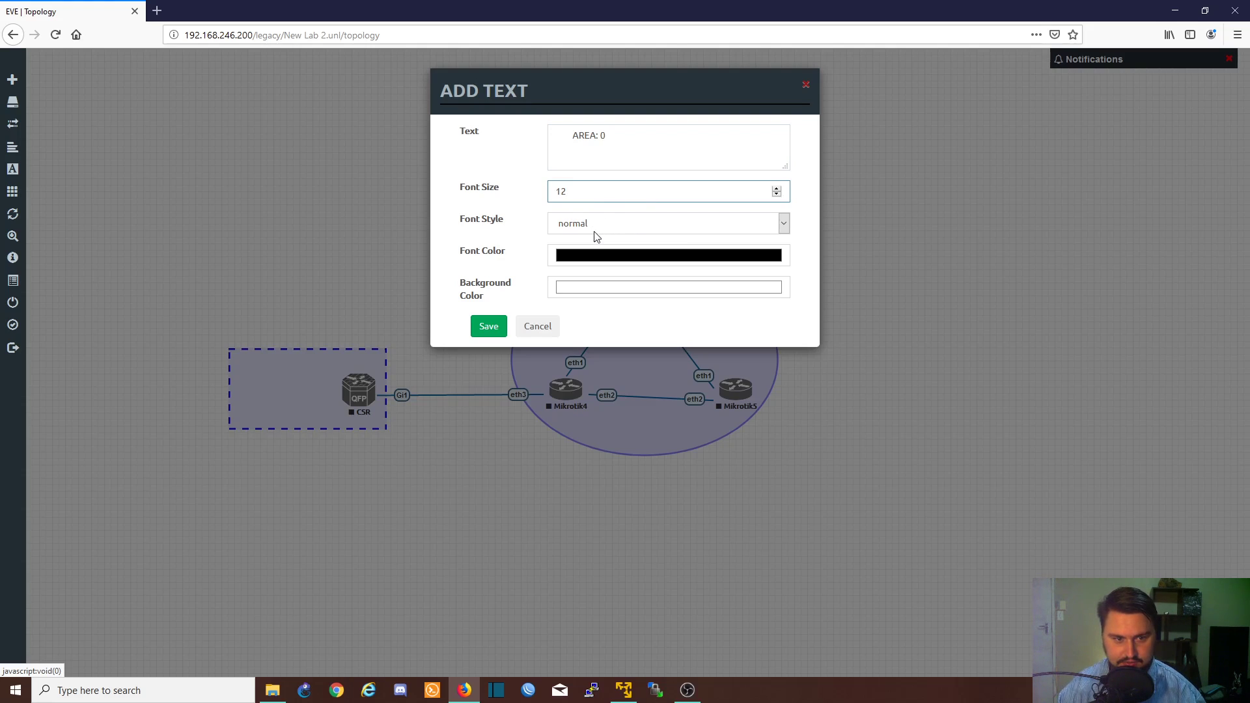
pyautogui.moveTo(574, 242)
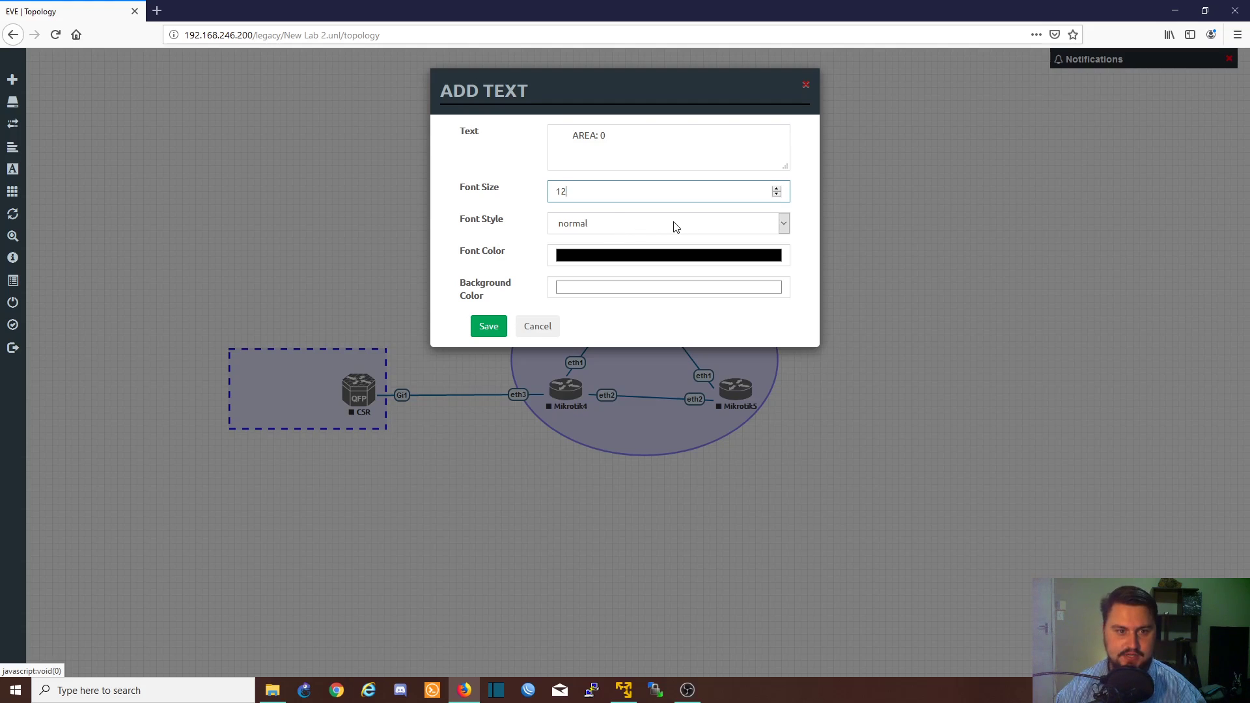
pyautogui.click(668, 224)
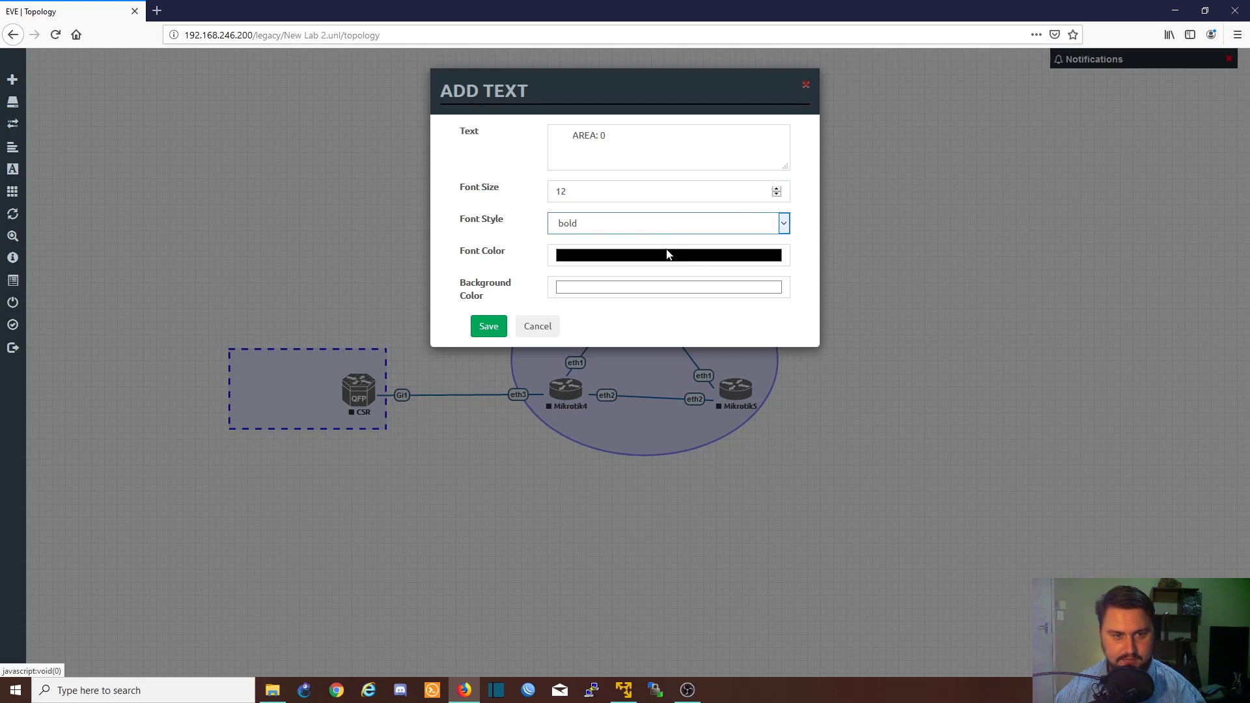
pyautogui.moveTo(488, 326)
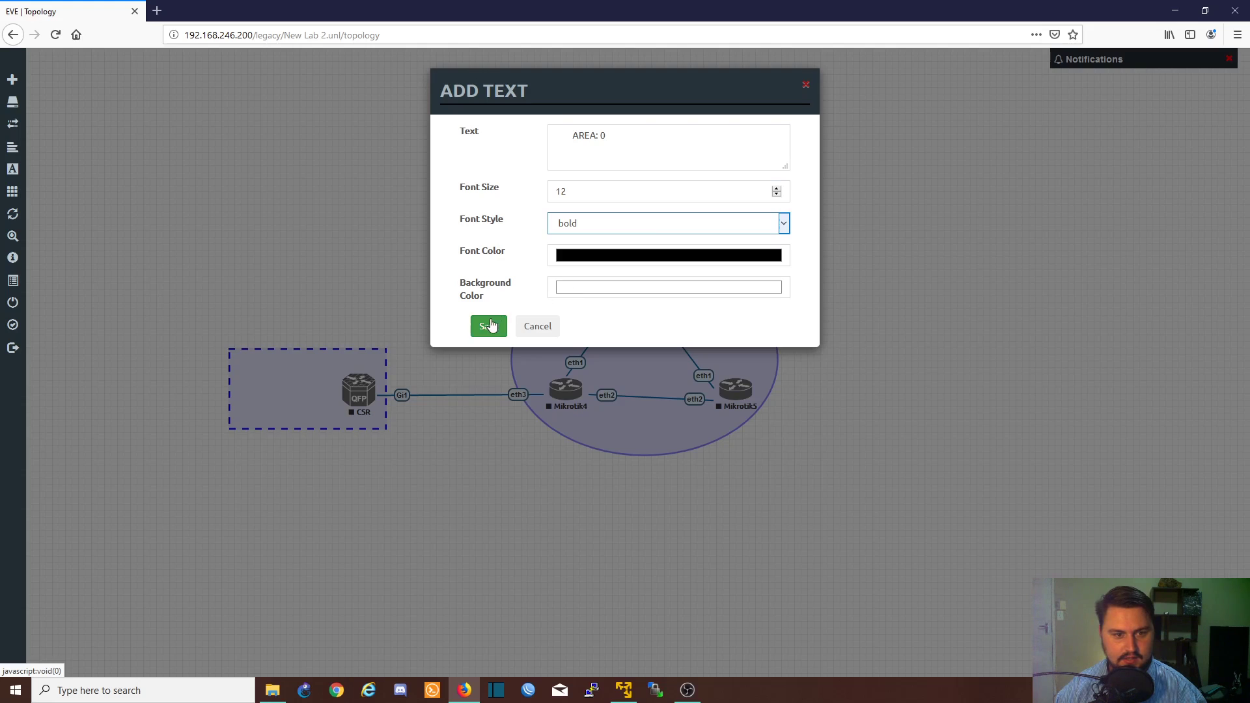
pyautogui.click(668, 255)
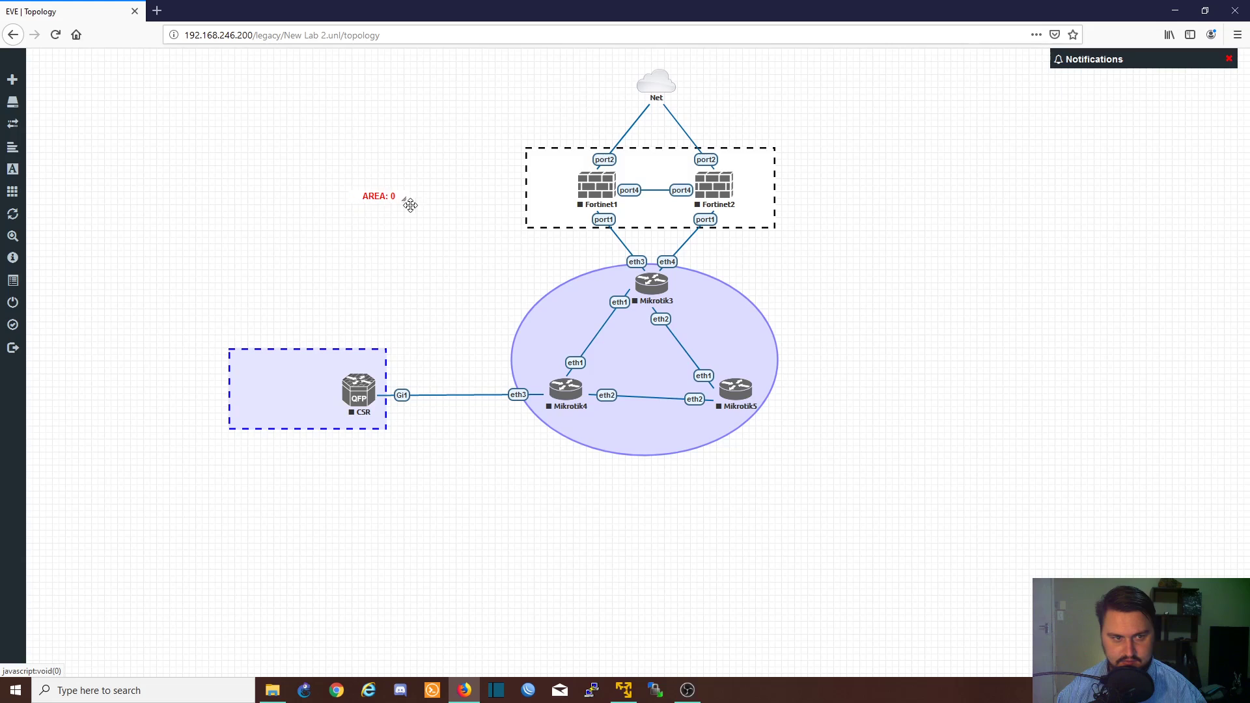
# Move the AREA: 0 label toward the firewalls and make its background transparent
pyautogui.moveTo(379, 195); pyautogui.dragTo(659, 432)
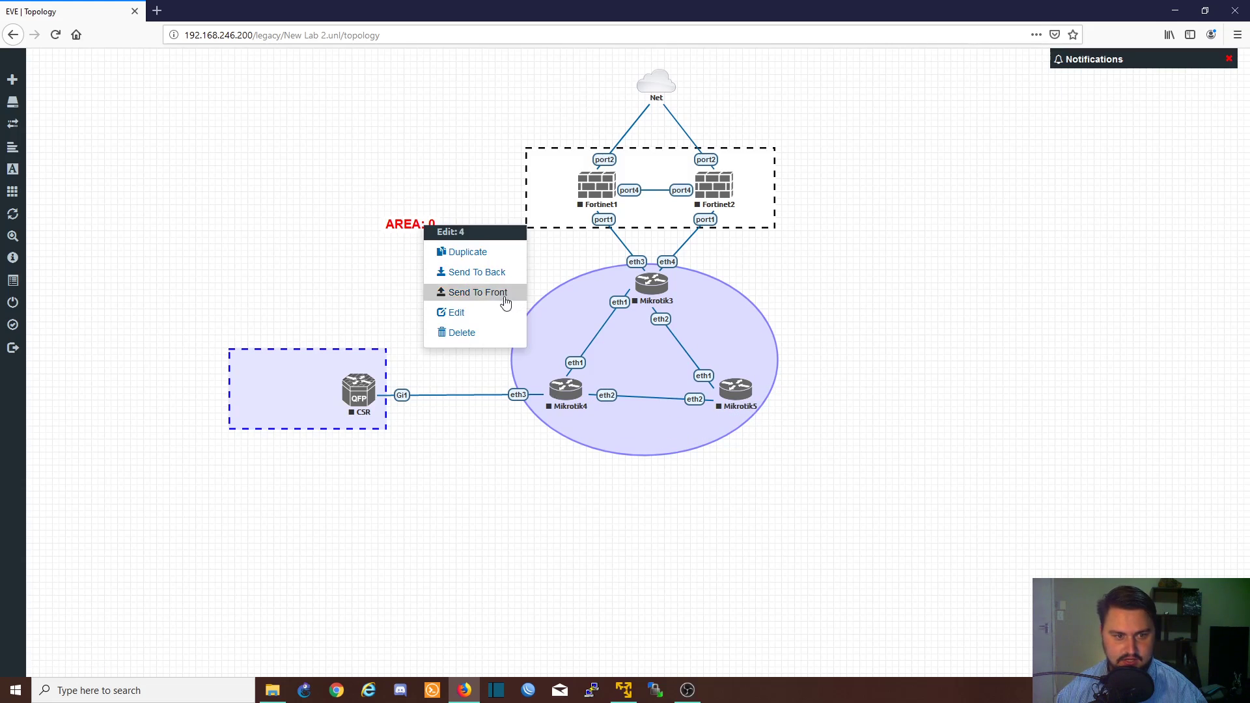
pyautogui.click(456, 312)
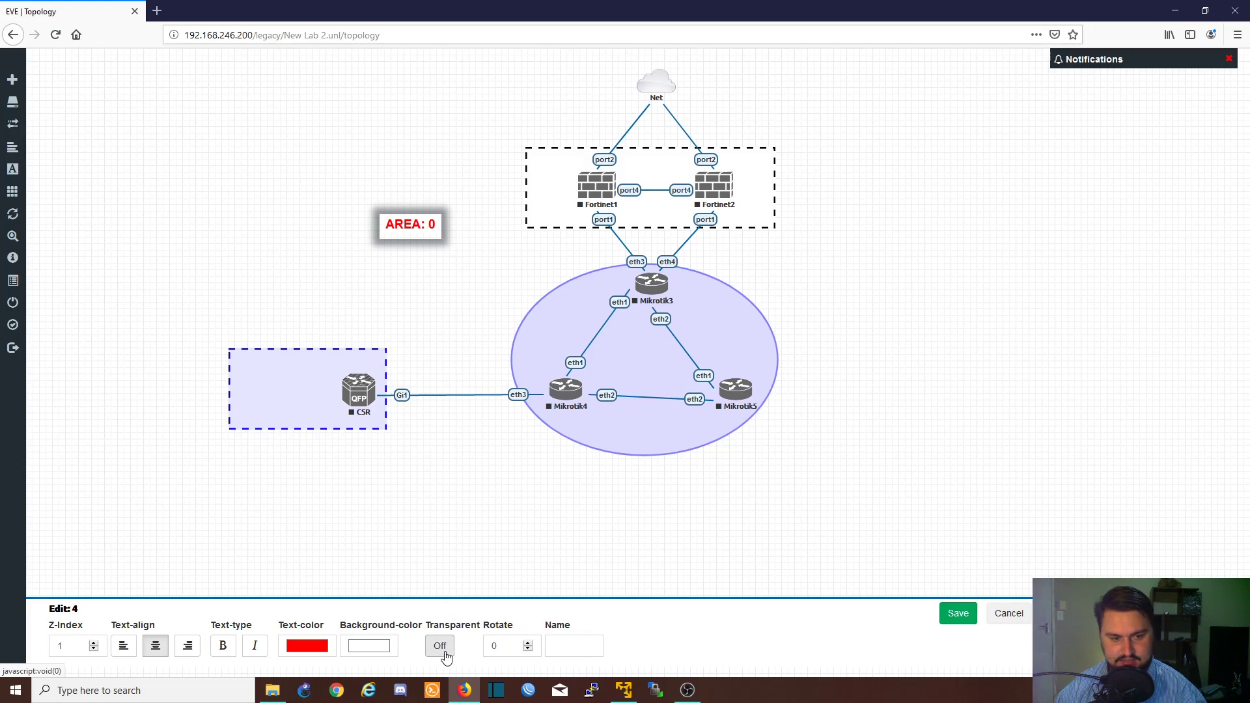
pyautogui.click(440, 645)
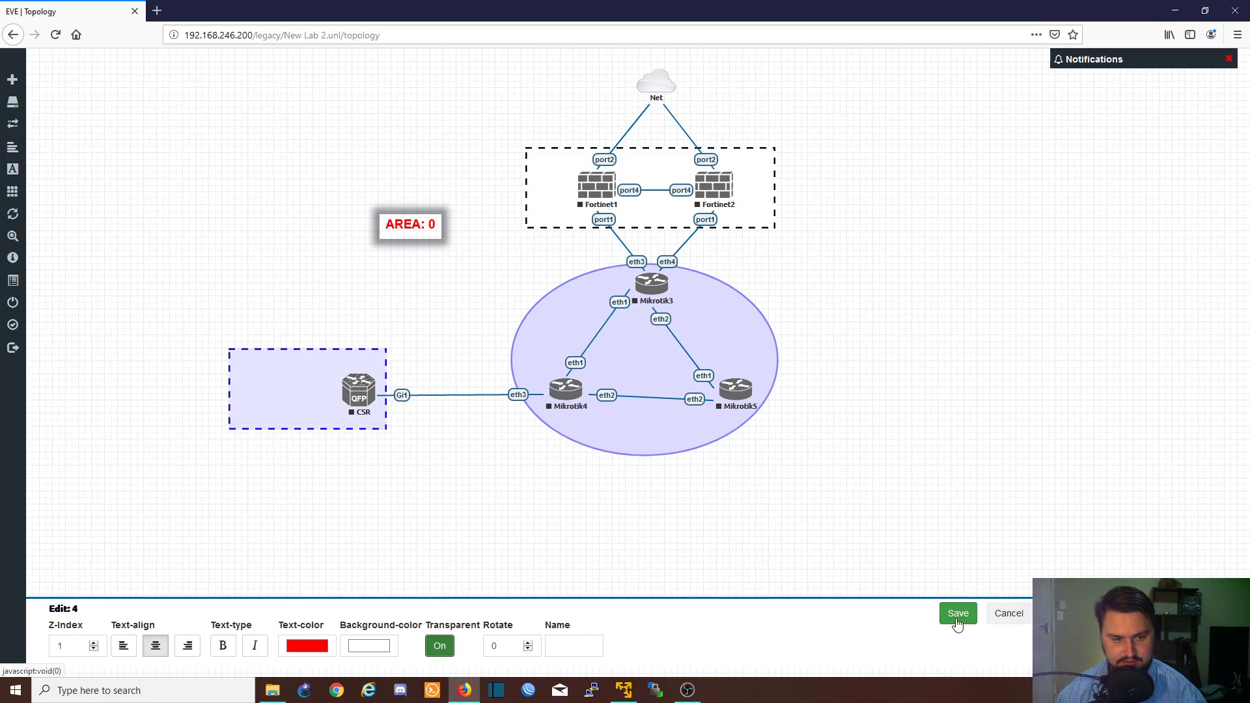
pyautogui.click(959, 614)
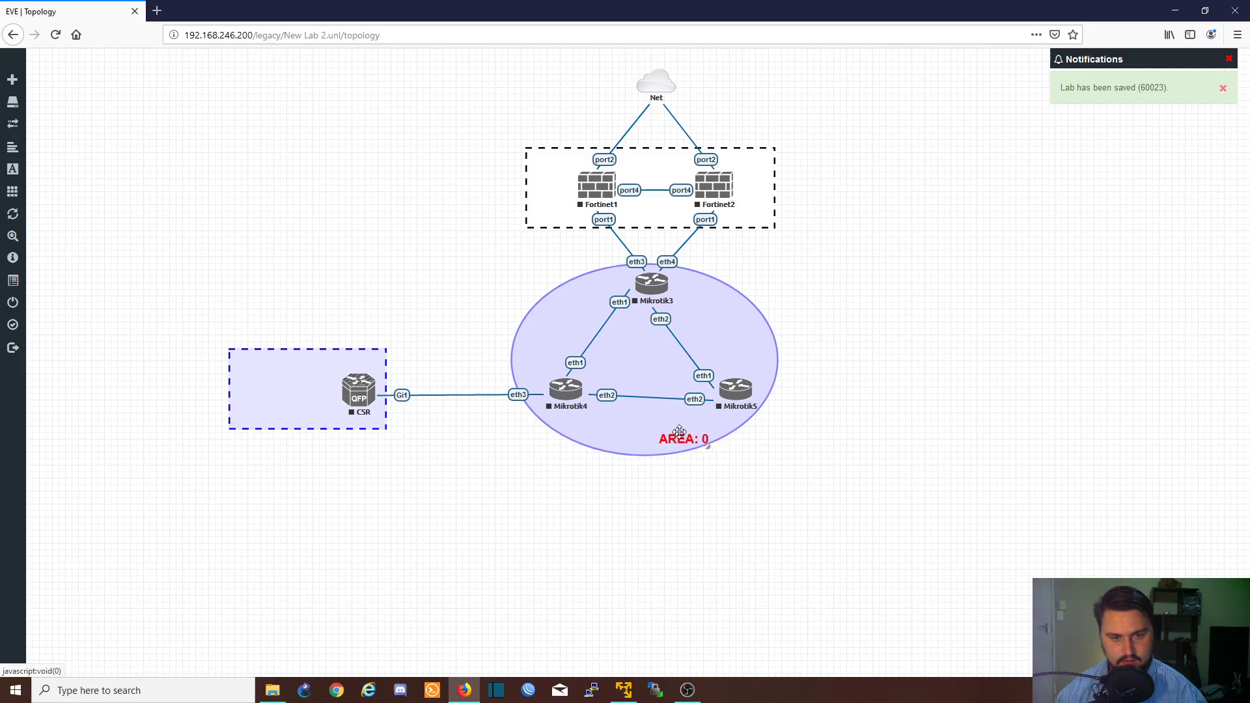
# Centre the AREA: 0 label inside the Mikrotik ellipse and enlarge the CSR rectangle
pyautogui.moveTo(680, 439); pyautogui.dragTo(639, 433)
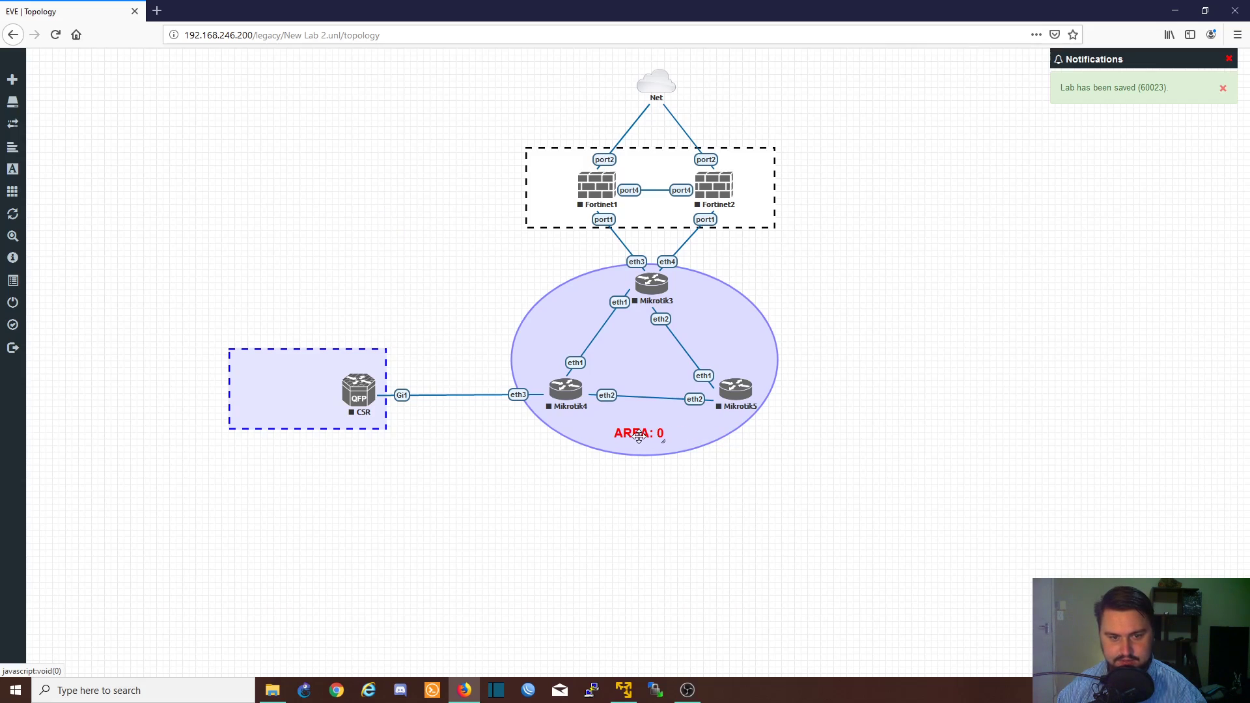
pyautogui.moveTo(638, 432); pyautogui.dragTo(637, 360)
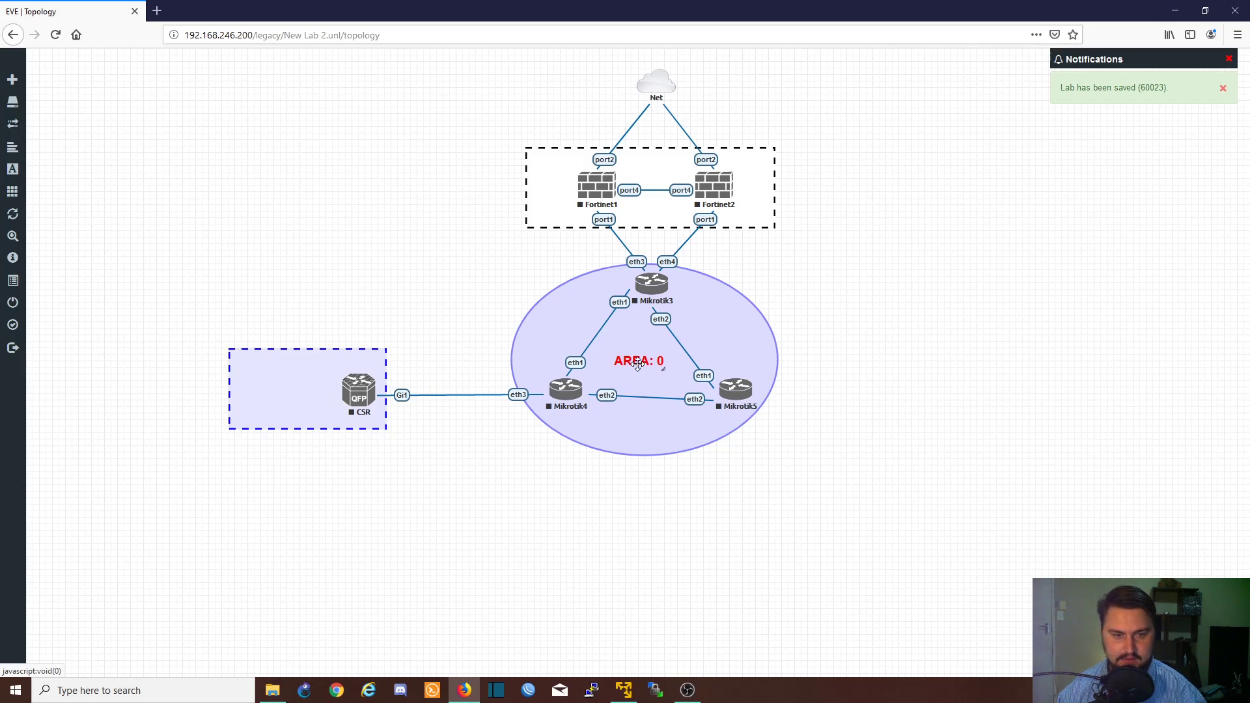
pyautogui.moveTo(319, 349)
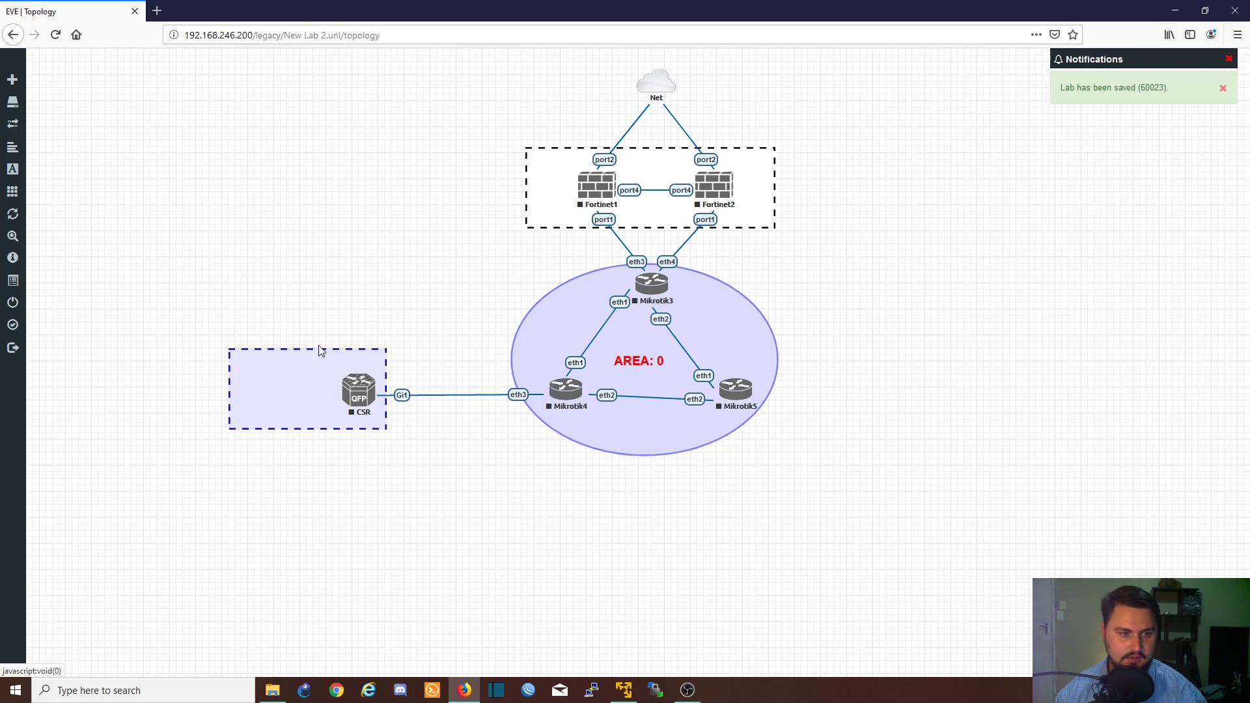
pyautogui.moveTo(383, 441)
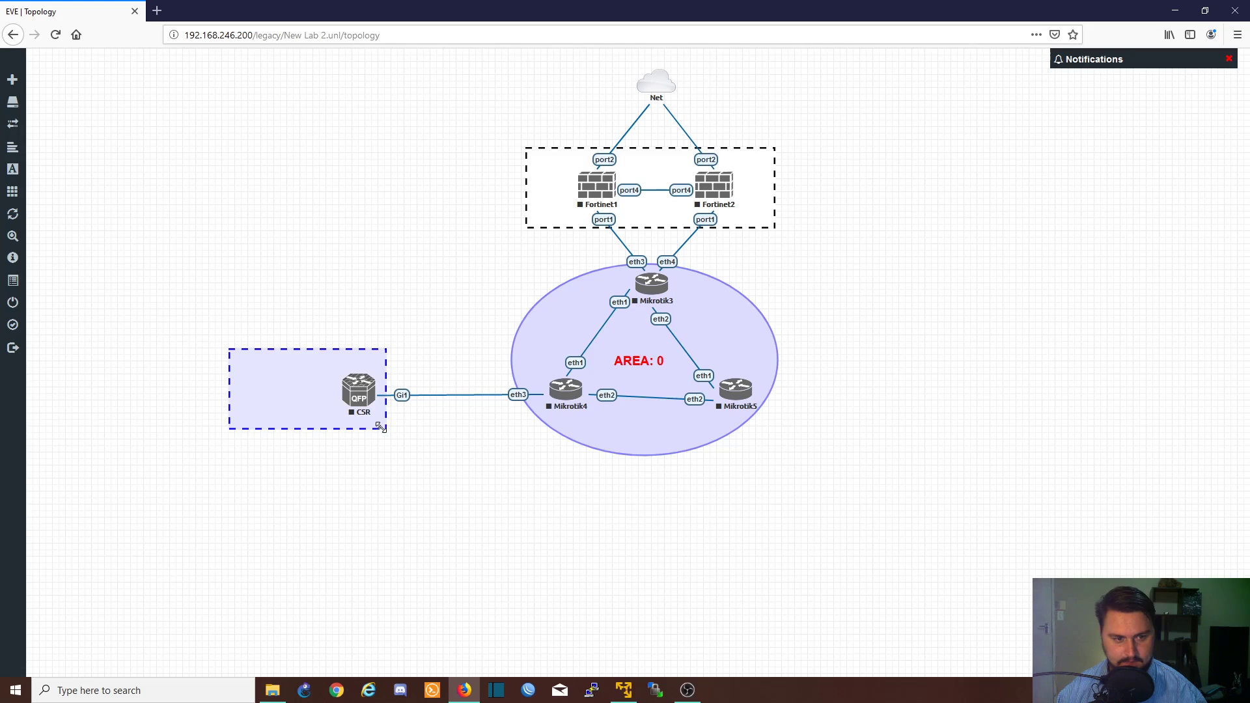
pyautogui.moveTo(381, 427); pyautogui.dragTo(357, 432)
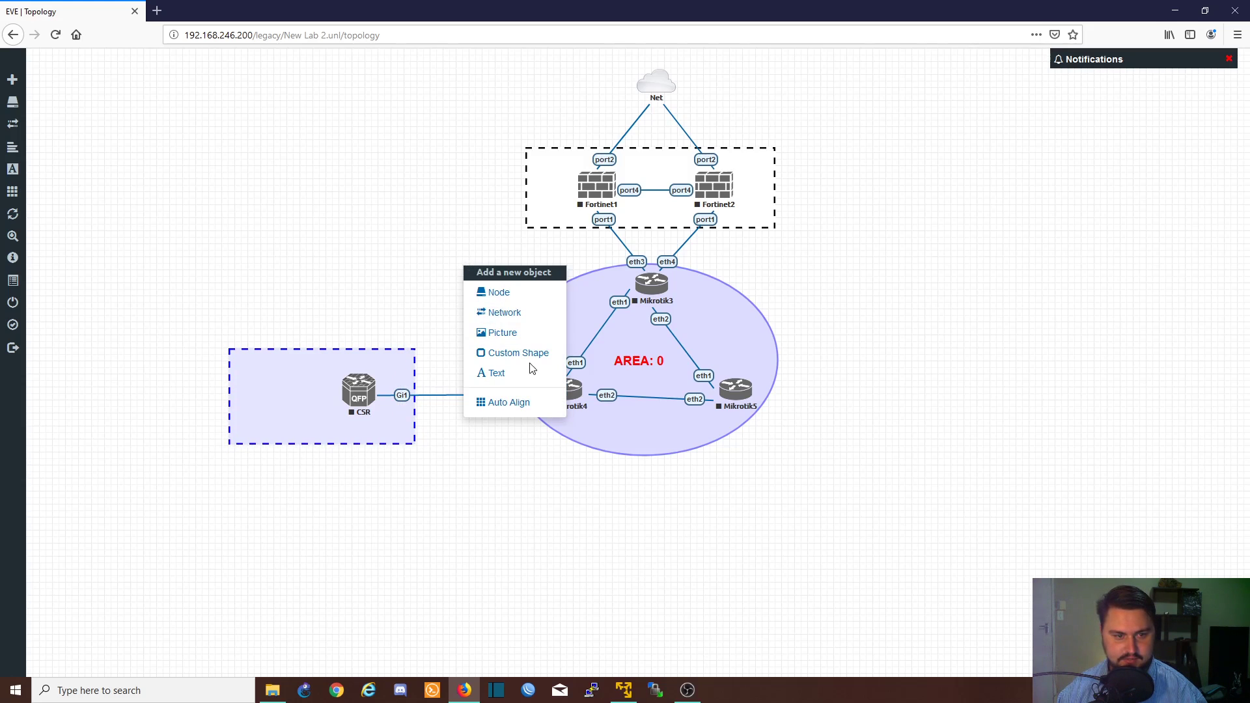
# Create an orange AS: 65432 text label and add it to the lab
pyautogui.click(495, 373)
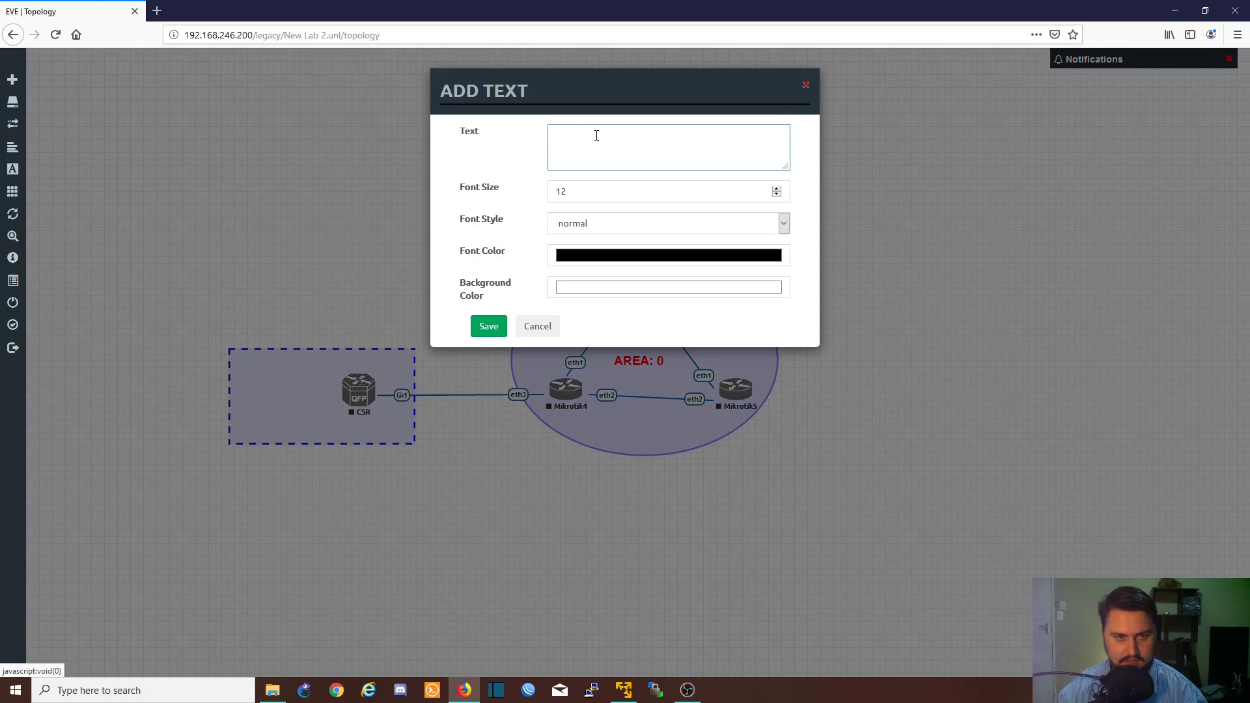
pyautogui.write('AS:')
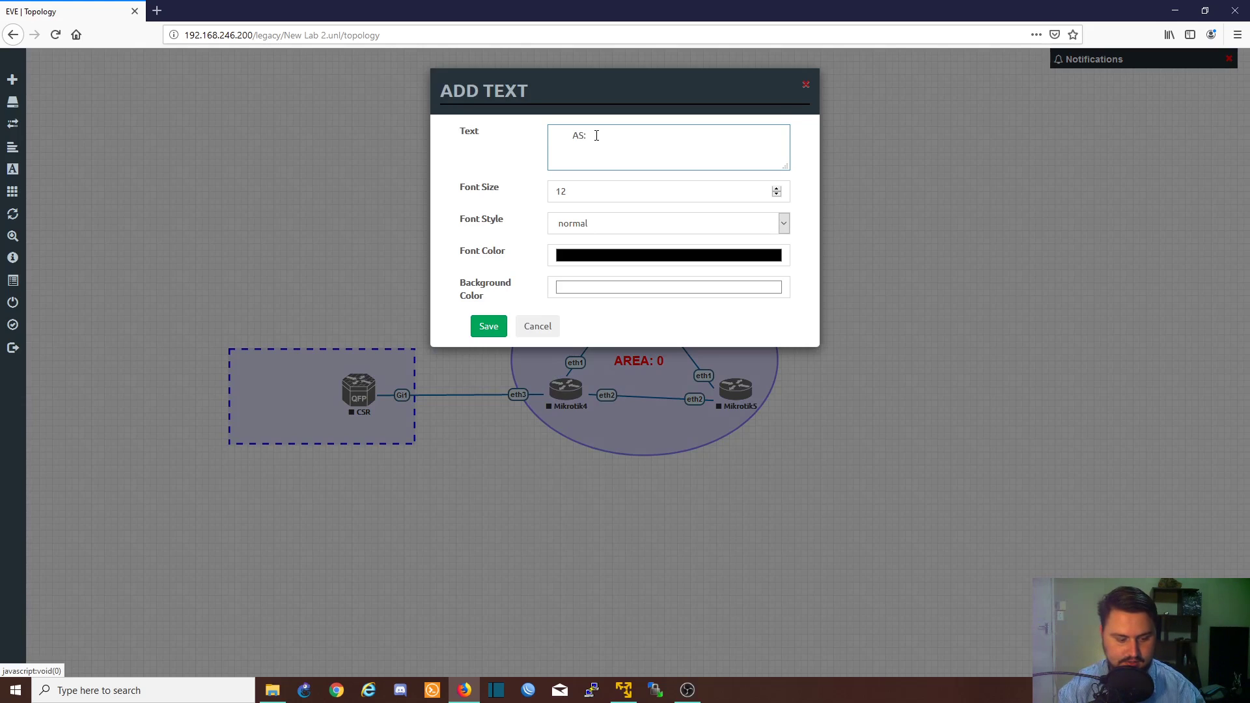
pyautogui.write('65432')
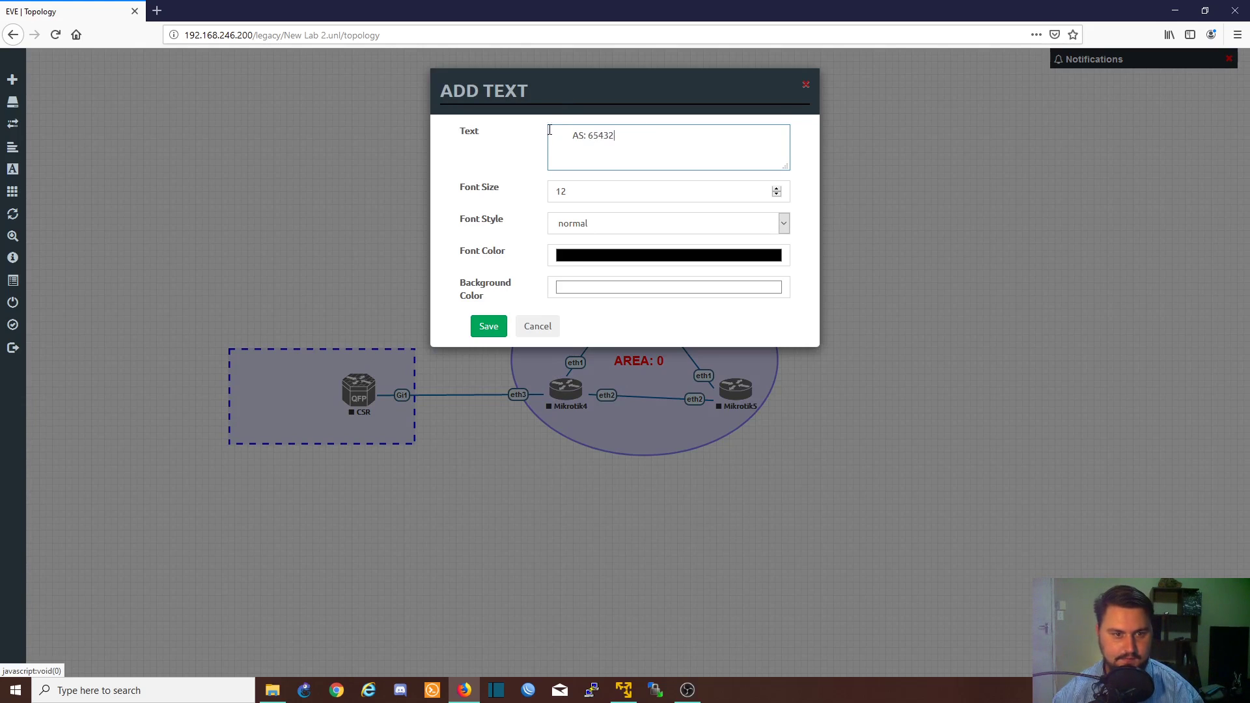
pyautogui.click(668, 255)
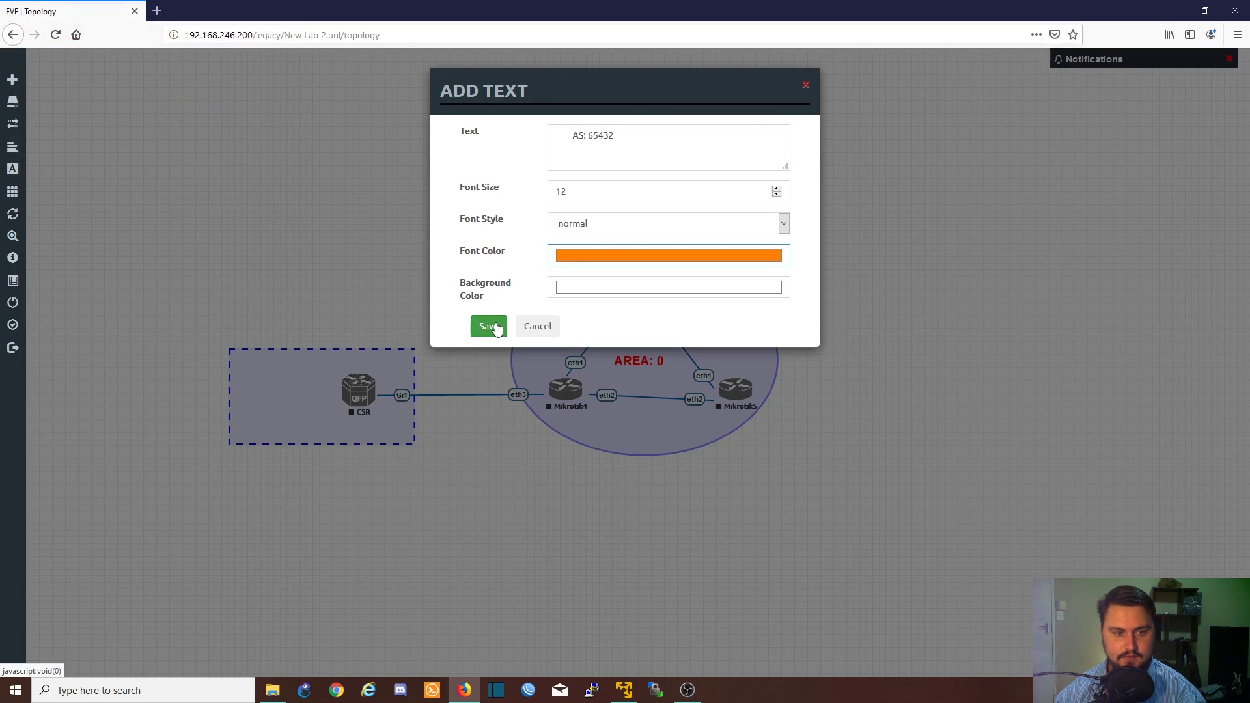
pyautogui.click(488, 326)
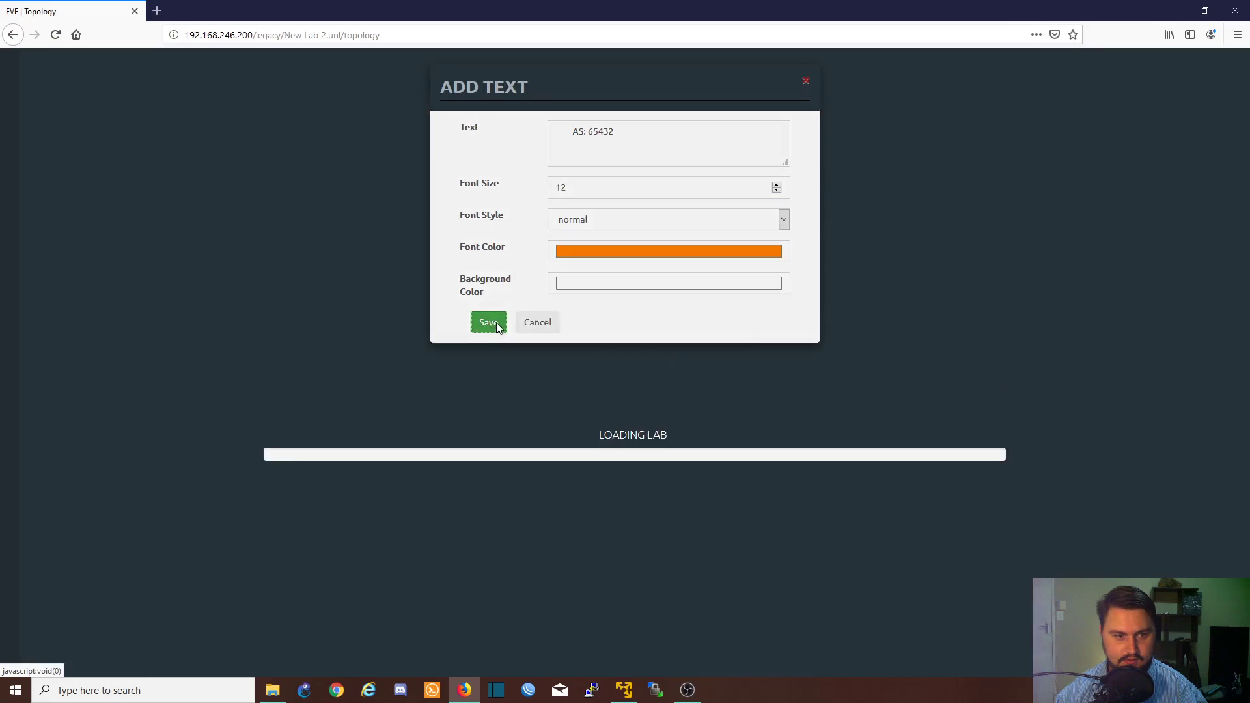
# Make the AS: 65432 label's background transparent and save it
pyautogui.click(488, 322)
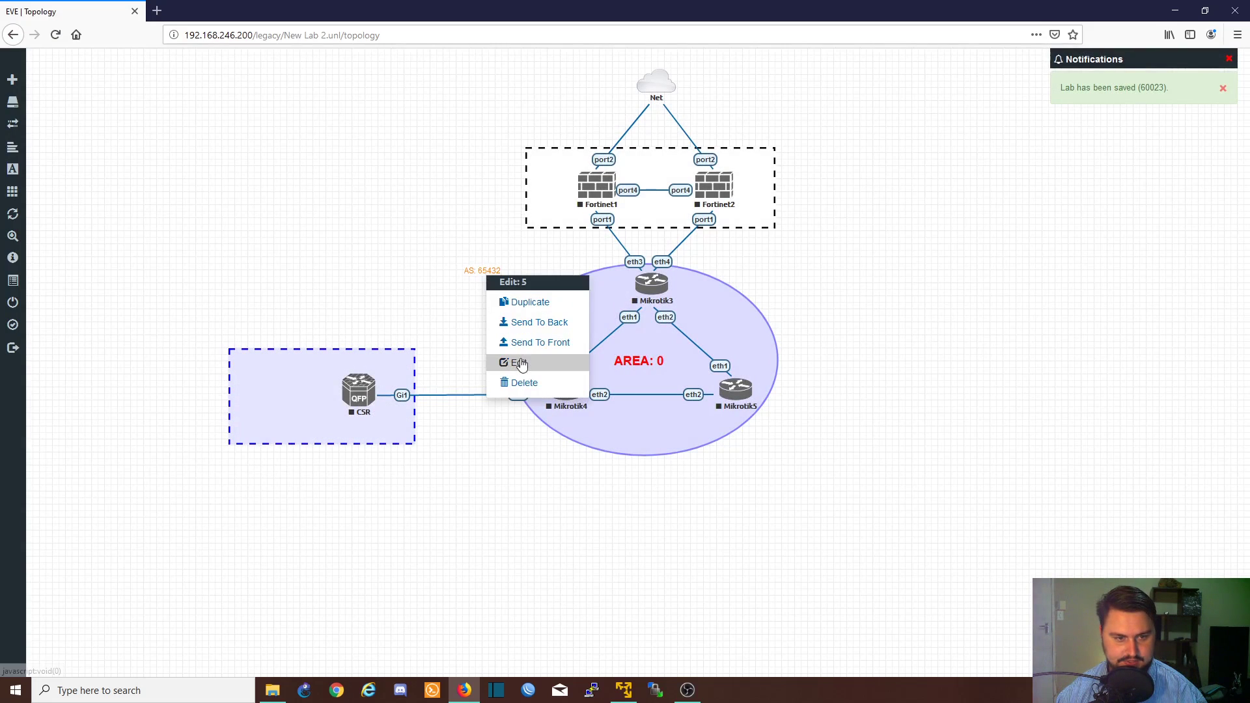
pyautogui.click(518, 362)
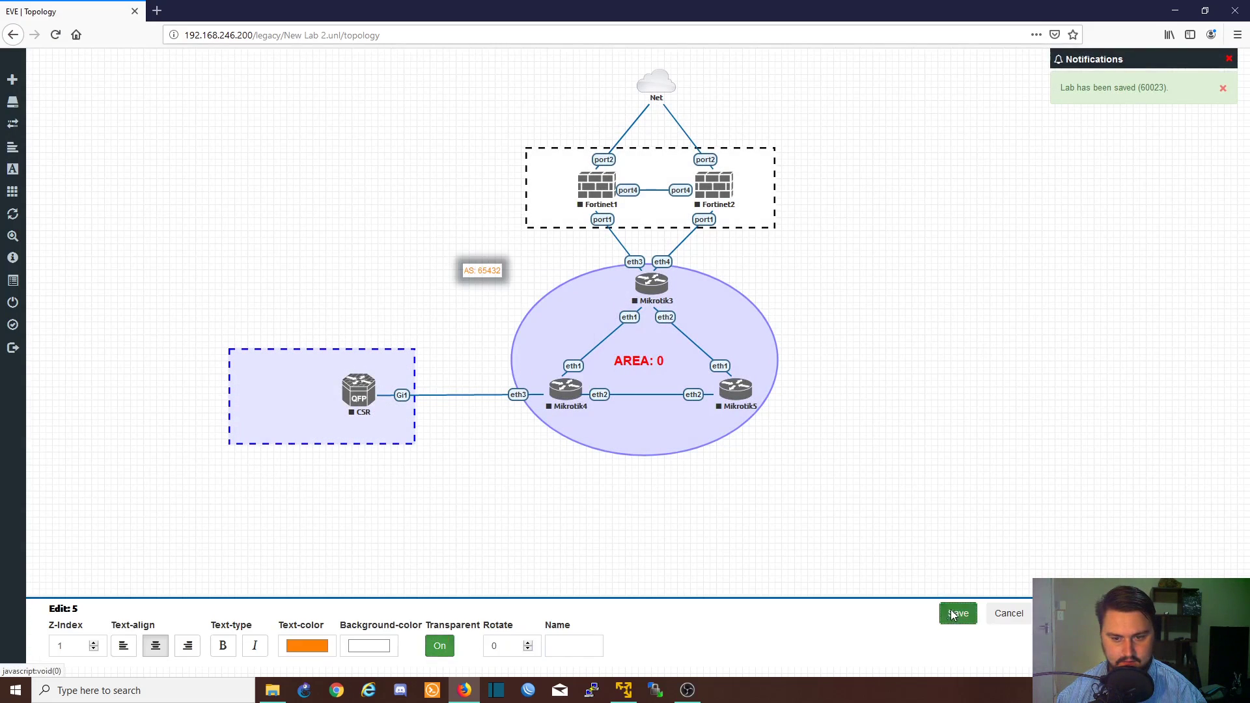
pyautogui.click(959, 613)
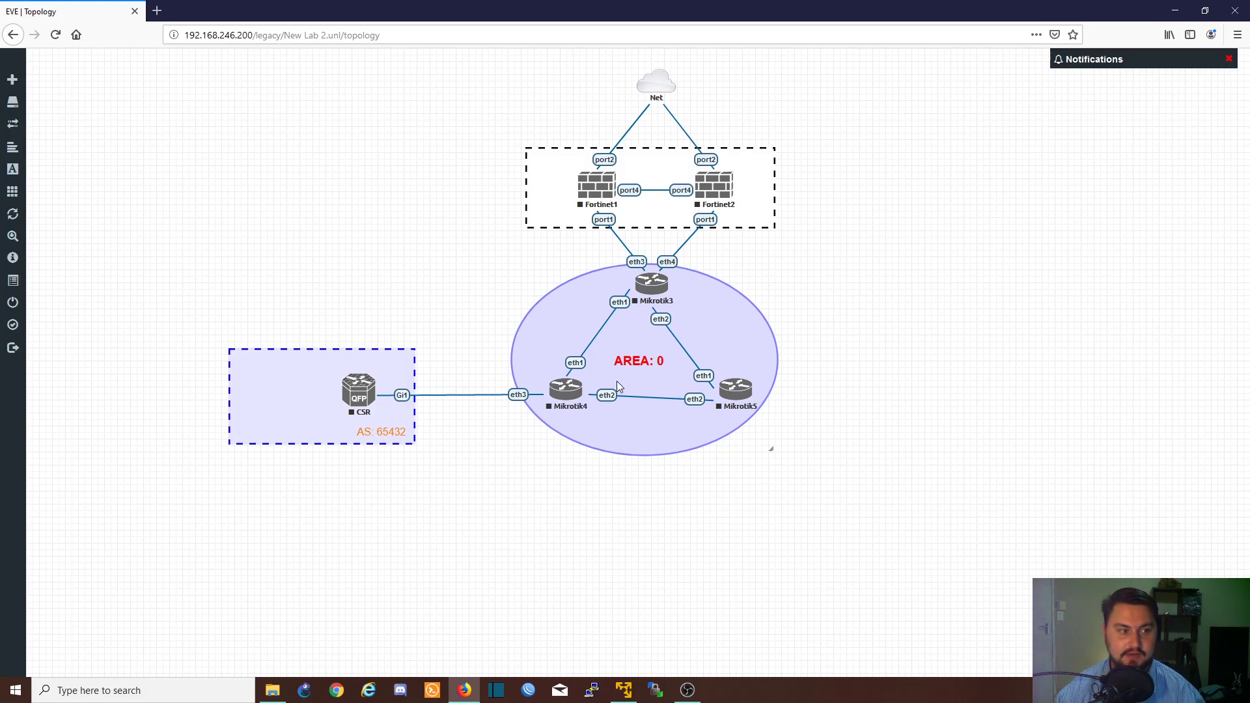
pyautogui.moveTo(400, 367)
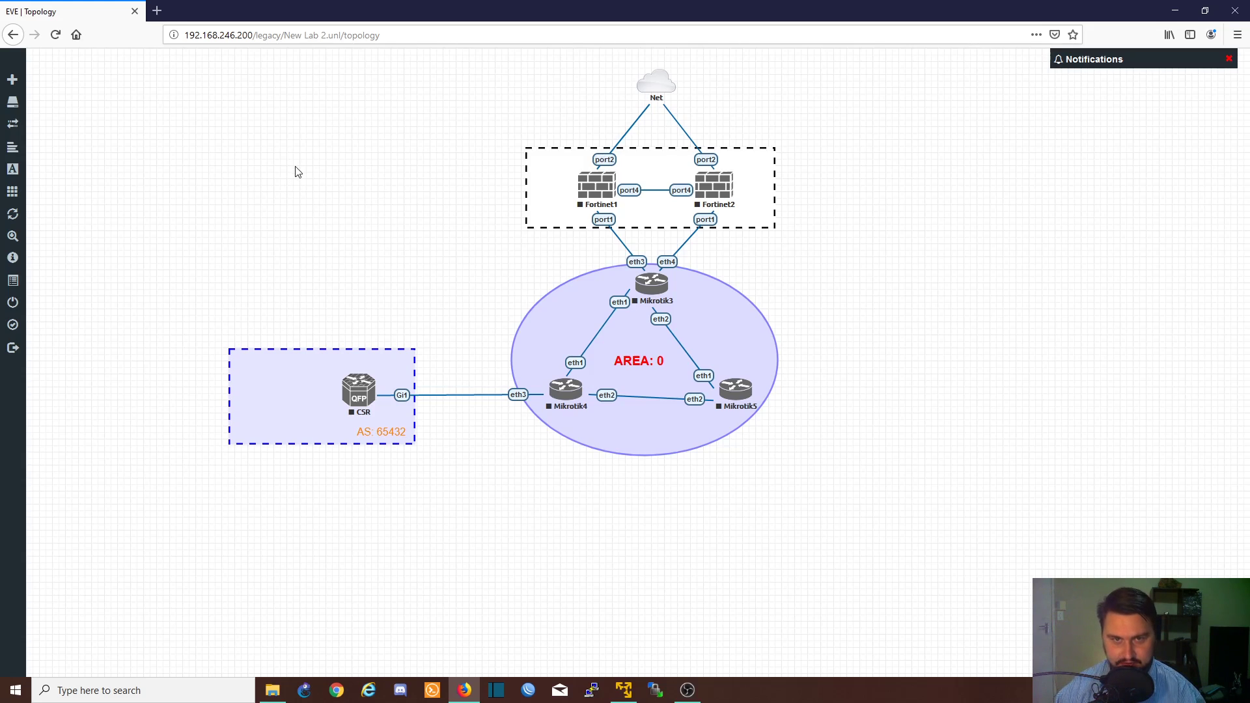
pyautogui.moveTo(268, 160)
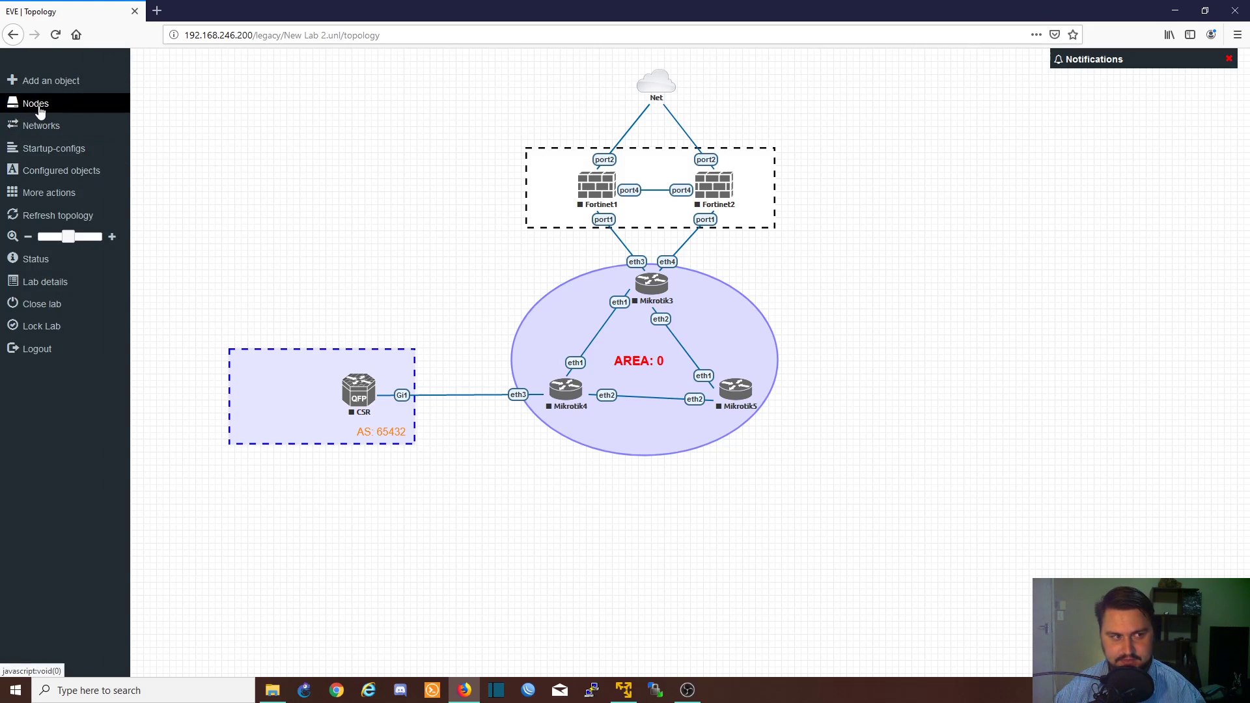
# Rename nodes in the Nodes list, including the second Fortinet firewall to FW2
pyautogui.click(32, 103)
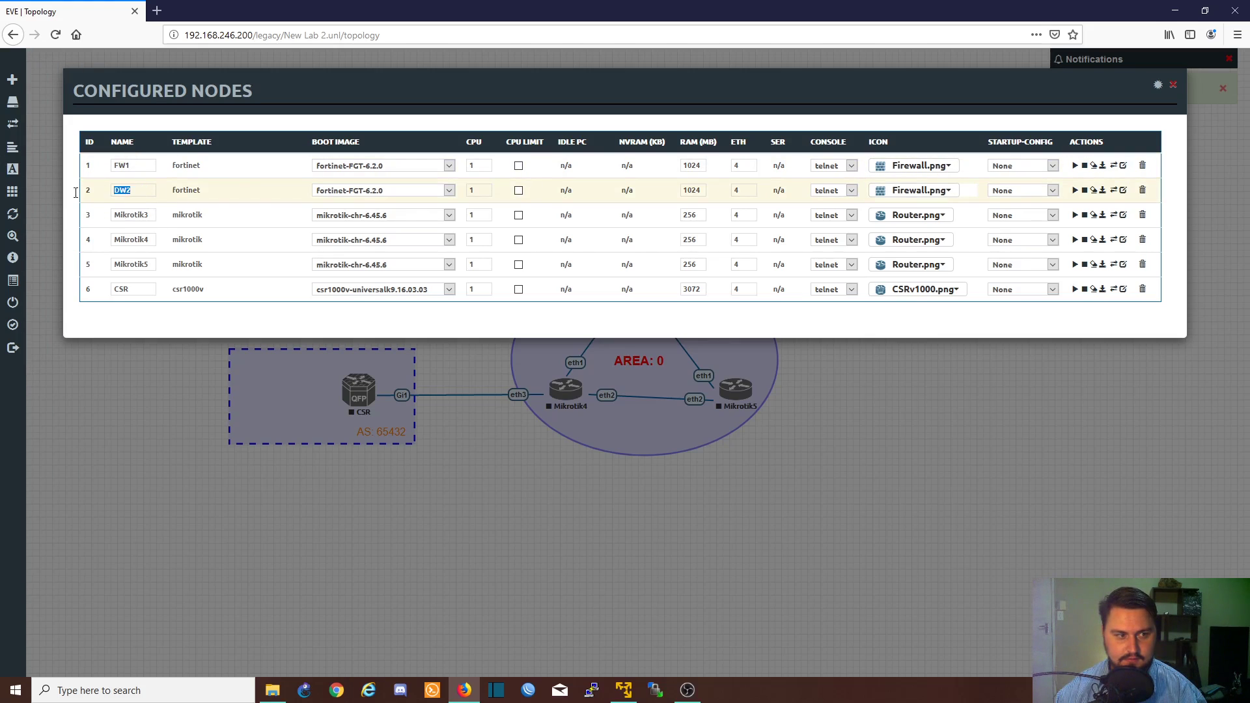
pyautogui.write('FW2')
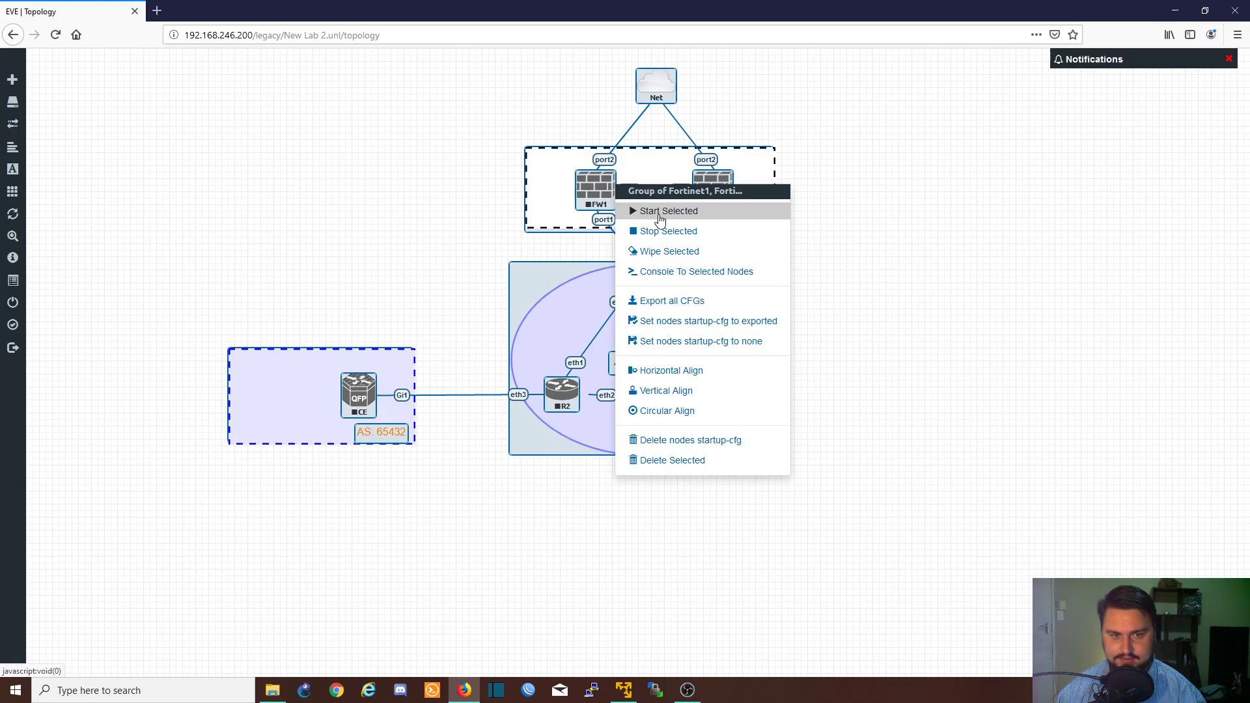
# Start all selected nodes and check FW1 booting in its console
pyautogui.click(668, 211)
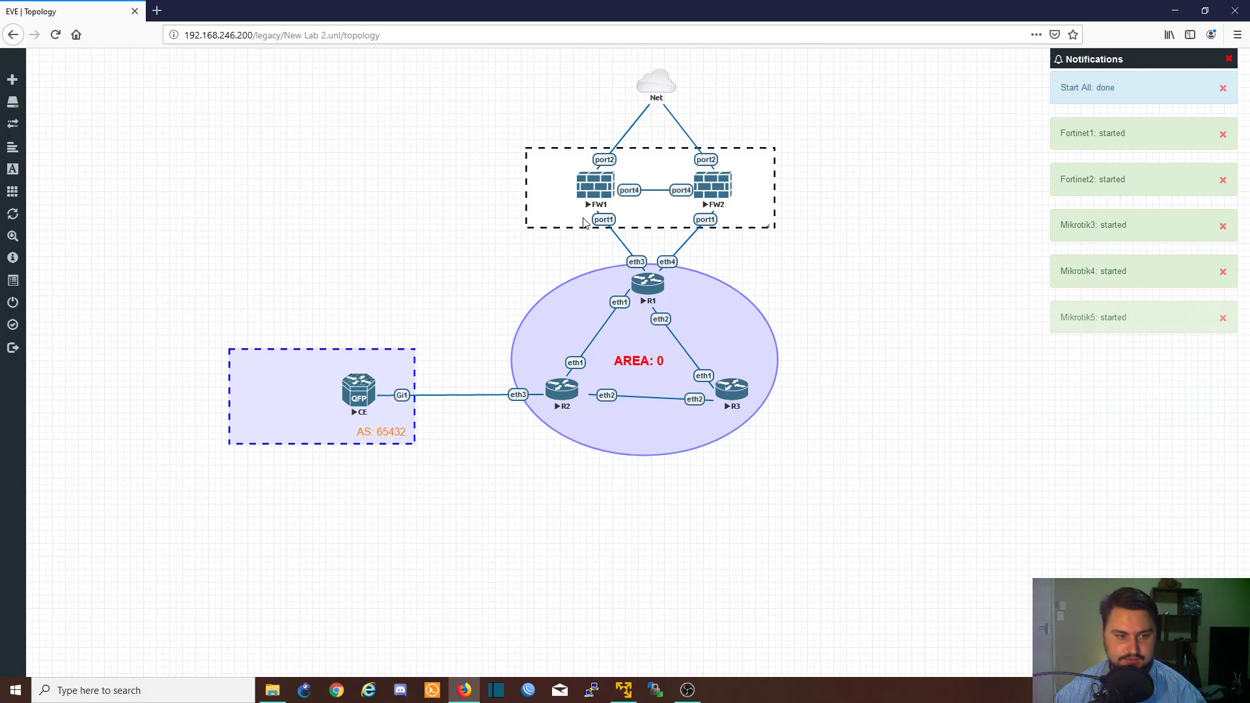
pyautogui.click(1229, 59)
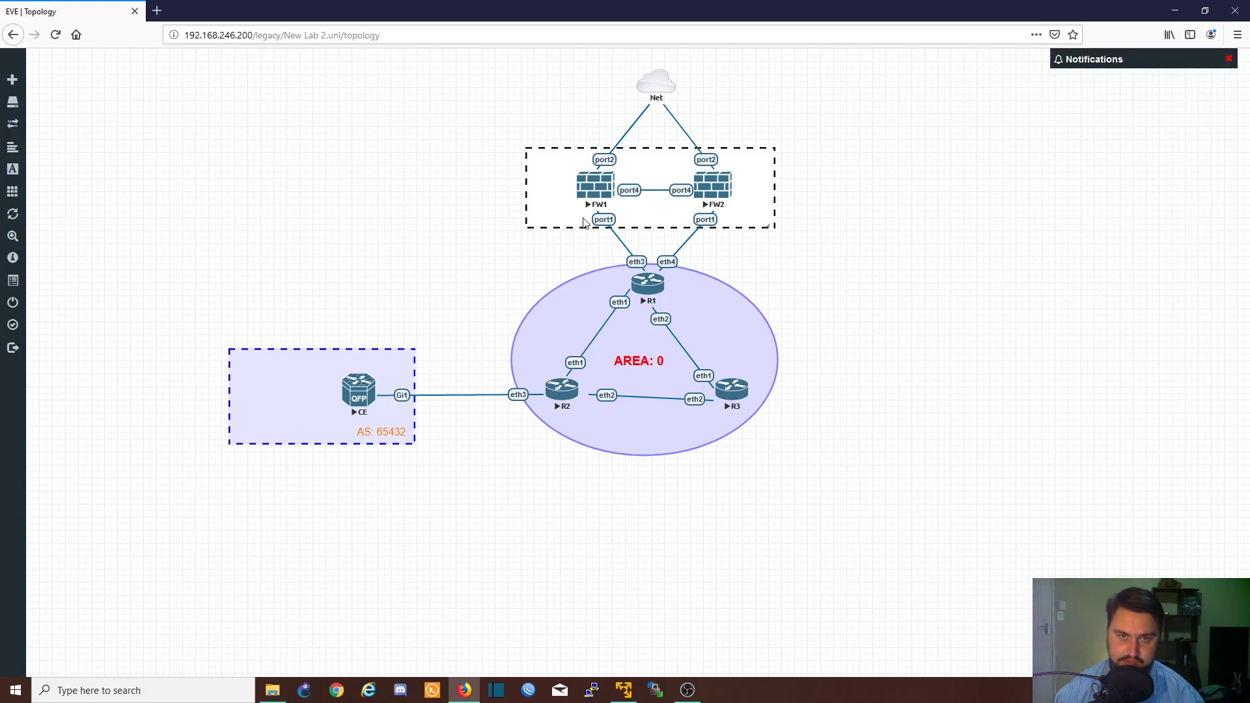
pyautogui.moveTo(610, 193)
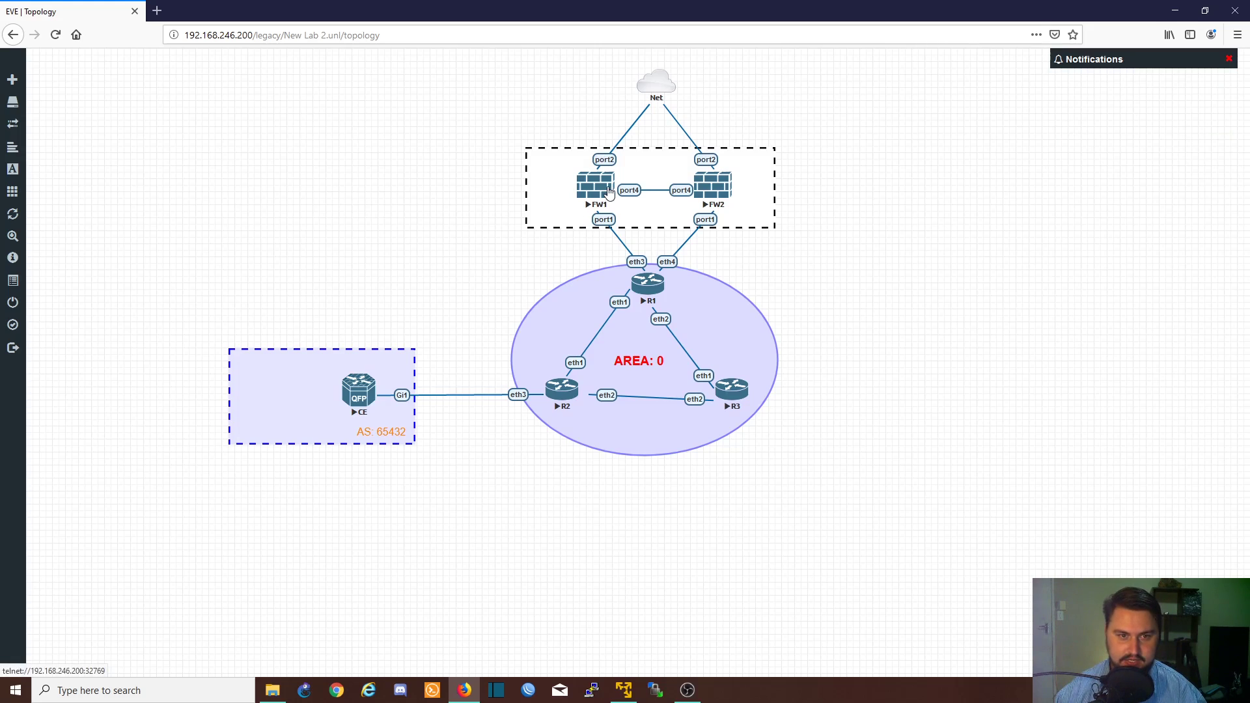
pyautogui.doubleClick(596, 185)
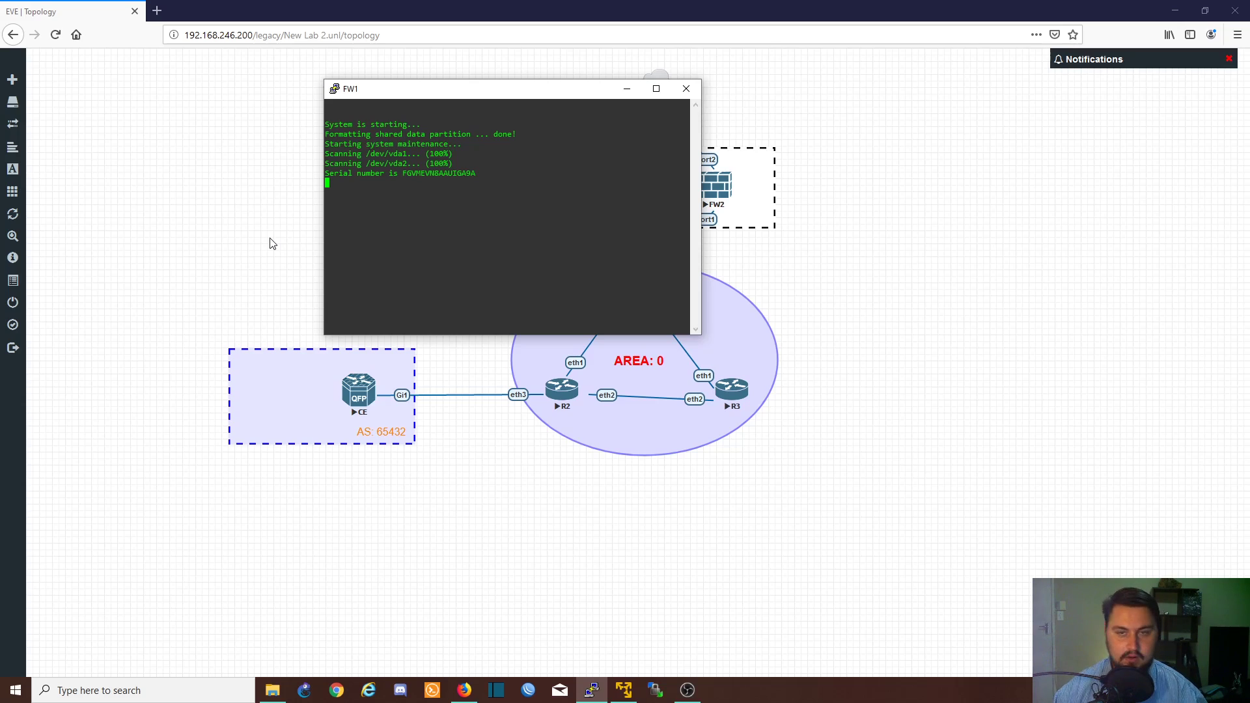
pyautogui.click(686, 88)
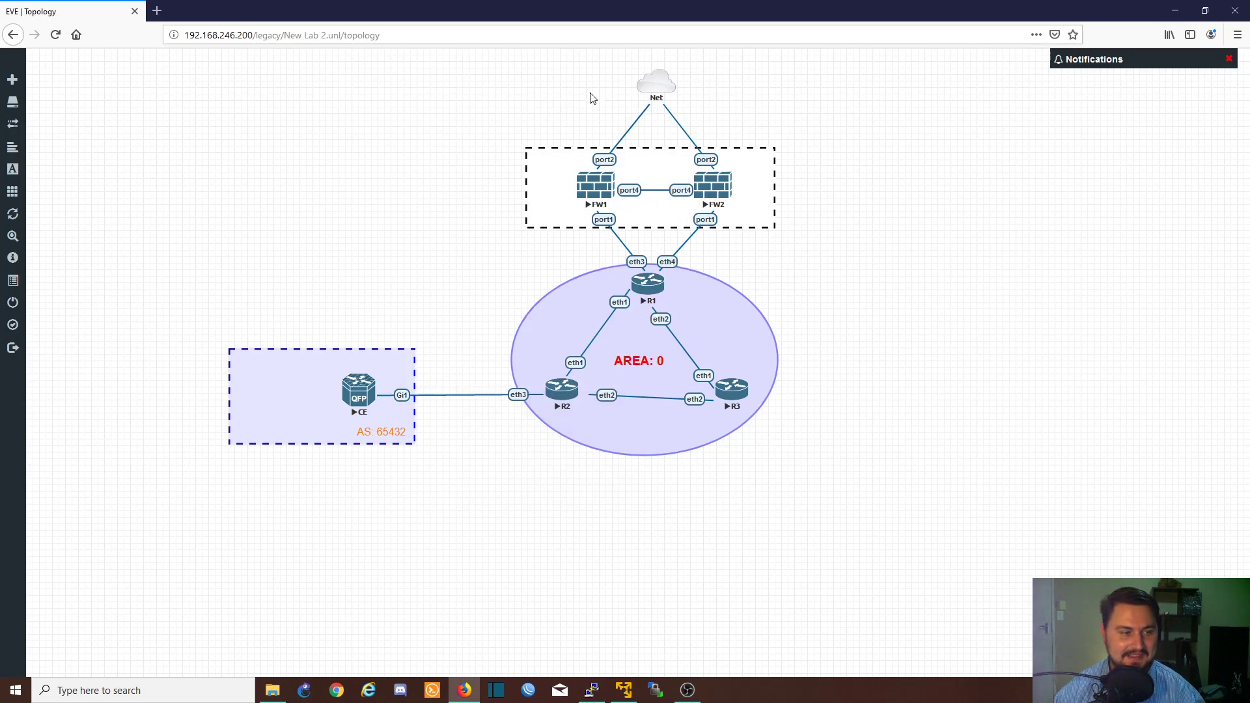
pyautogui.moveTo(89, 180)
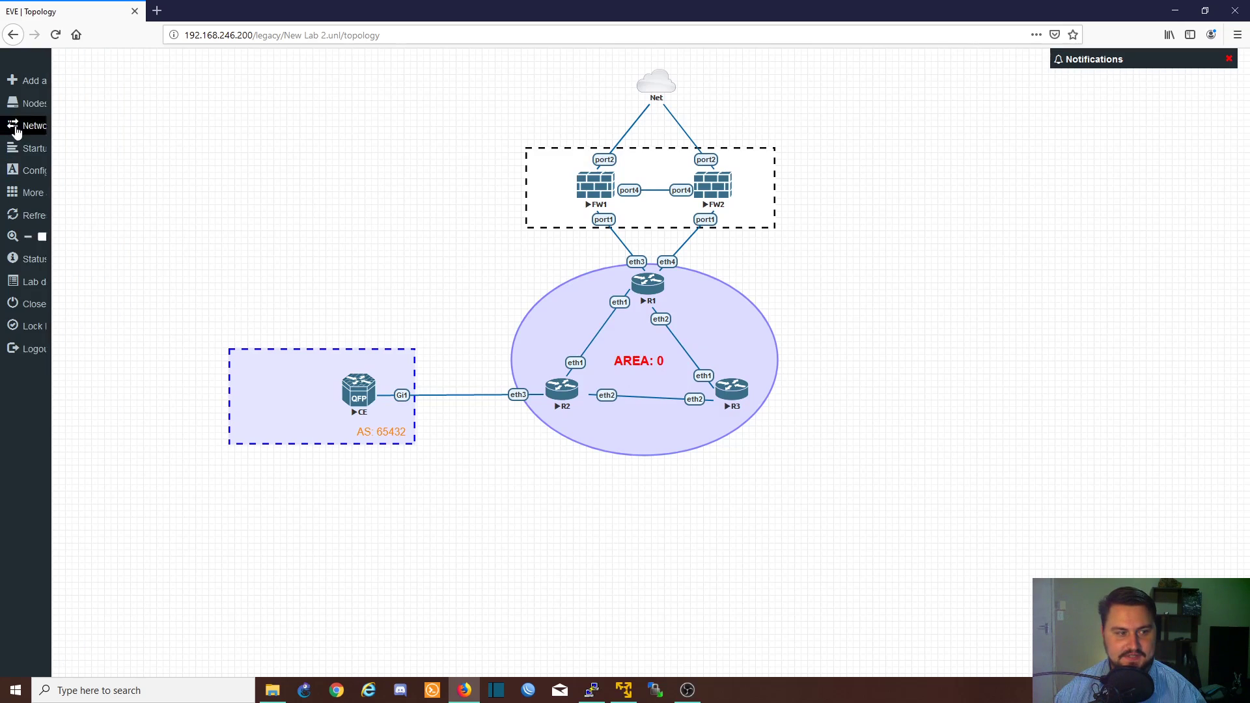
pyautogui.moveTo(91, 282)
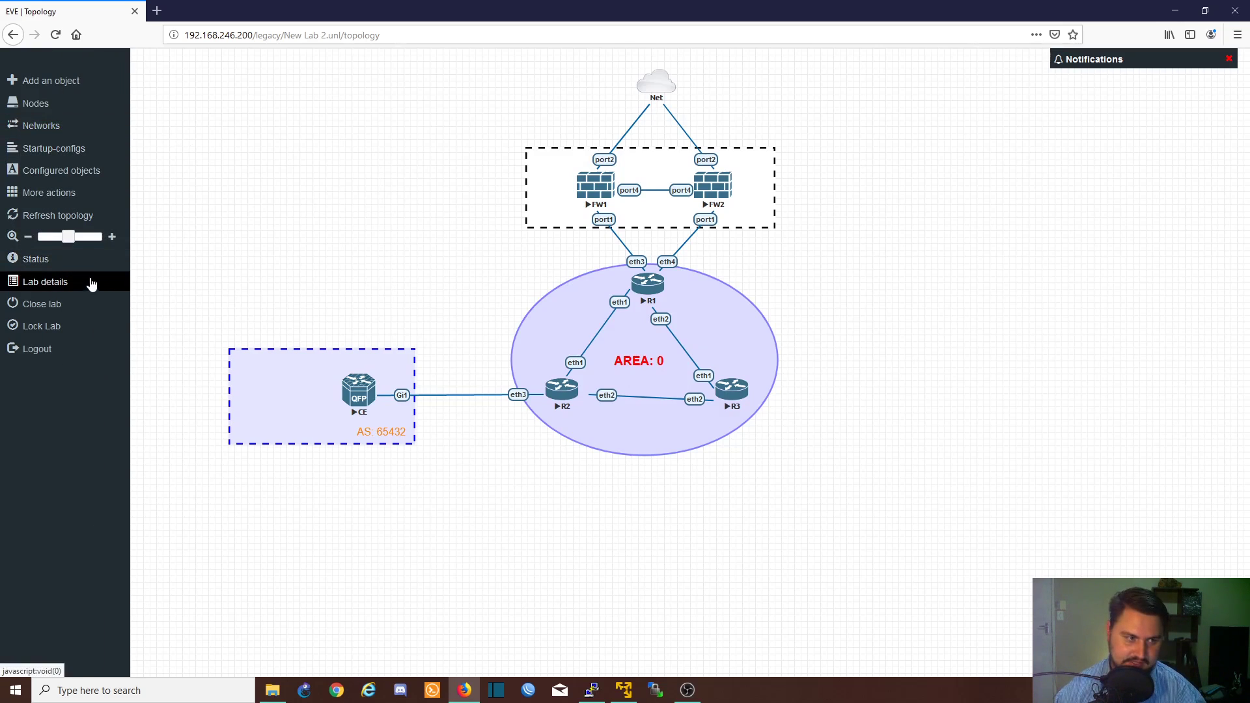
pyautogui.moveTo(68, 268)
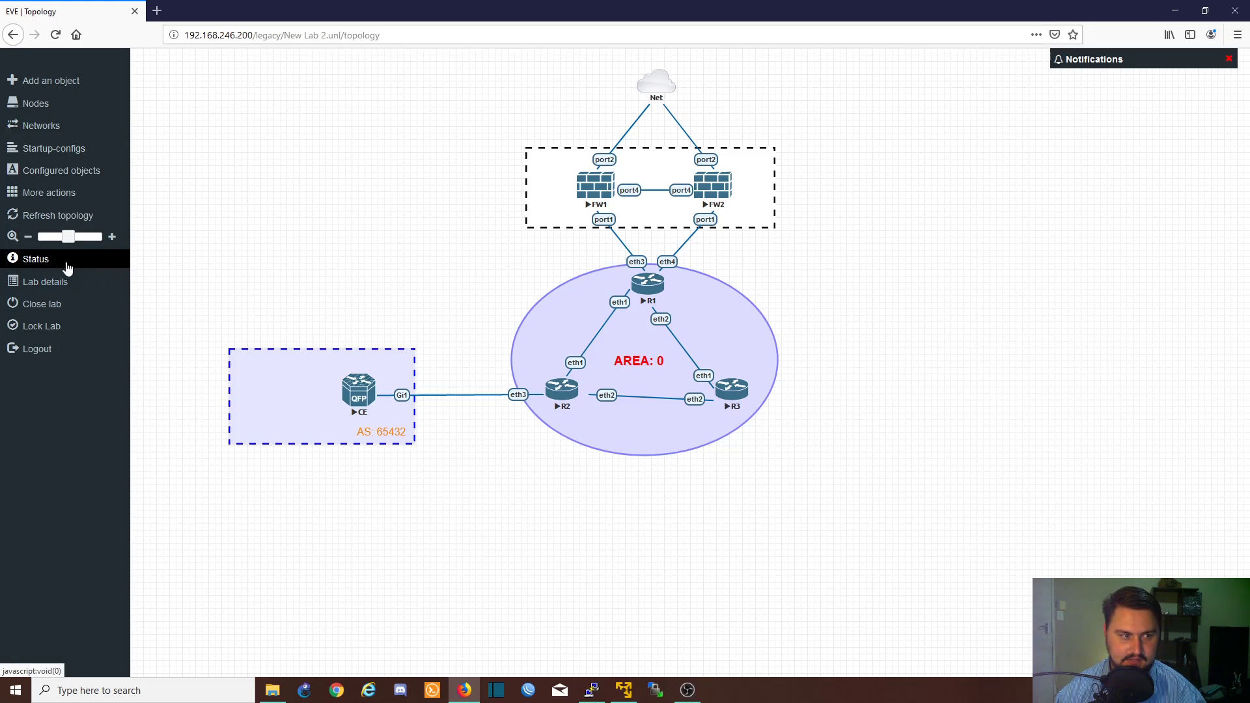
# Review the server status with six running QEMU nodes and the New Lab 2 details
pyautogui.click(36, 258)
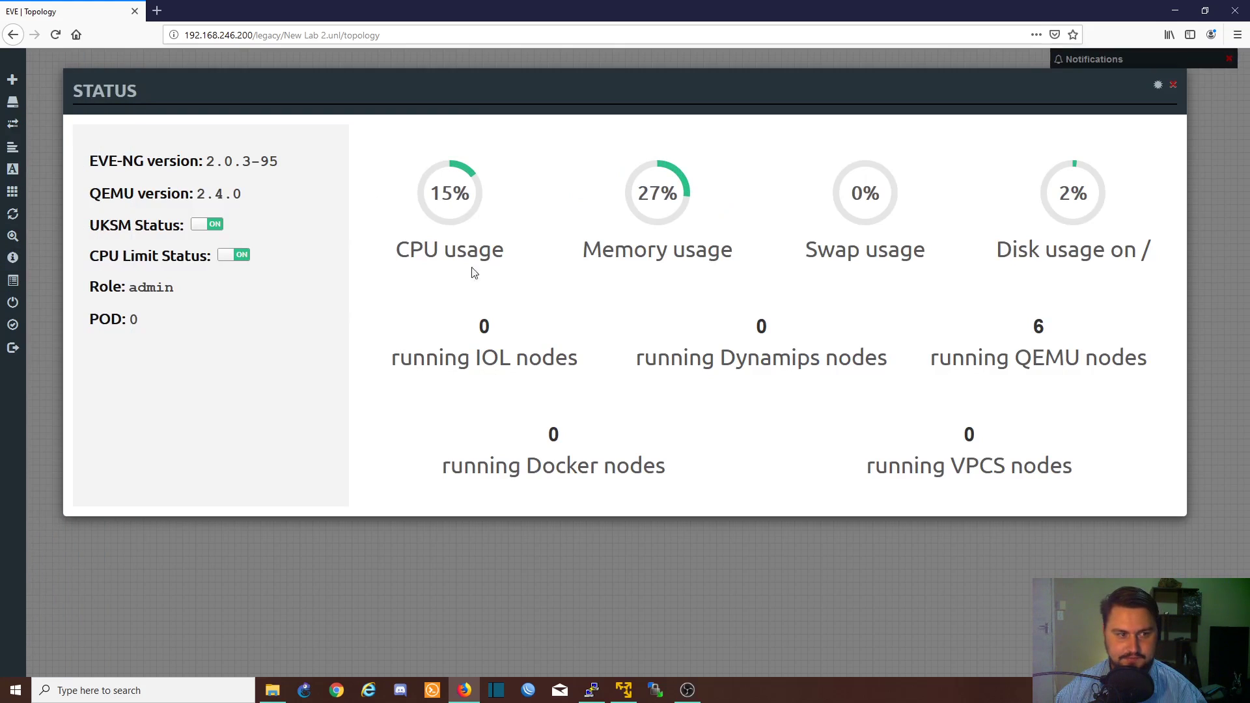
pyautogui.moveTo(803, 227)
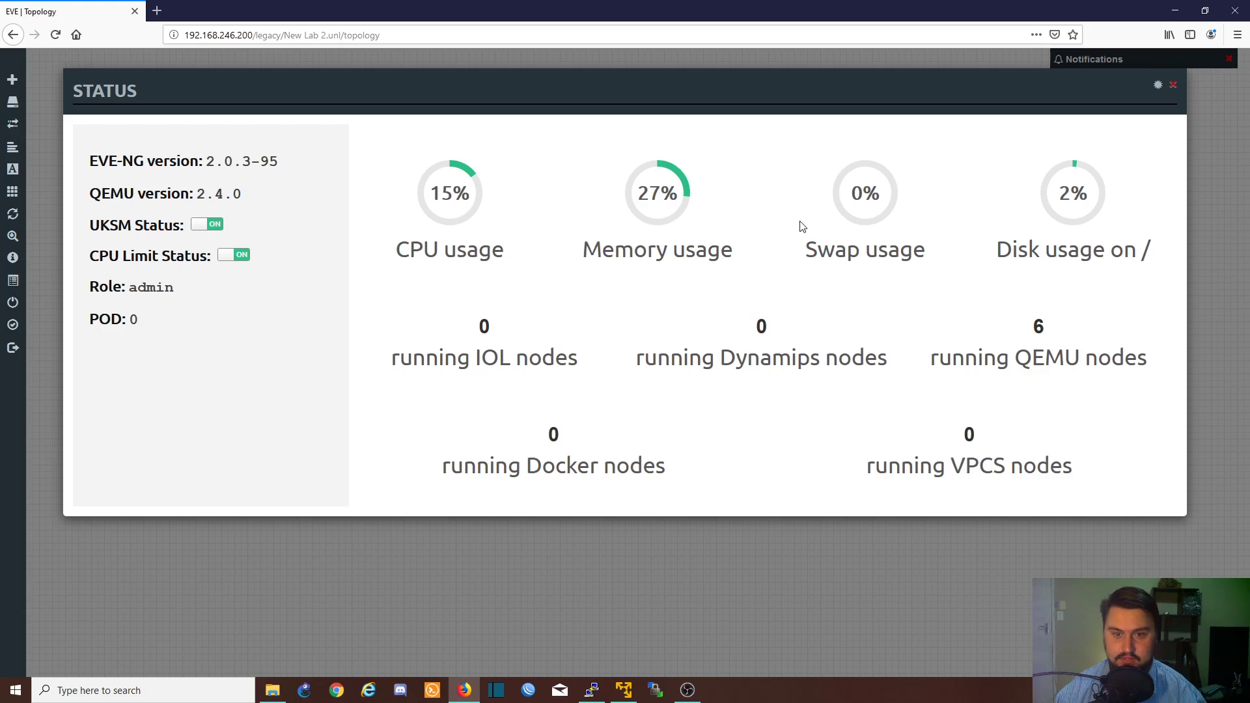
pyautogui.moveTo(482, 176)
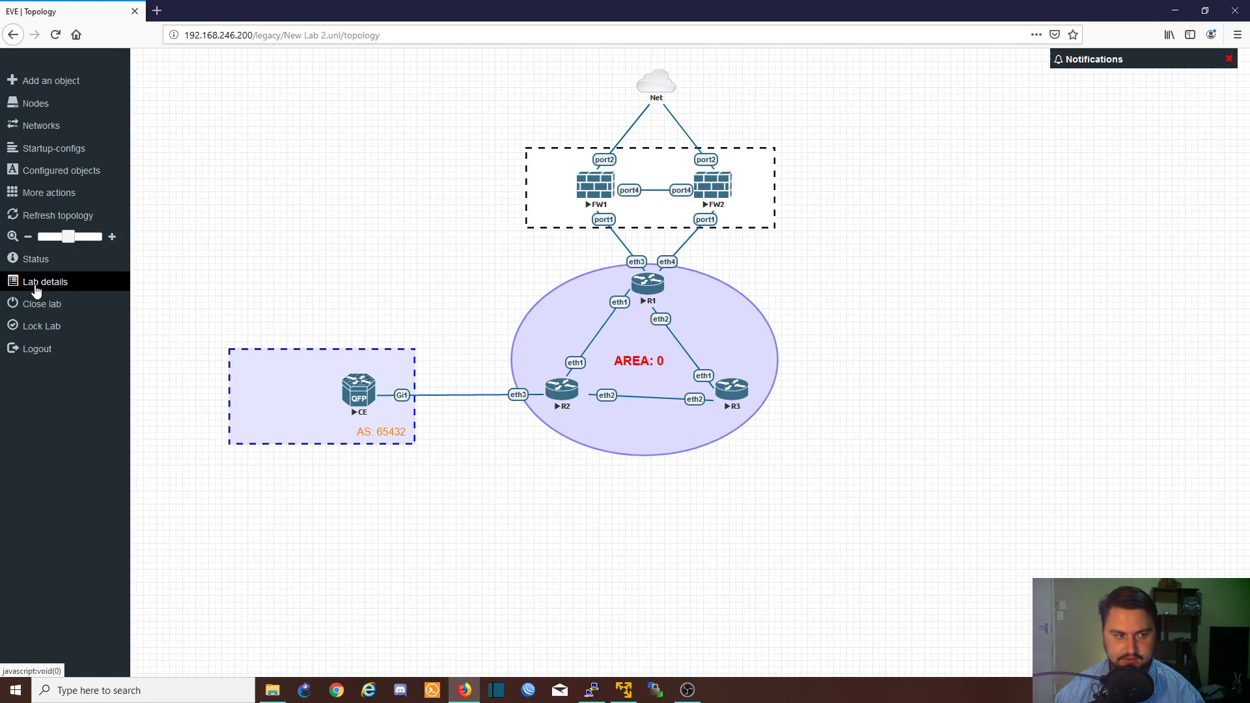
pyautogui.click(46, 282)
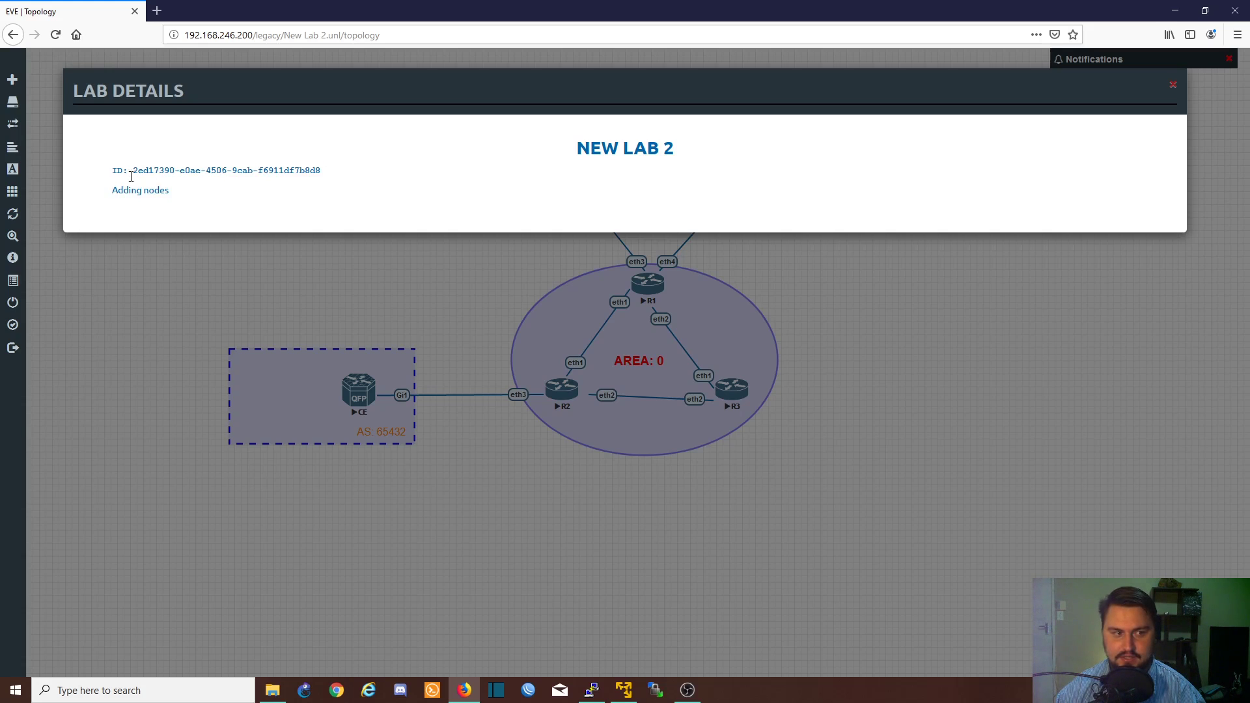
pyautogui.click(1172, 84)
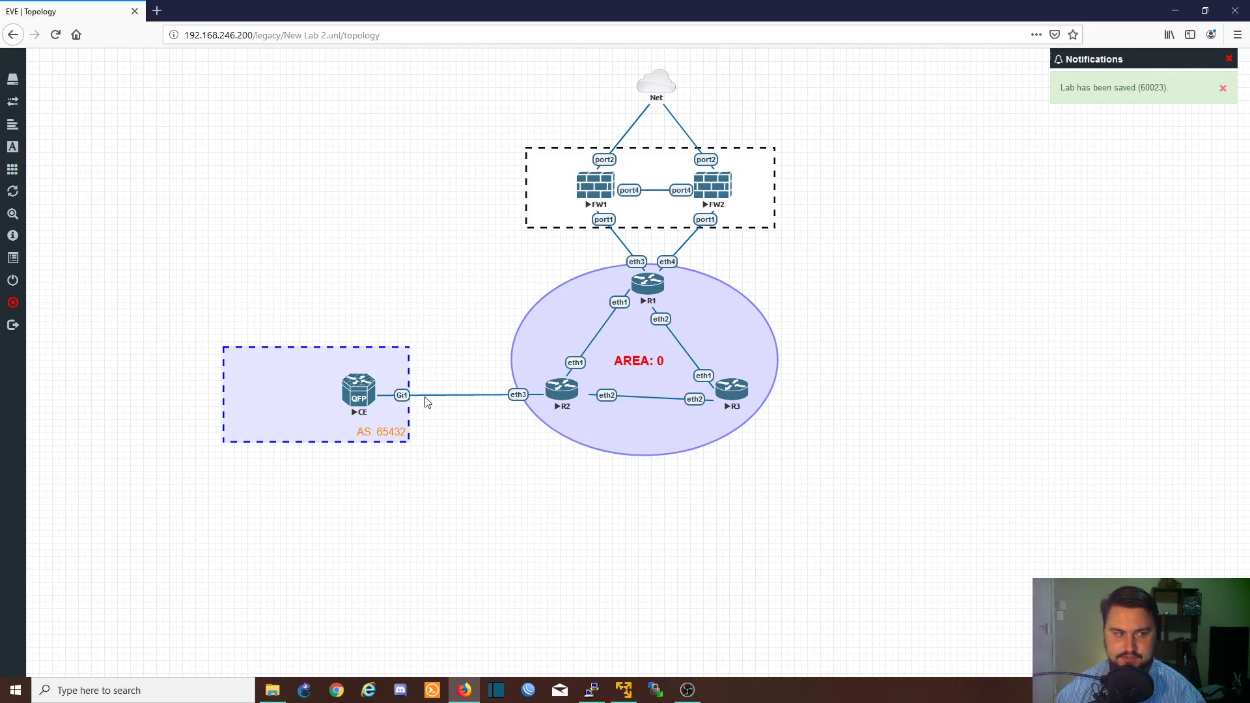
pyautogui.moveTo(370, 380)
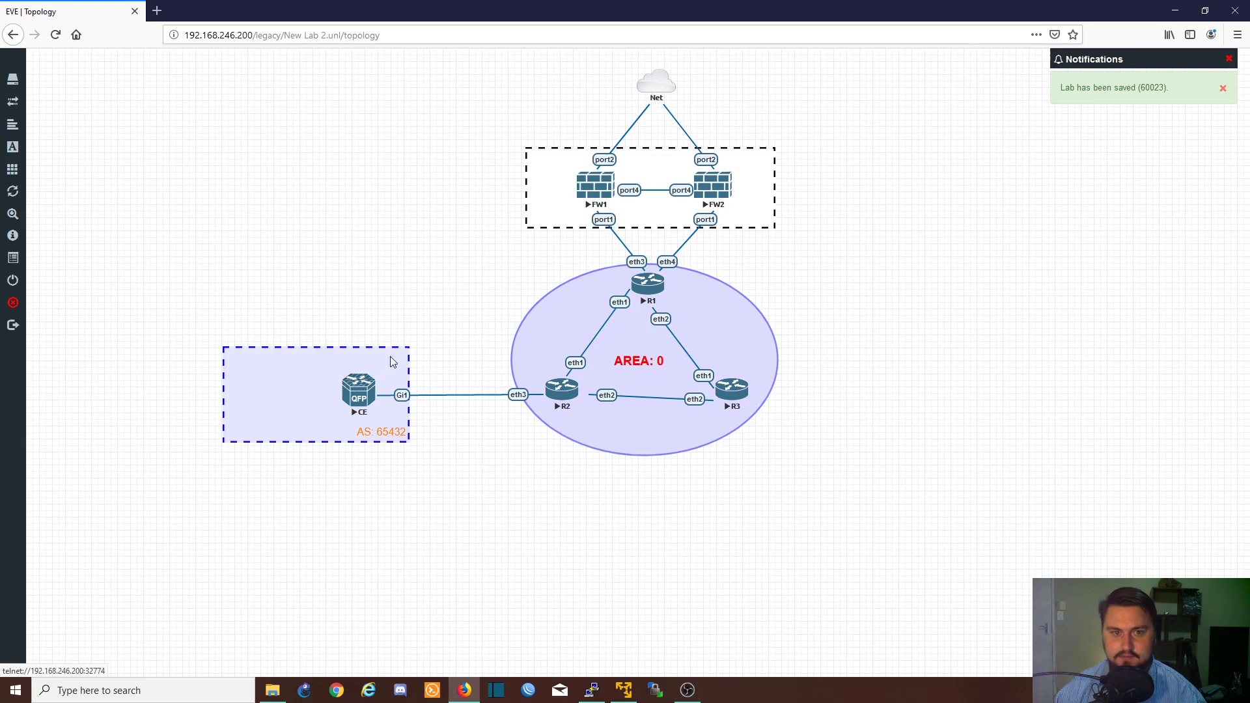
pyautogui.moveTo(347, 375)
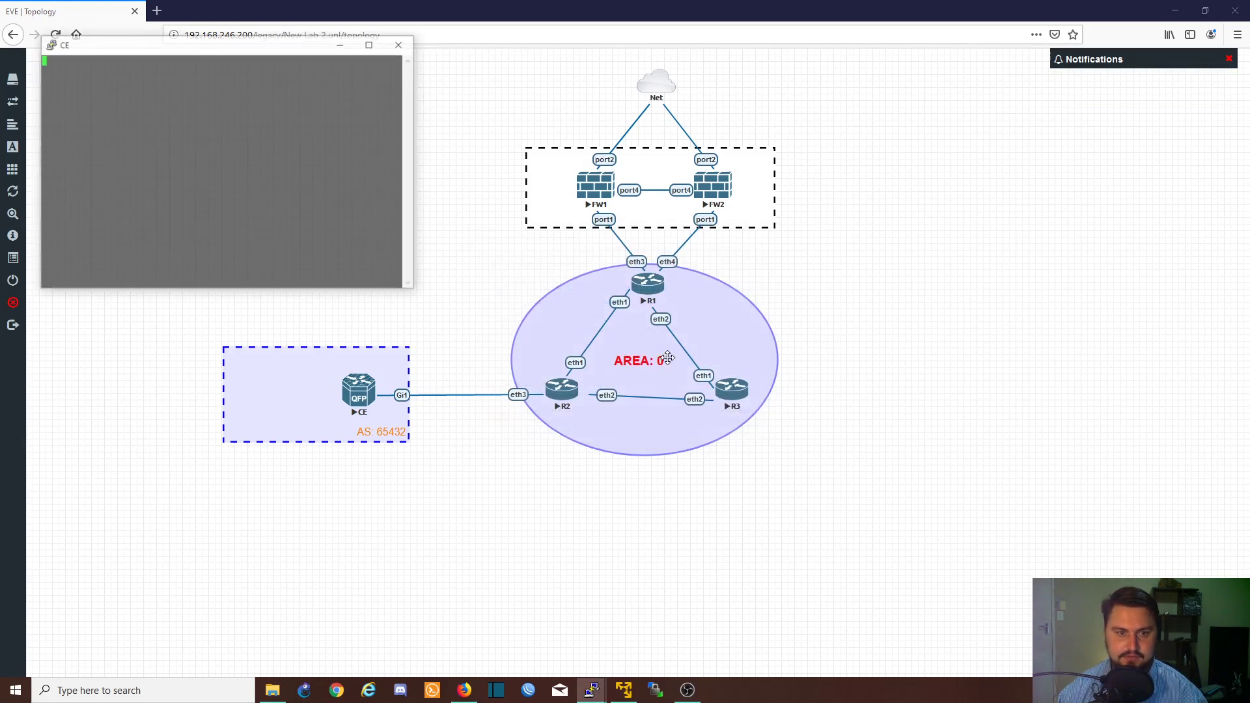
# Close the CE router's console window and return to the topology
pyautogui.click(399, 45)
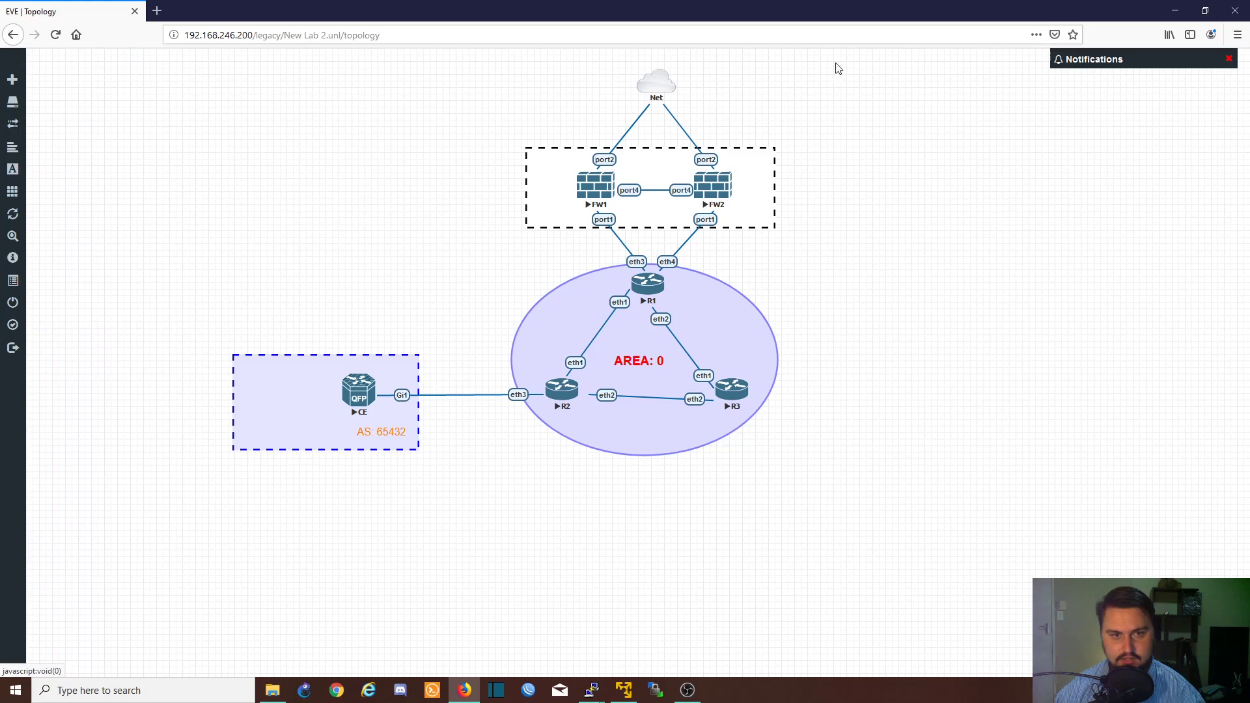
# Stop all selected nodes and zoom the topology view back in
pyautogui.rightClick(360, 391)
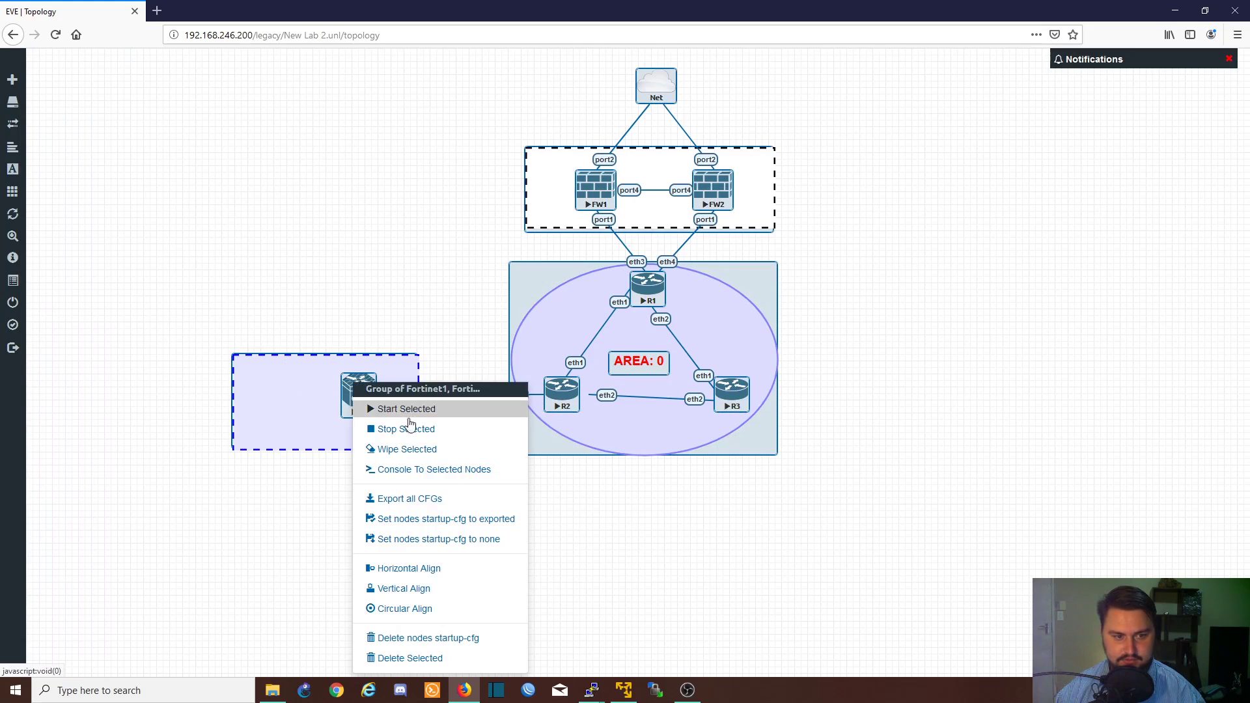
pyautogui.click(406, 429)
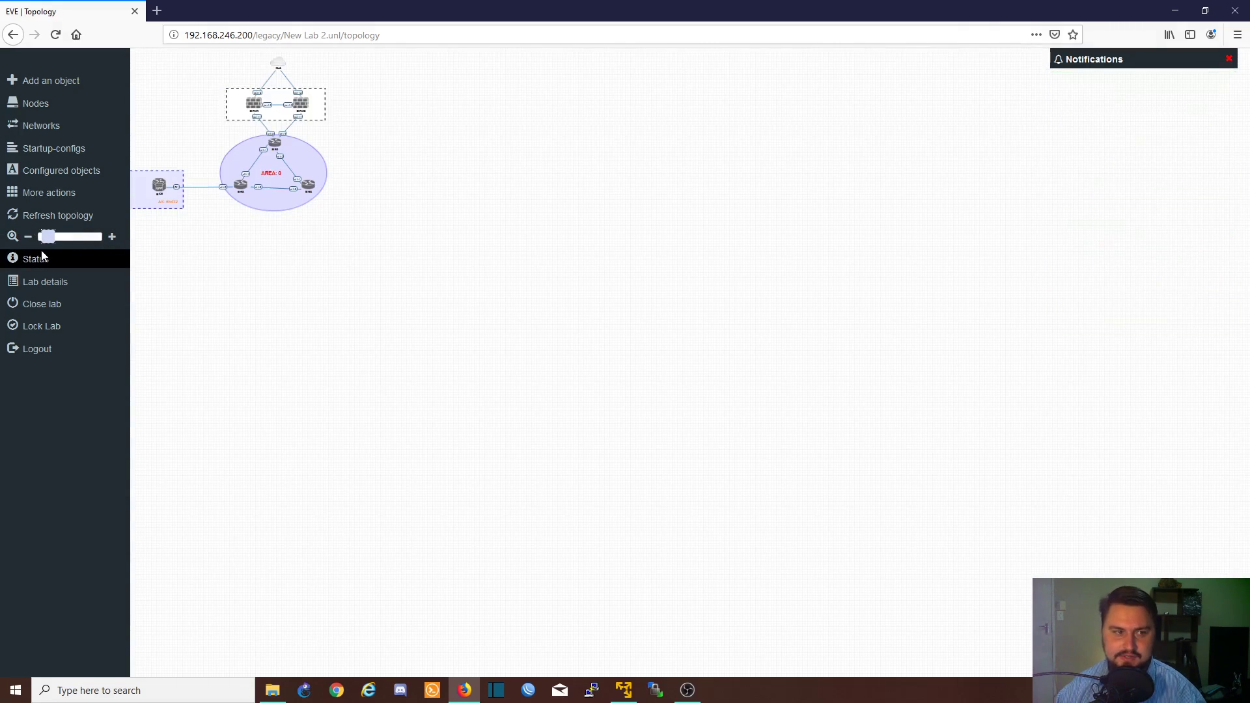
pyautogui.moveTo(41, 236); pyautogui.dragTo(54, 235)
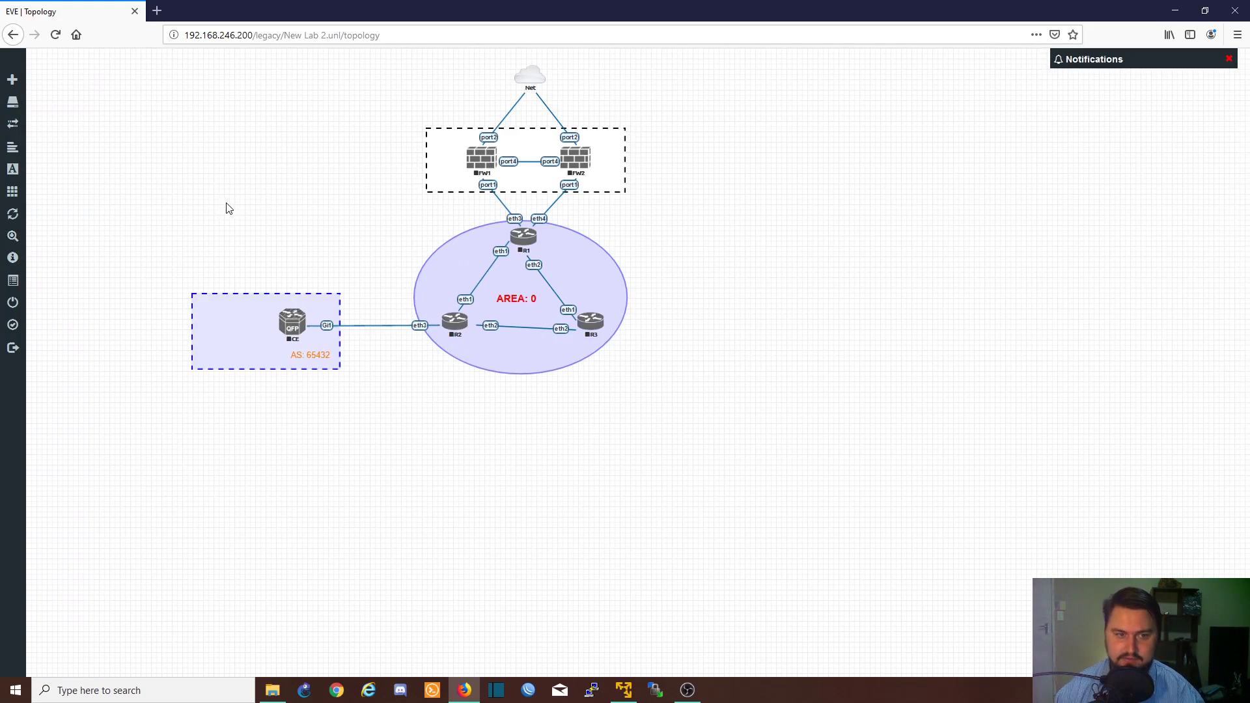
pyautogui.moveTo(149, 142)
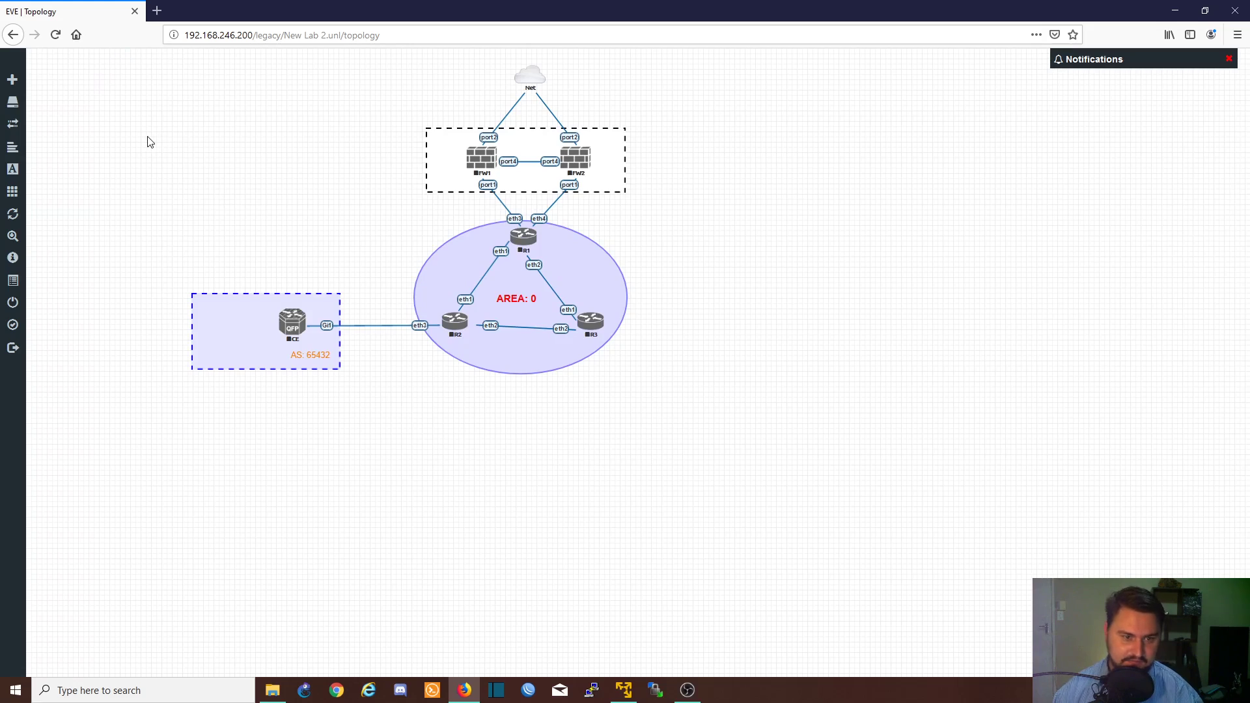
pyautogui.moveTo(131, 173)
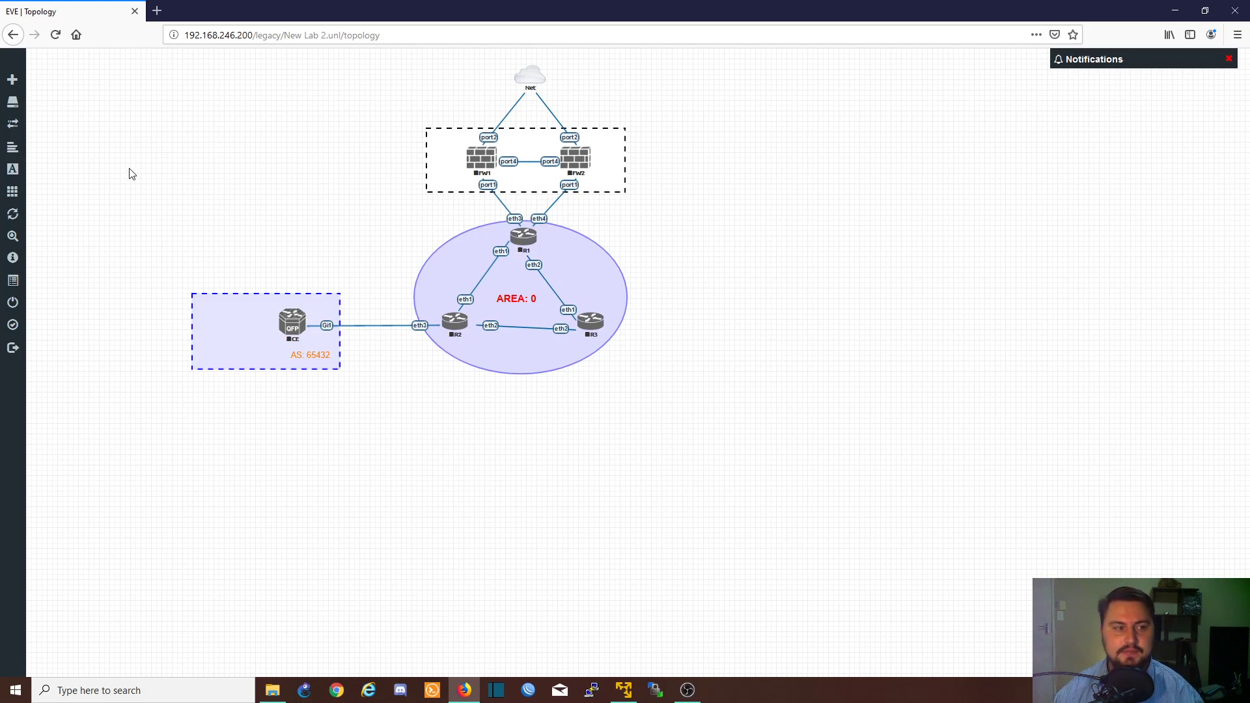